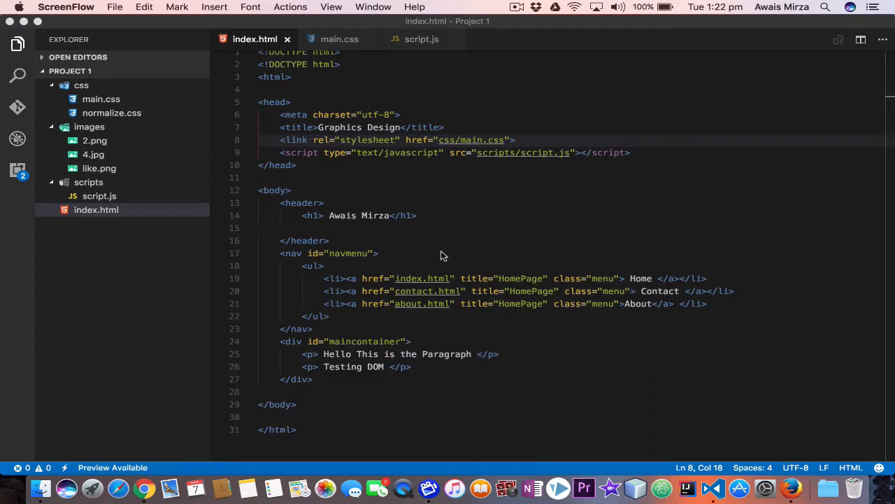
Step: Give the first paragraph tag in index.html the id p1
{"action": "left_click", "coordinate": [412, 278]}
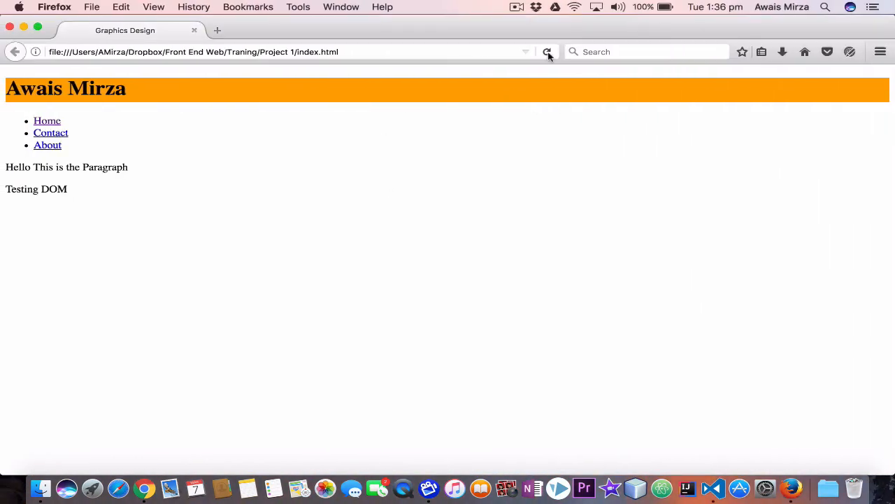
{"action": "left_click", "coordinate": [547, 52]}
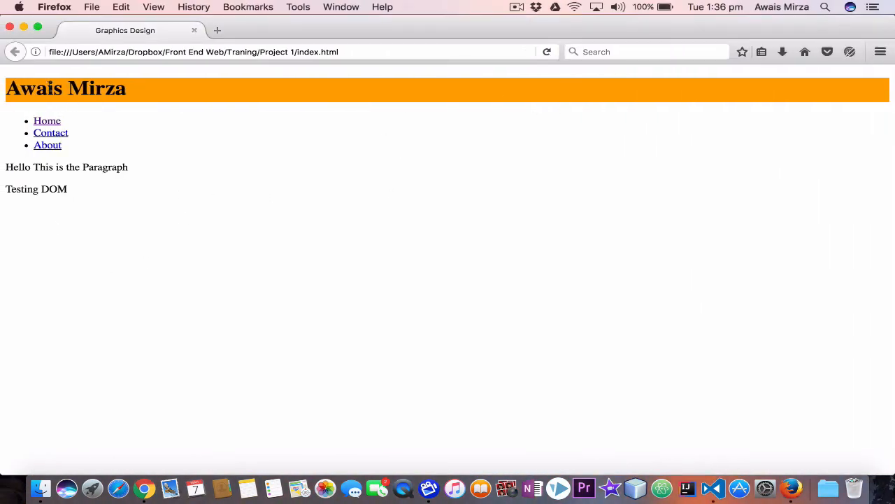
{"action": "mouse_move", "coordinate": [79, 151]}
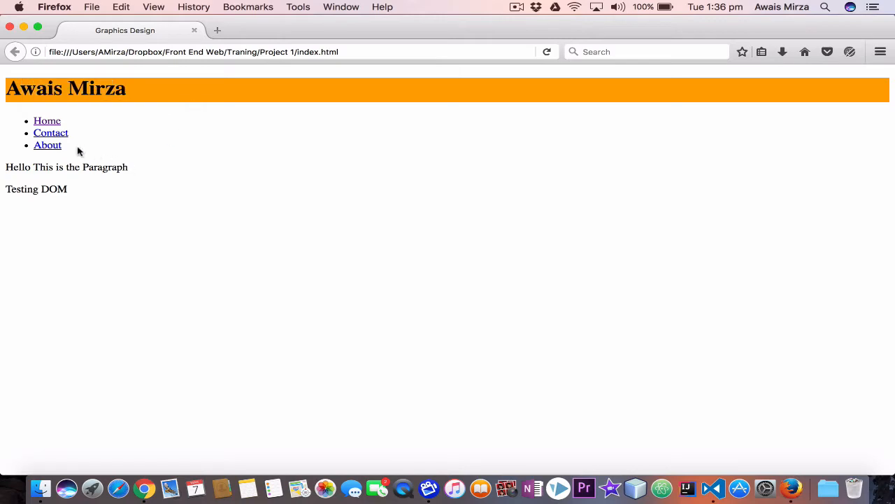
{"action": "mouse_move", "coordinate": [108, 178]}
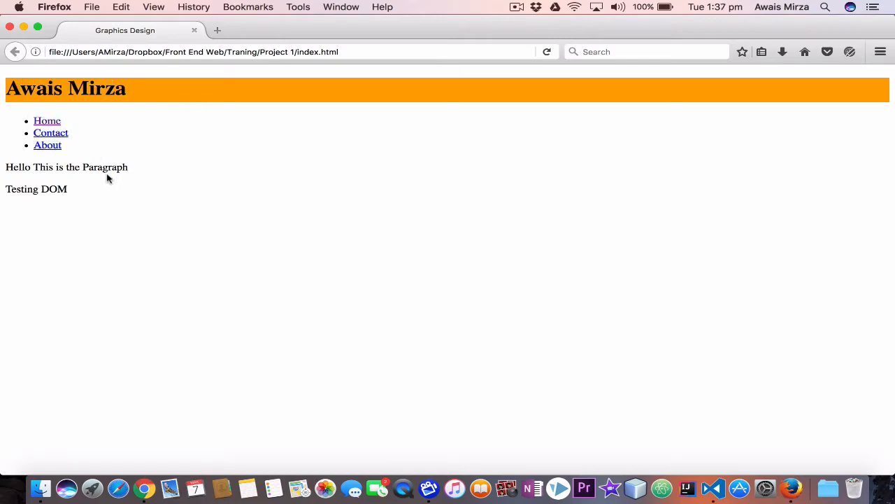
{"action": "mouse_move", "coordinate": [166, 237]}
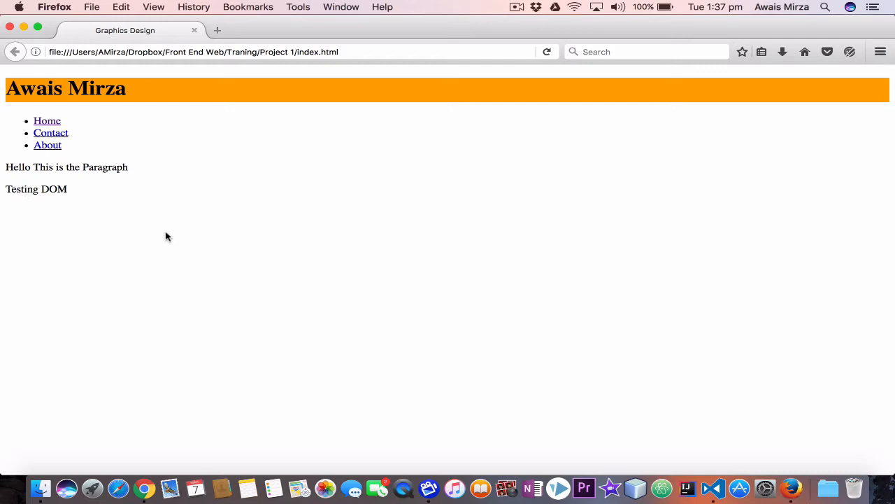
{"action": "mouse_move", "coordinate": [79, 221]}
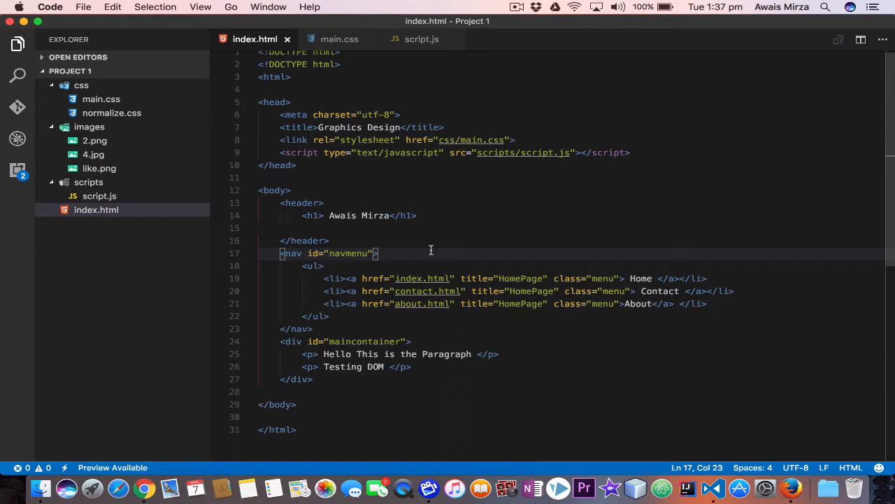
{"action": "mouse_move", "coordinate": [472, 274]}
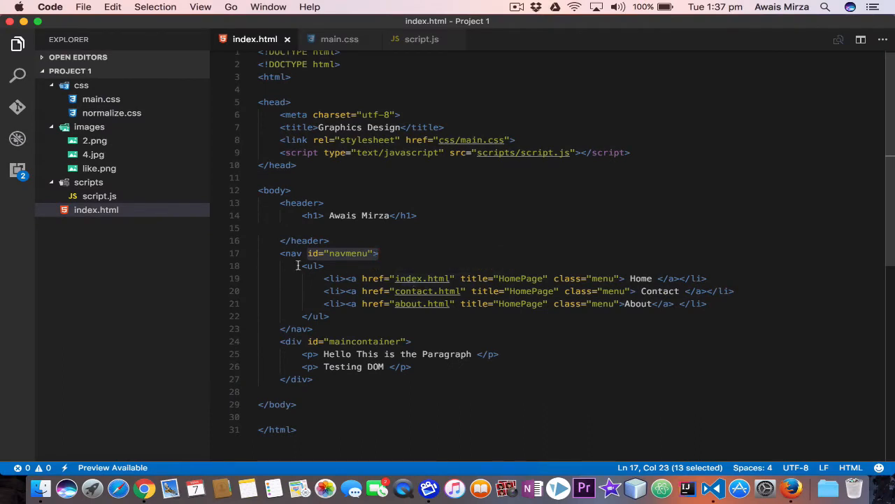
{"action": "mouse_move", "coordinate": [333, 278]}
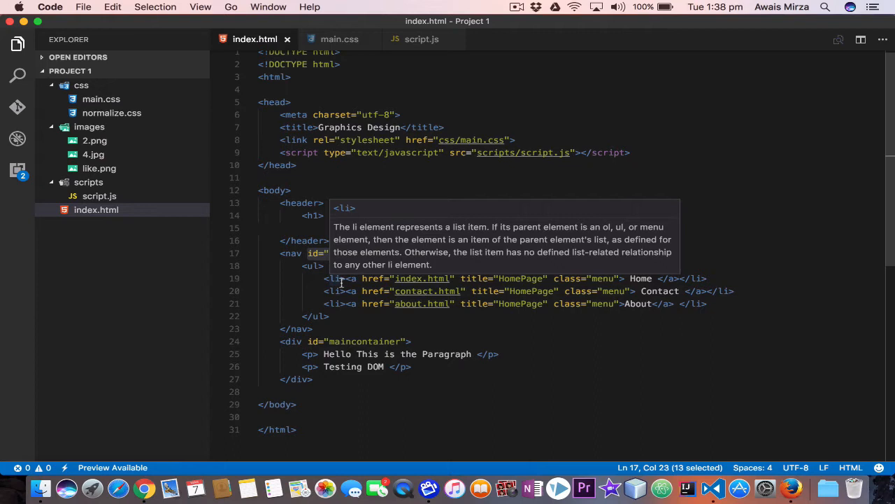
{"action": "type", "text": "Awais Mirza</h1>"}
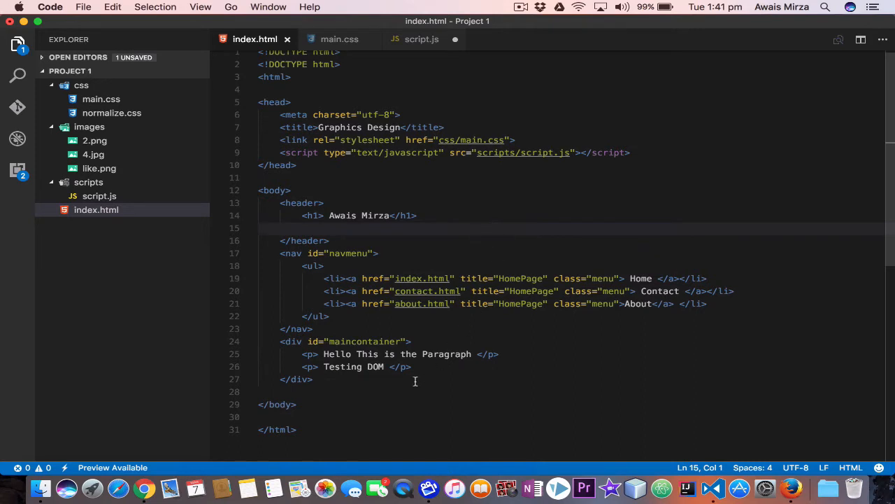
{"action": "mouse_move", "coordinate": [348, 359]}
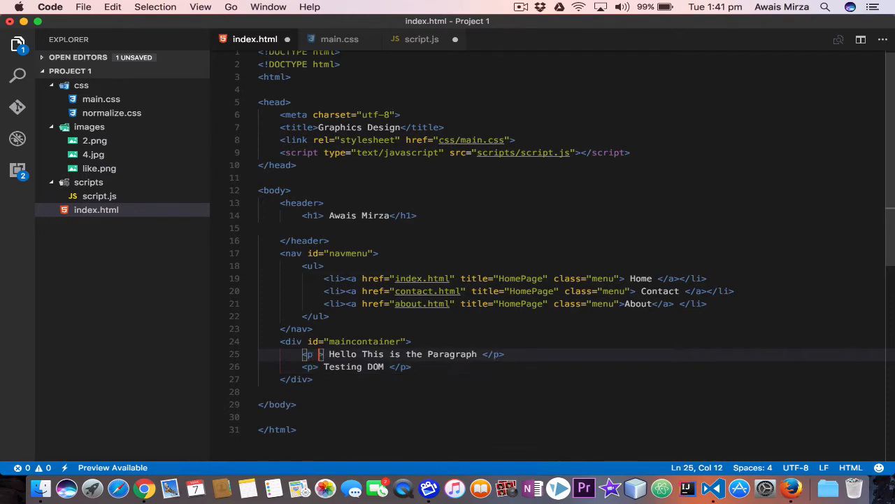
{"action": "type", "text": "id=\"\""}
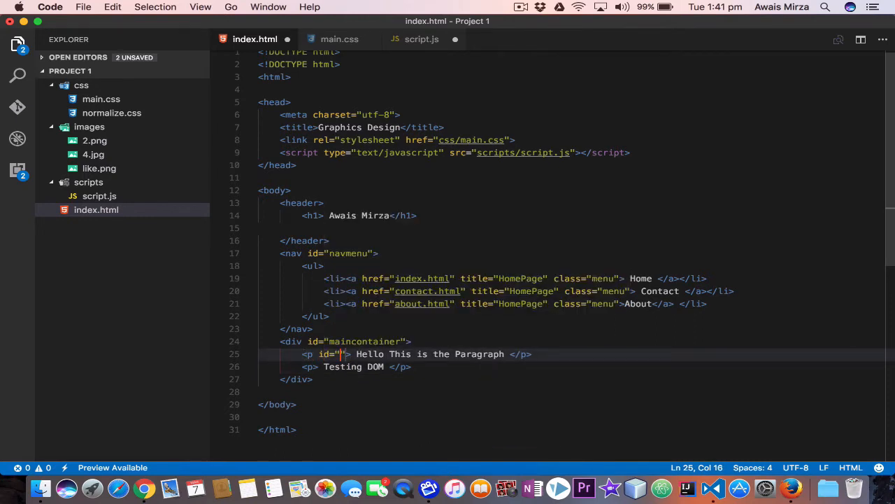
{"action": "type", "text": "para"}
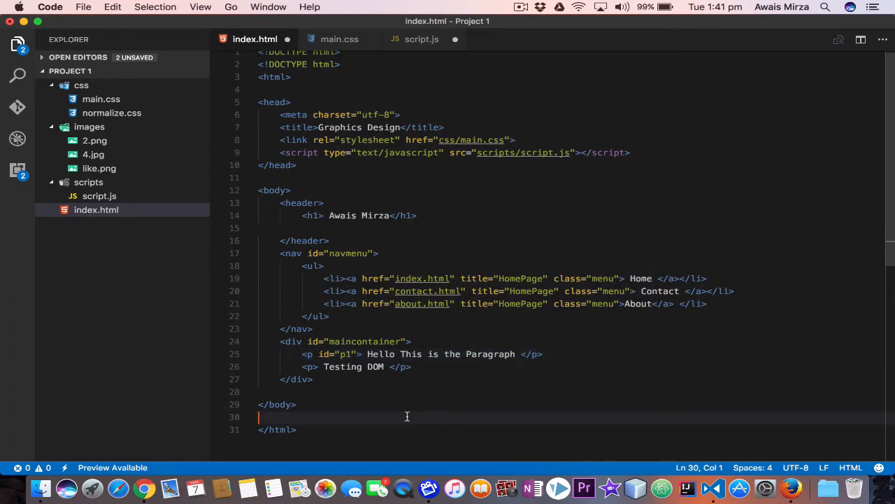
Step: Give the second paragraph tag the id article
{"action": "left_click", "coordinate": [308, 367]}
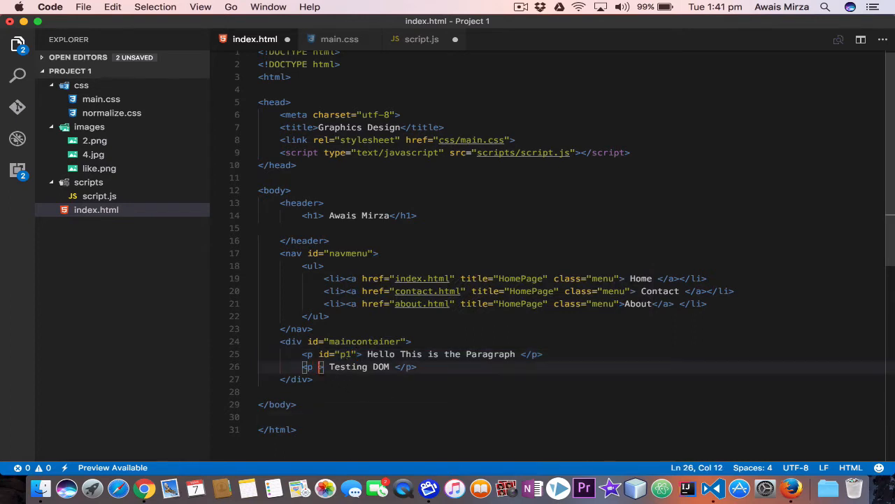
{"action": "type", "text": "id=\"art"}
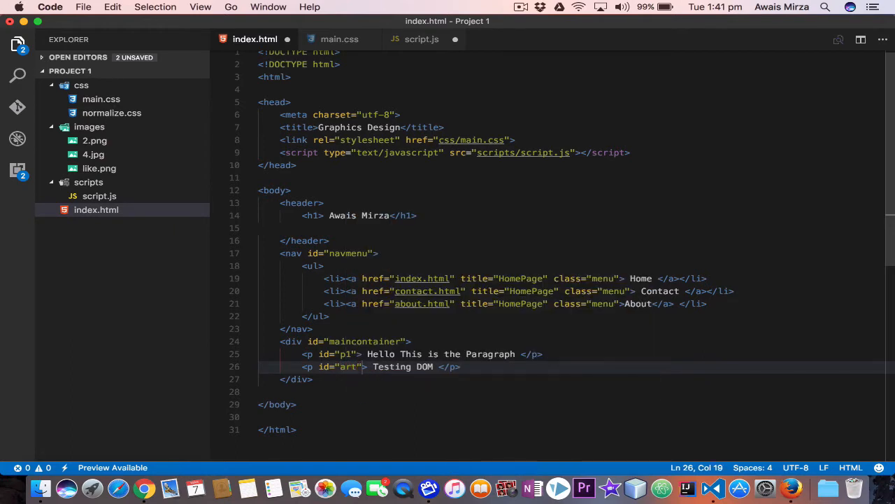
{"action": "type", "text": "icle"}
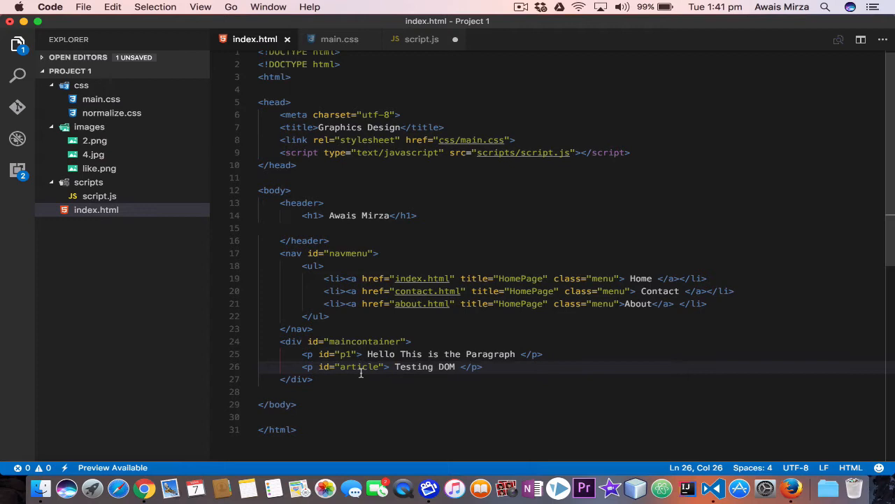
{"action": "mouse_move", "coordinate": [416, 49]}
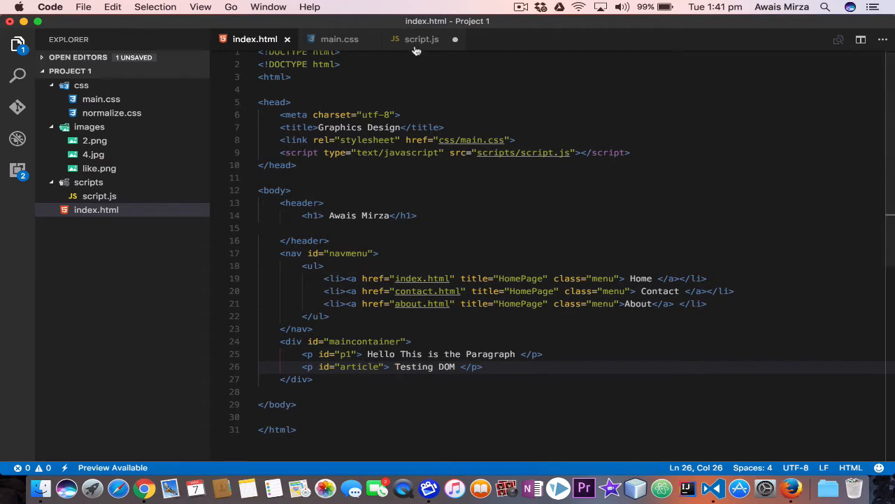
Step: Begin script.js with document.getElementById("") chosen from IntelliSense suggestions
{"action": "left_click", "coordinate": [421, 39]}
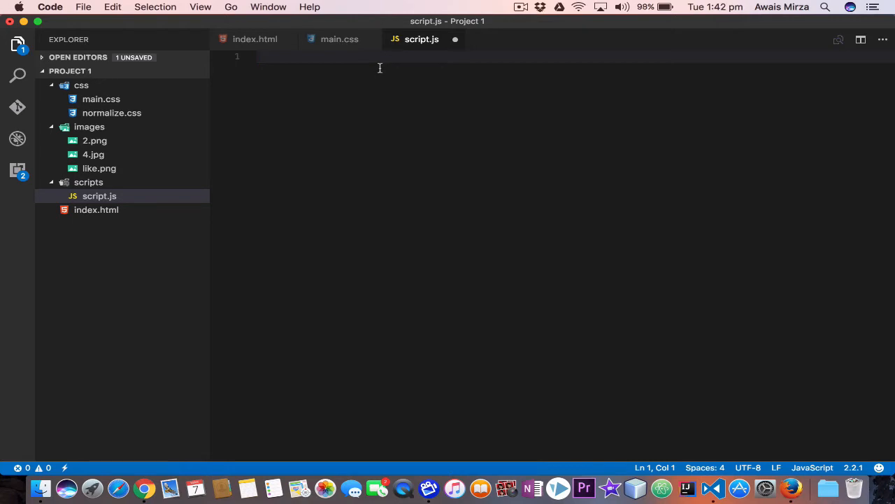
{"action": "type", "text": "document.get"}
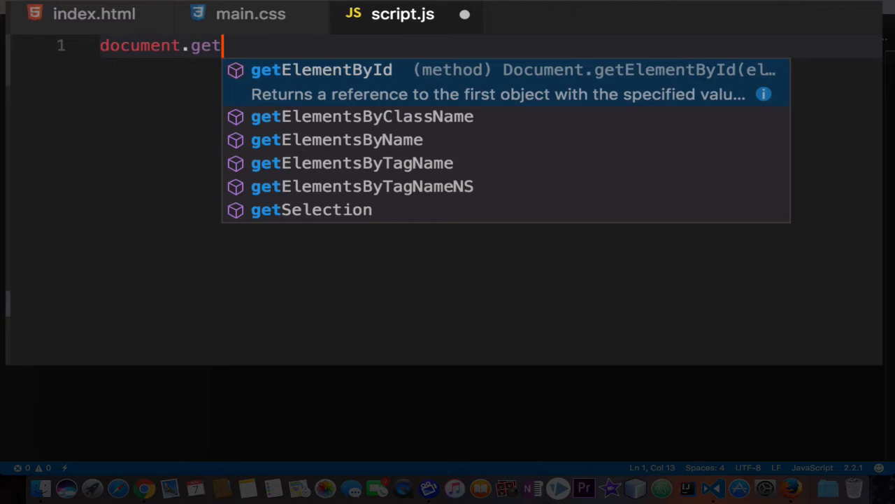
{"action": "key", "text": "Down"}
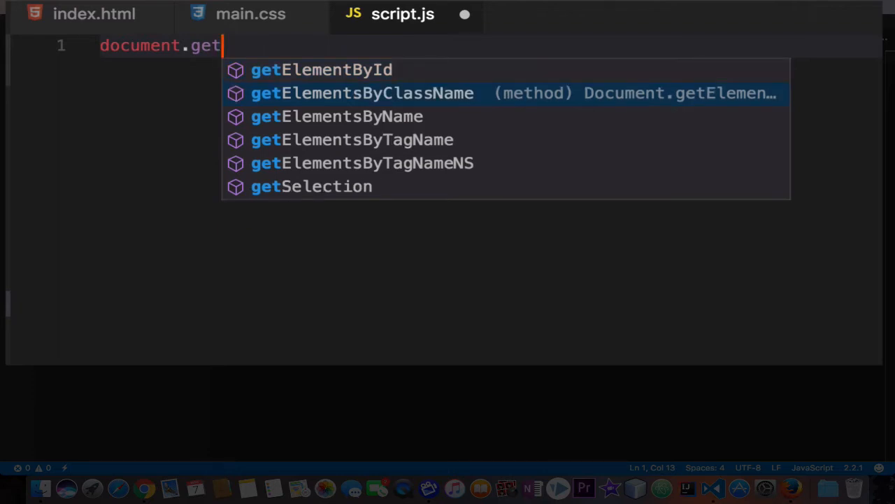
{"action": "key", "text": "Down"}
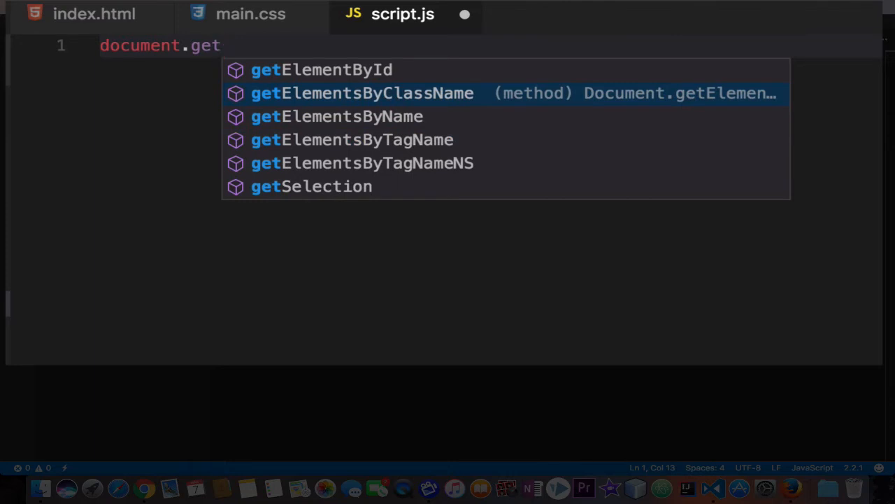
{"action": "key", "text": "Down"}
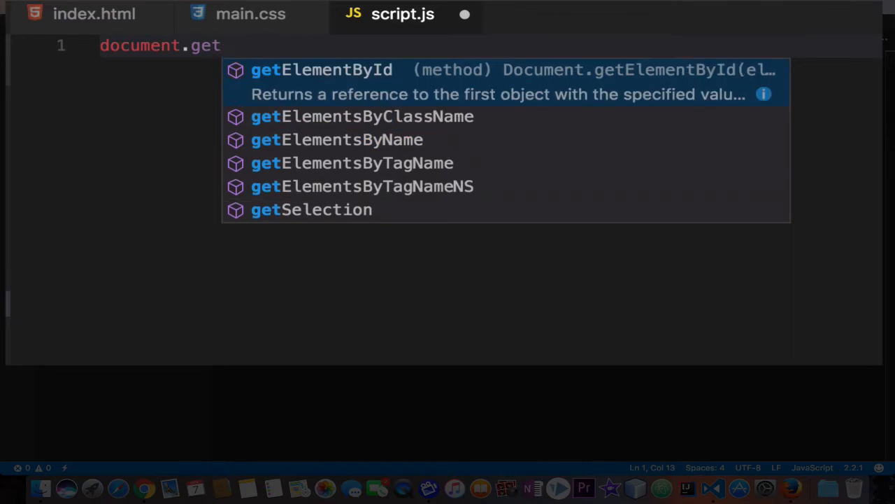
{"action": "key", "text": "Tab"}
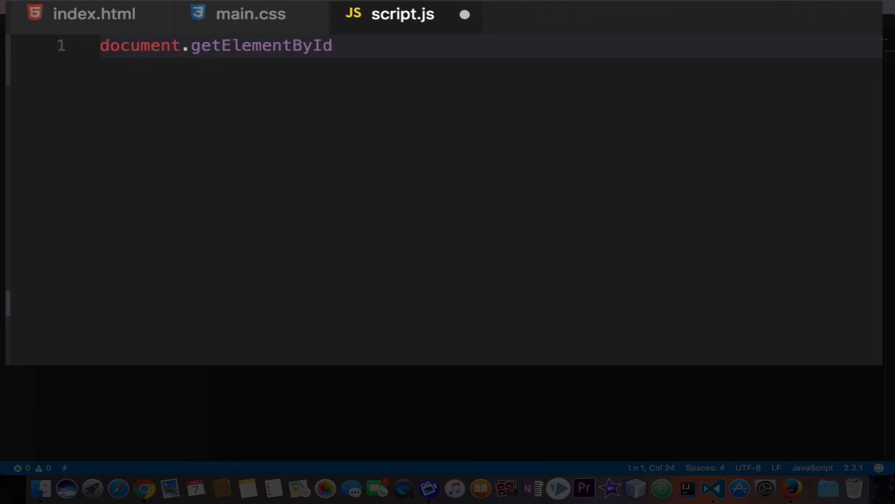
{"action": "type", "text": "(\"\")"}
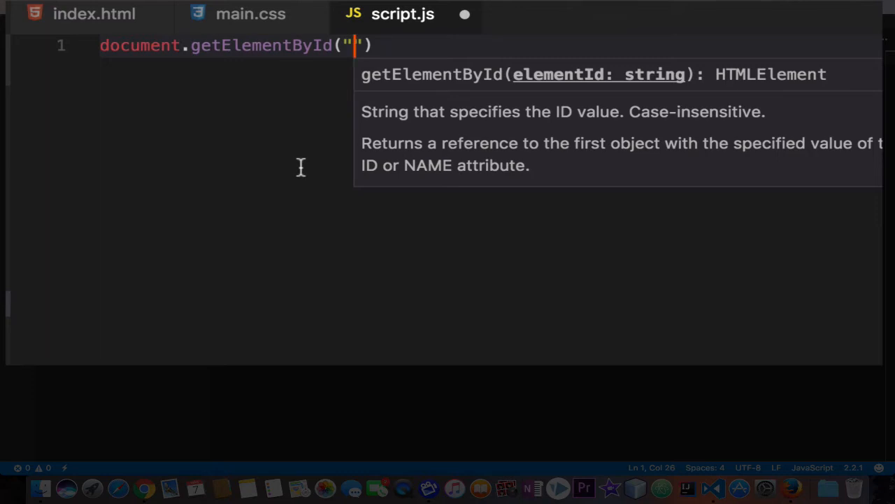
Step: Check the paragraph ids in index.html, then finish the line as getElementById("p1");
{"action": "left_click", "coordinate": [94, 13]}
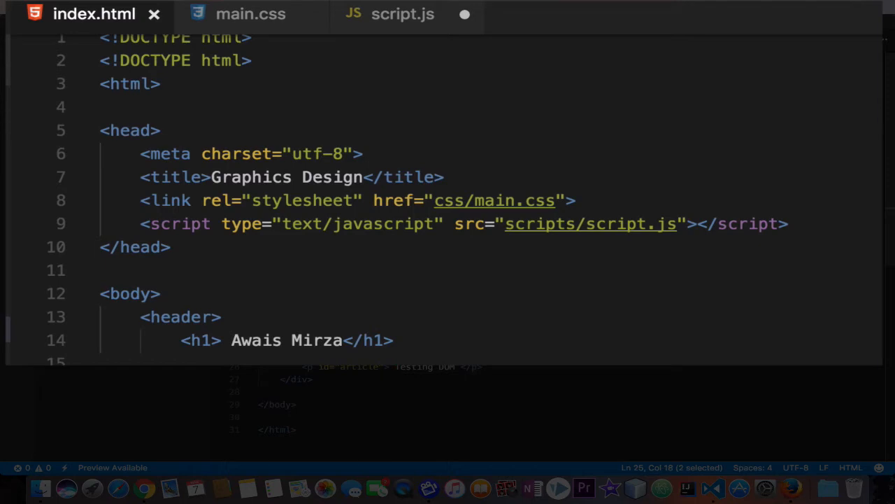
{"action": "left_click", "coordinate": [251, 14]}
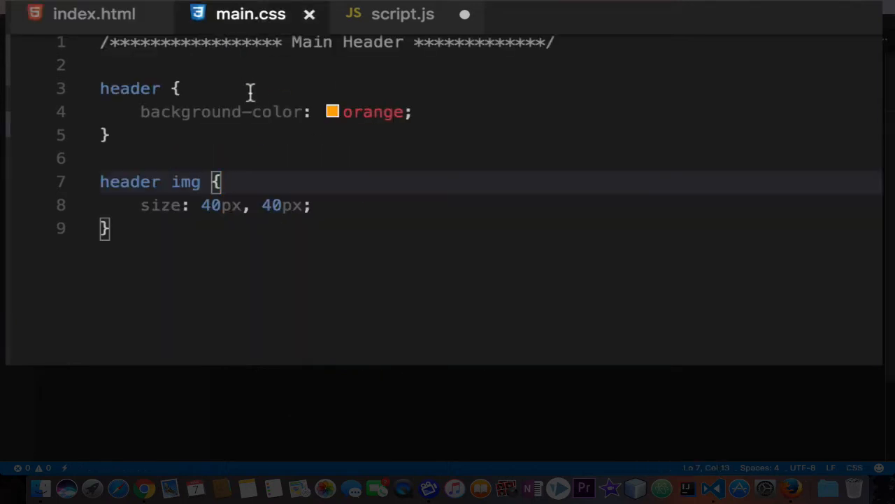
{"action": "left_click", "coordinate": [402, 14]}
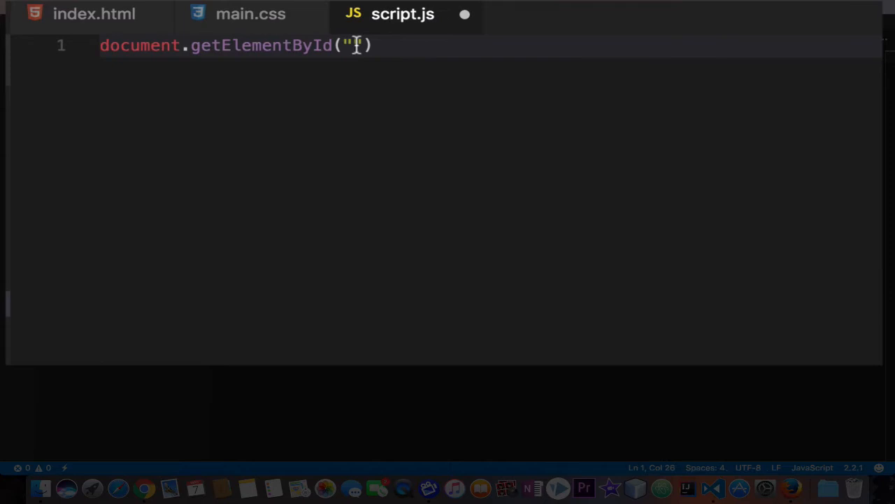
{"action": "type", "text": "p1"}
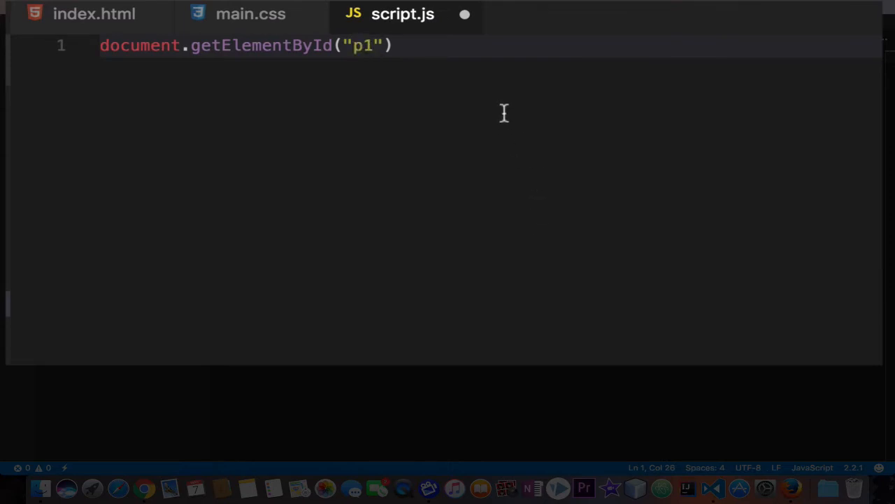
{"action": "type", "text": ";"}
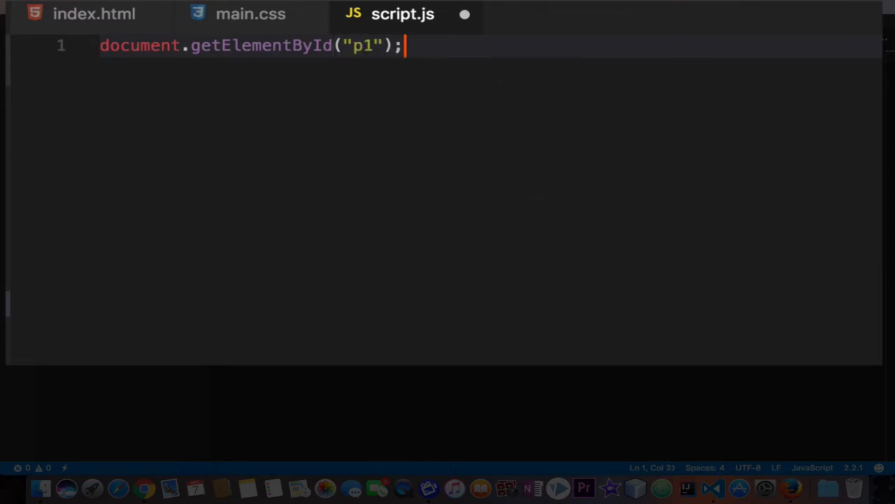
{"action": "mouse_move", "coordinate": [317, 103]}
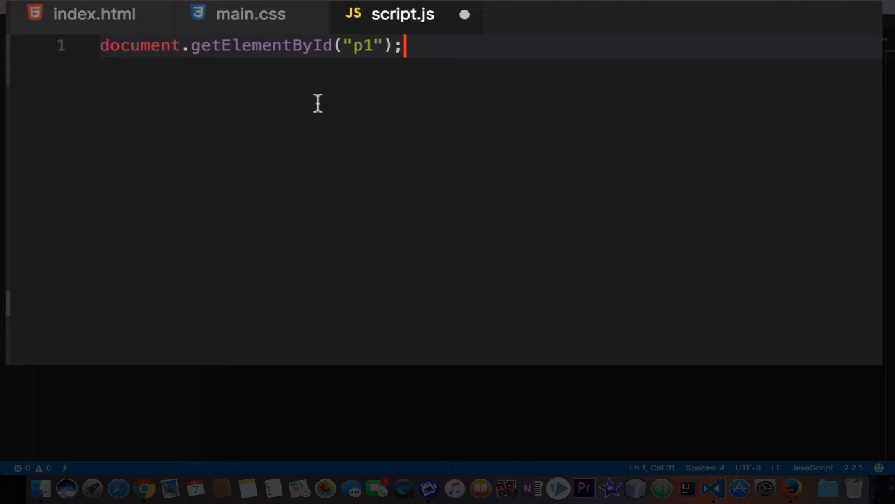
{"action": "mouse_move", "coordinate": [355, 63]}
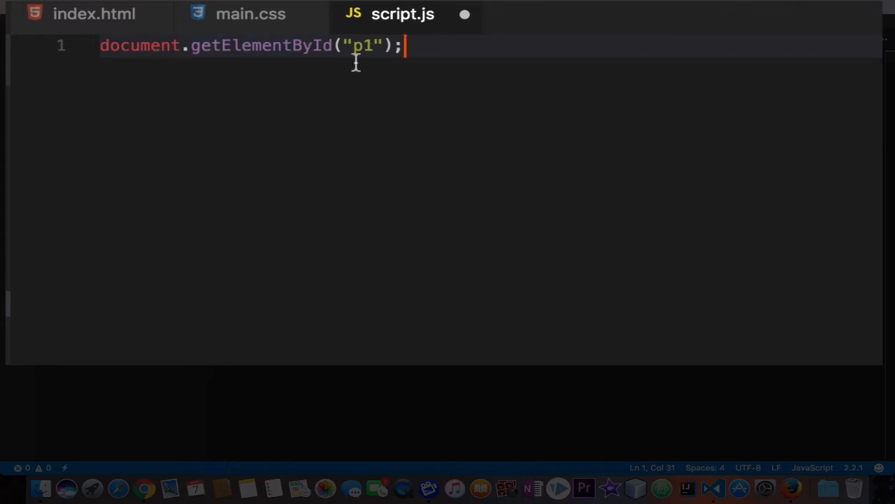
{"action": "mouse_move", "coordinate": [103, 56]}
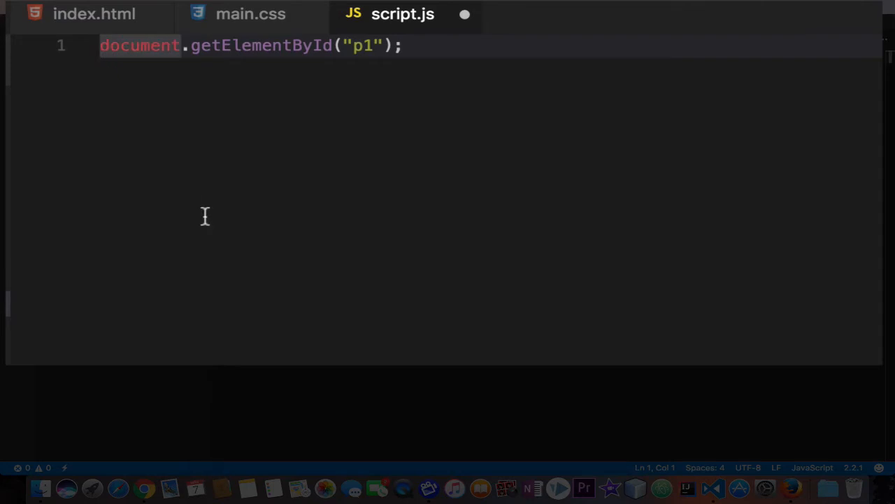
Step: Prefix the getElementById statement with var p1 = to store the element
{"action": "type", "text": "var"}
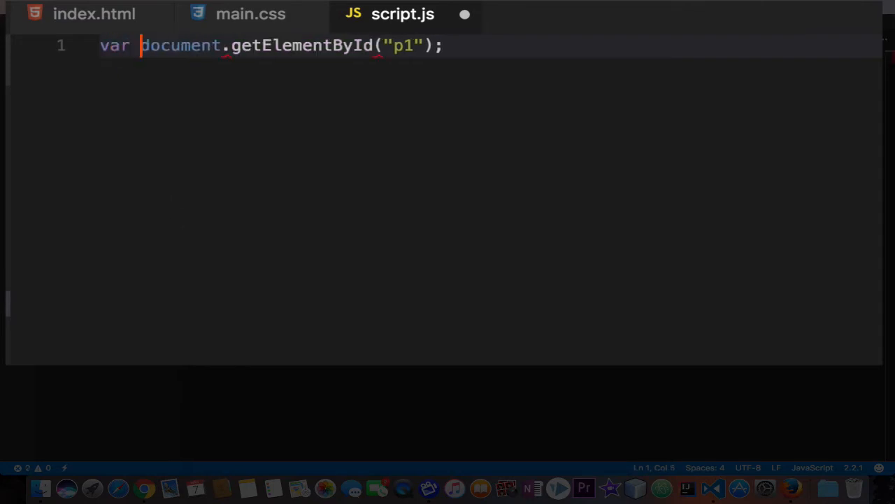
{"action": "type", "text": "p"}
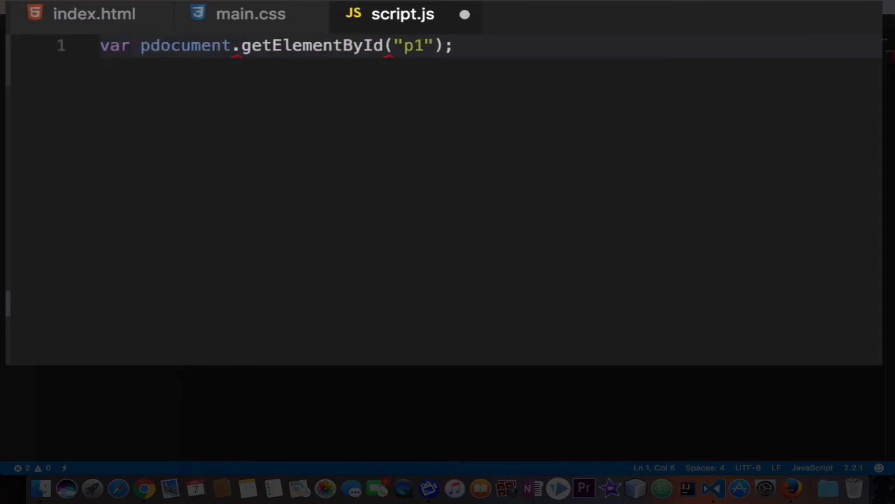
{"action": "type", "text": "1"}
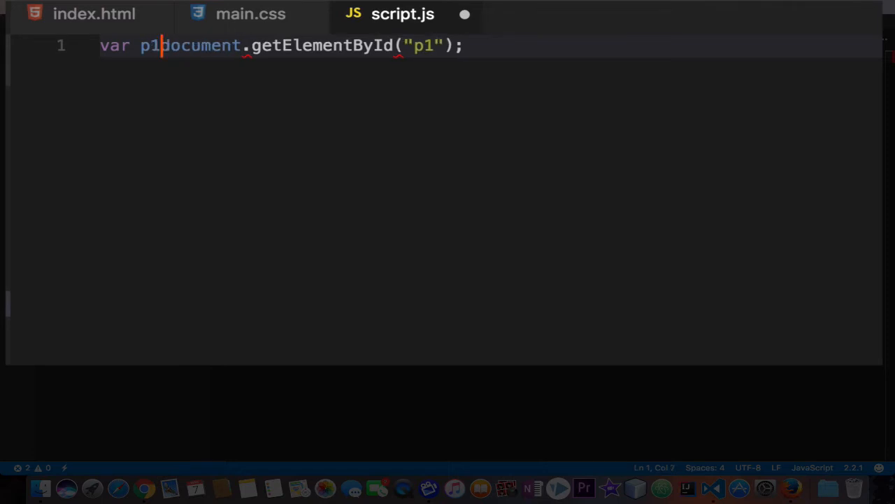
{"action": "type", "text": "="}
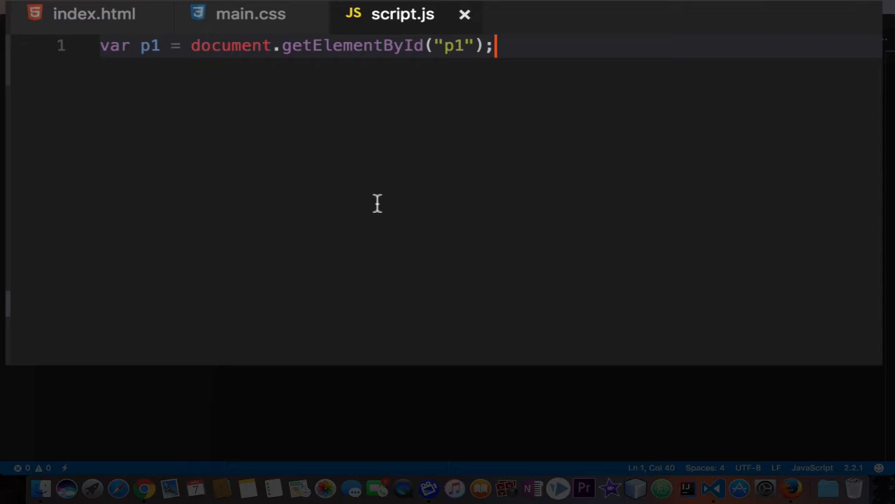
{"action": "mouse_move", "coordinate": [196, 56]}
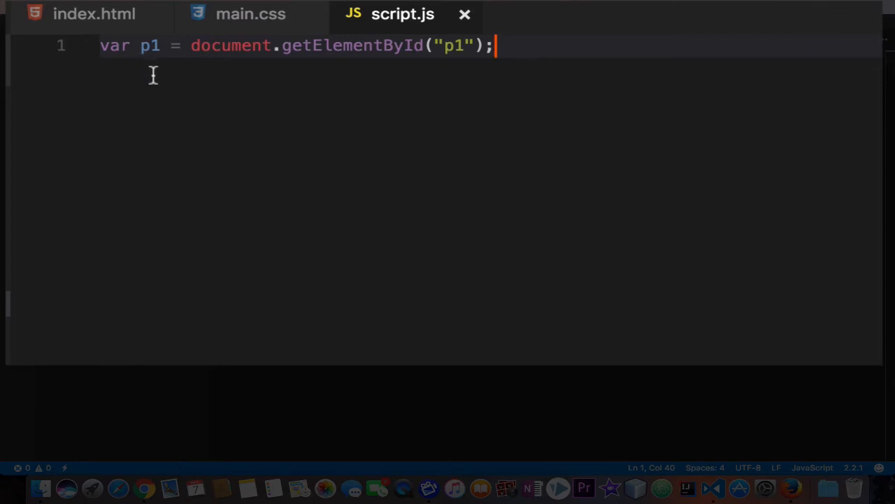
{"action": "mouse_move", "coordinate": [180, 129]}
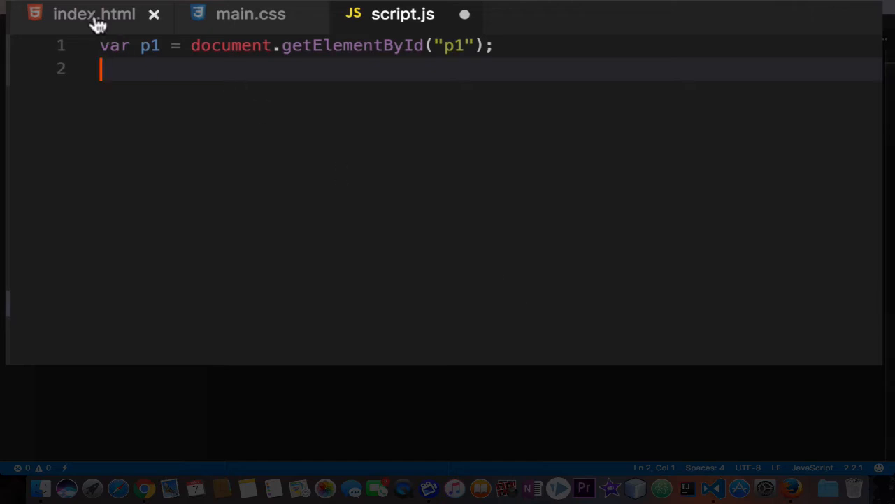
Step: View index.html's head, which already links scripts/script.js, and its header
{"action": "left_click", "coordinate": [94, 13]}
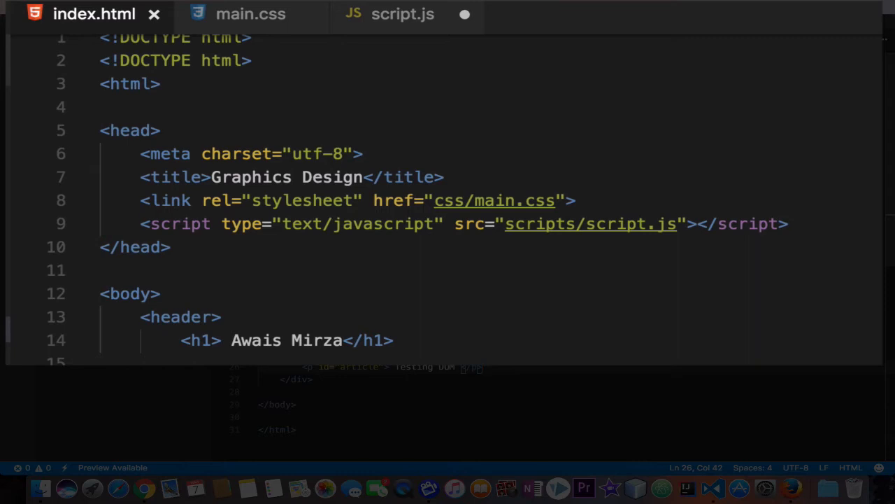
{"action": "mouse_move", "coordinate": [447, 349]}
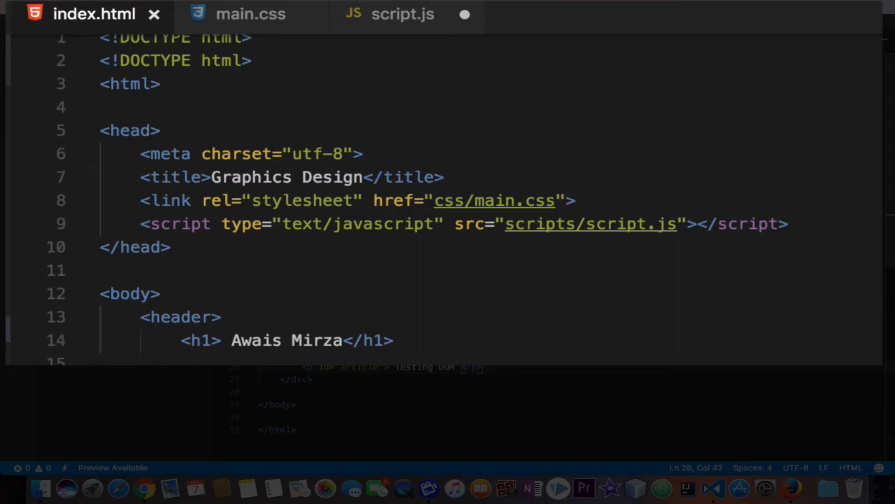
Step: Add var navigation = document.getElementsByName("li"); on a new line in script.js
{"action": "left_click", "coordinate": [403, 14]}
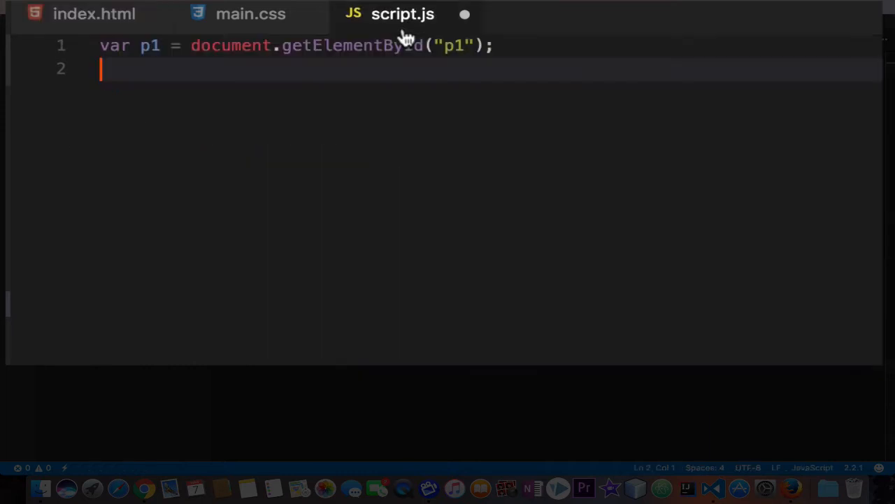
{"action": "key", "text": "enter"}
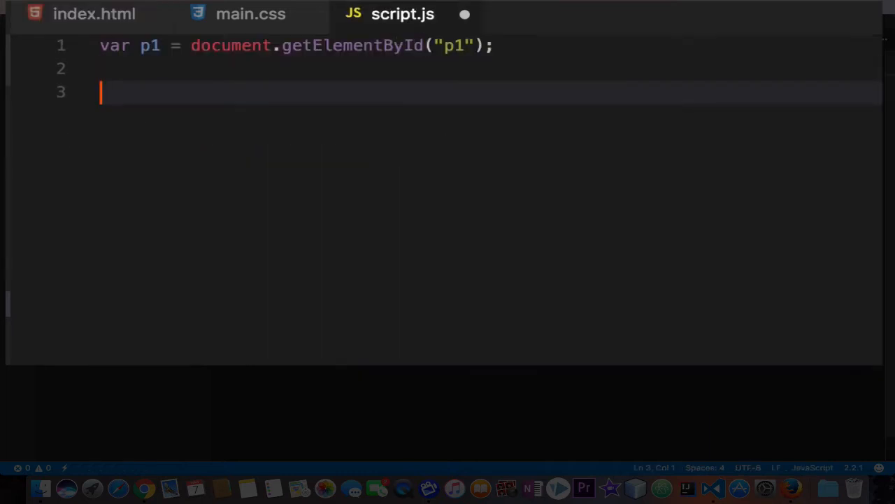
{"action": "type", "text": "var"}
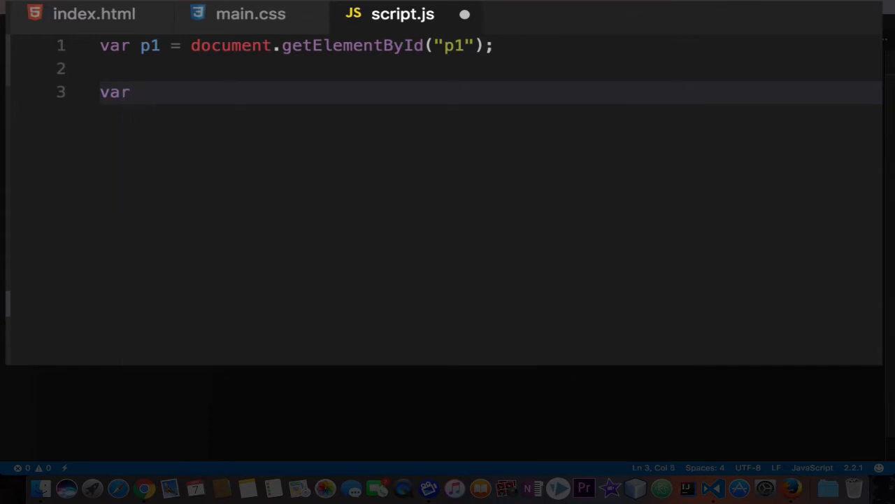
{"action": "type", "text": "navigation"}
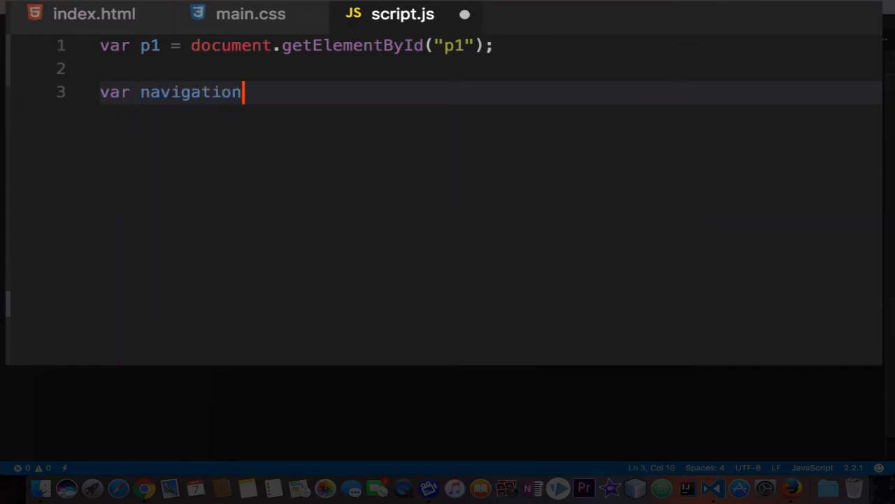
{"action": "type", "text": "= docu"}
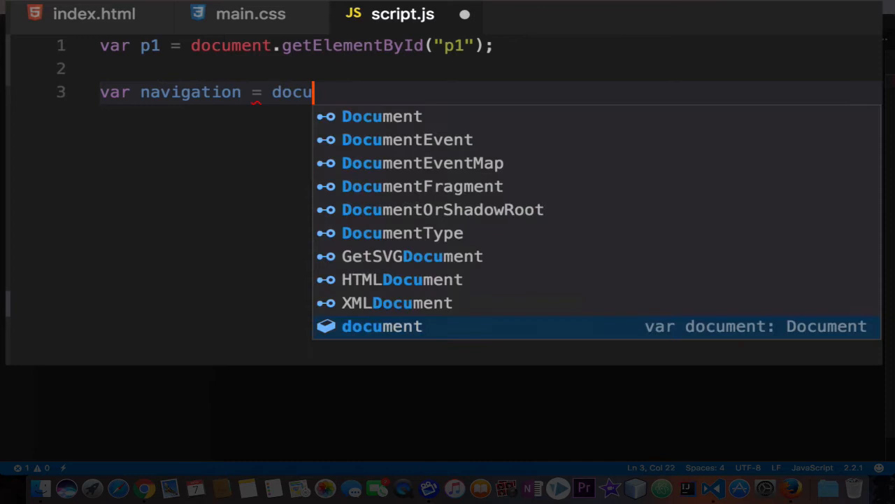
{"action": "type", "text": "ment.getElementsByName"}
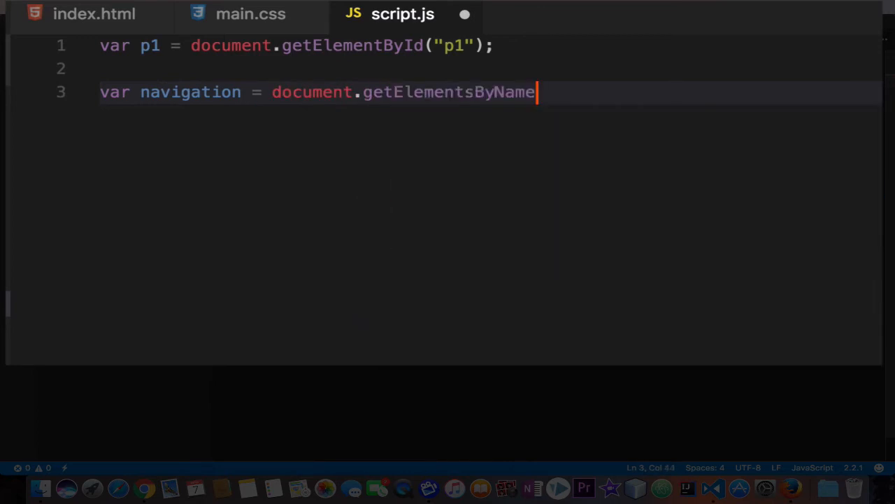
{"action": "type", "text": "("}
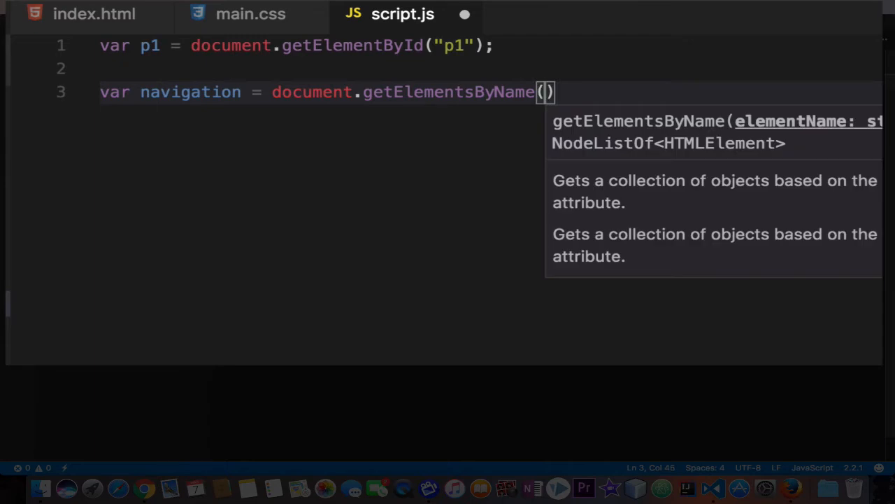
{"action": "type", "text": "\"\""}
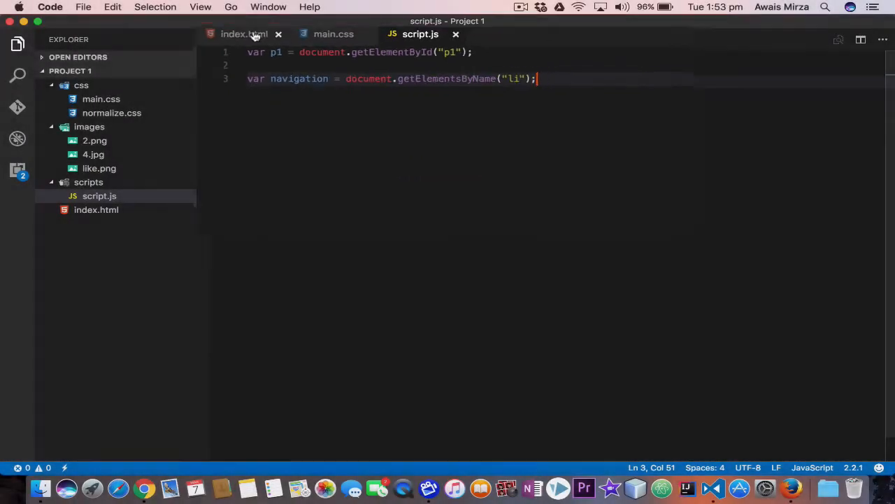
{"action": "left_click", "coordinate": [244, 34]}
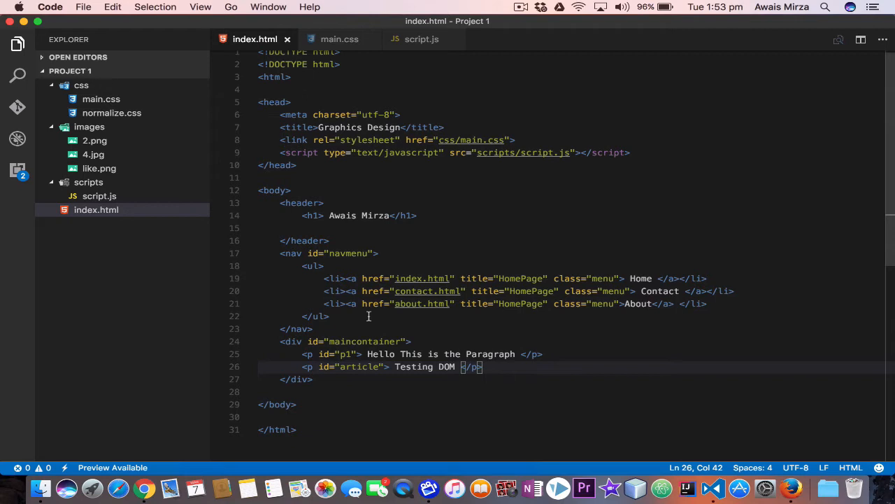
{"action": "mouse_move", "coordinate": [336, 306]}
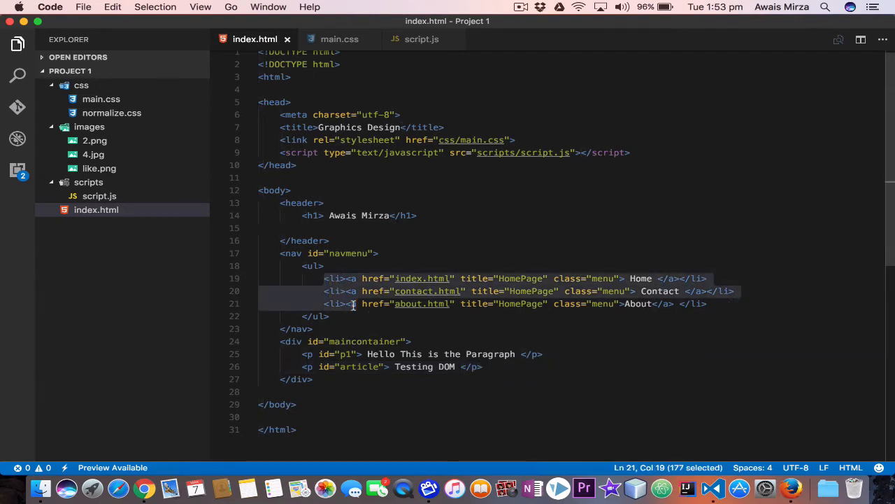
{"action": "left_click", "coordinate": [329, 316]}
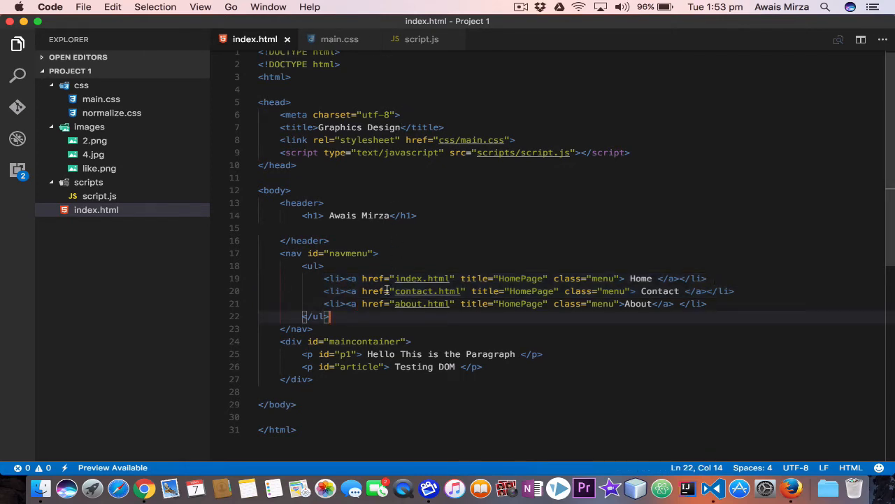
{"action": "mouse_move", "coordinate": [416, 278]}
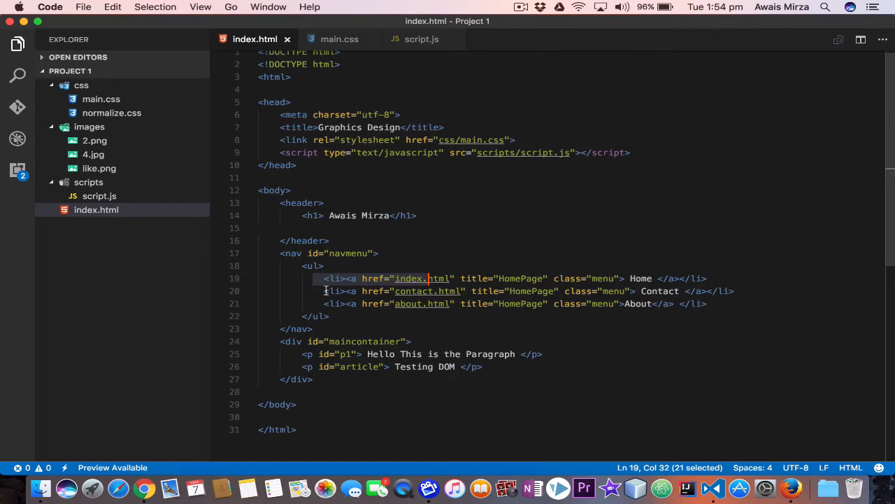
{"action": "left_click", "coordinate": [373, 291]}
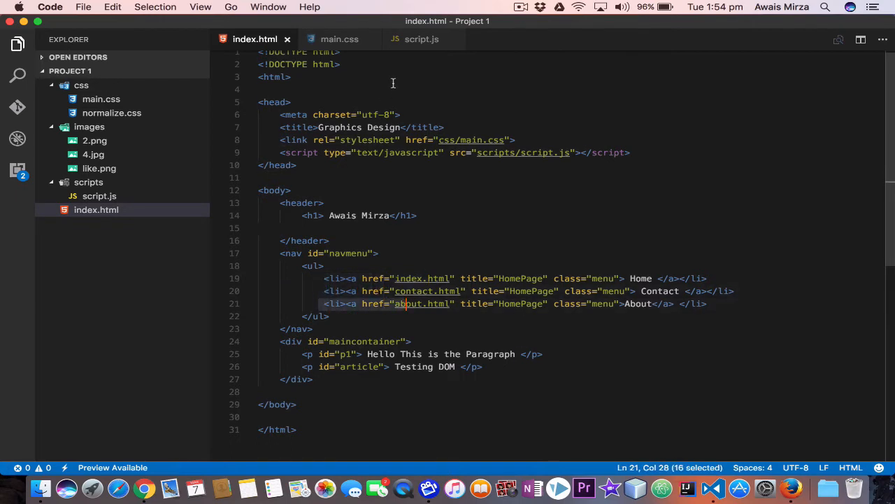
{"action": "left_click", "coordinate": [421, 39]}
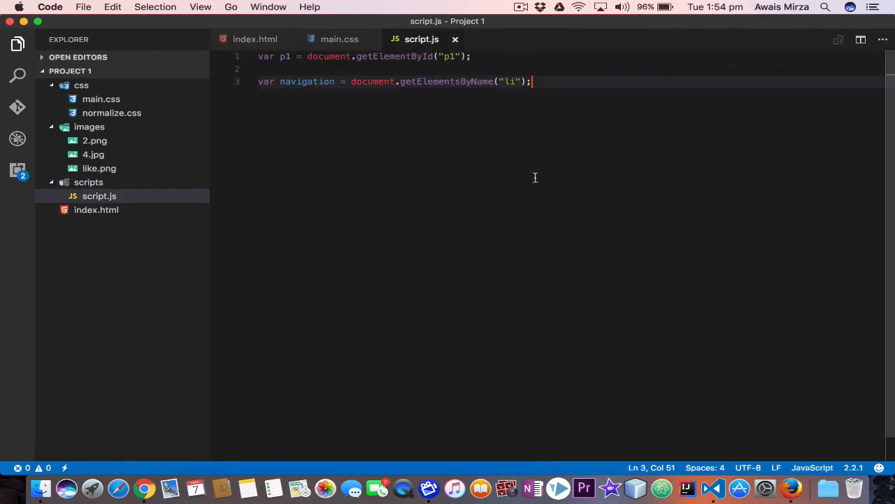
Step: Type var test = document.getElementsByName( on a new script.js line
{"action": "key", "text": "enter"}
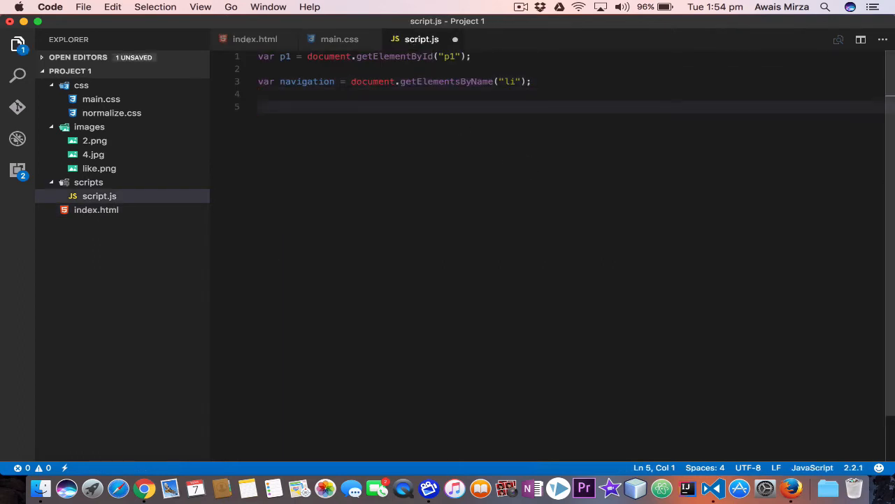
{"action": "type", "text": "var"}
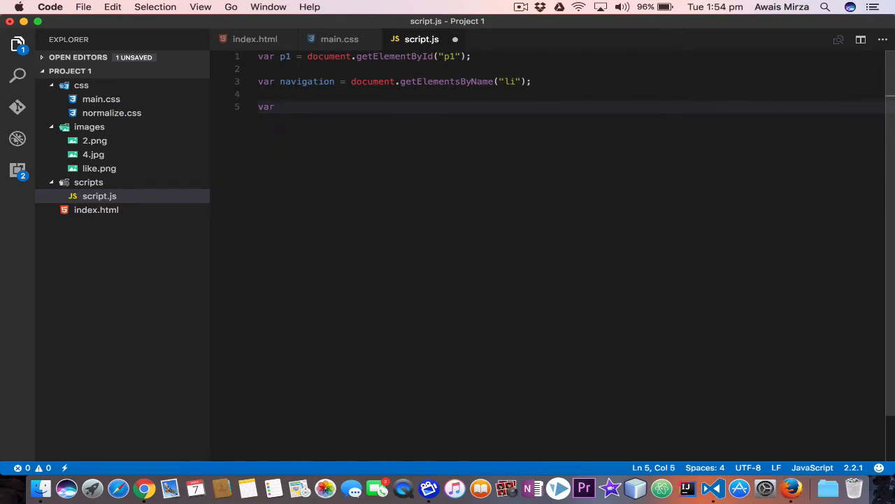
{"action": "type", "text": "tesx"}
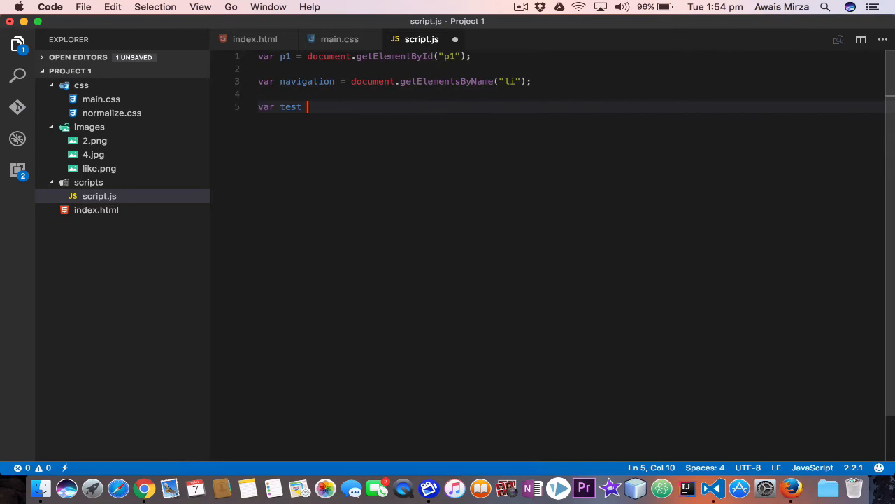
{"action": "type", "text": "= document."}
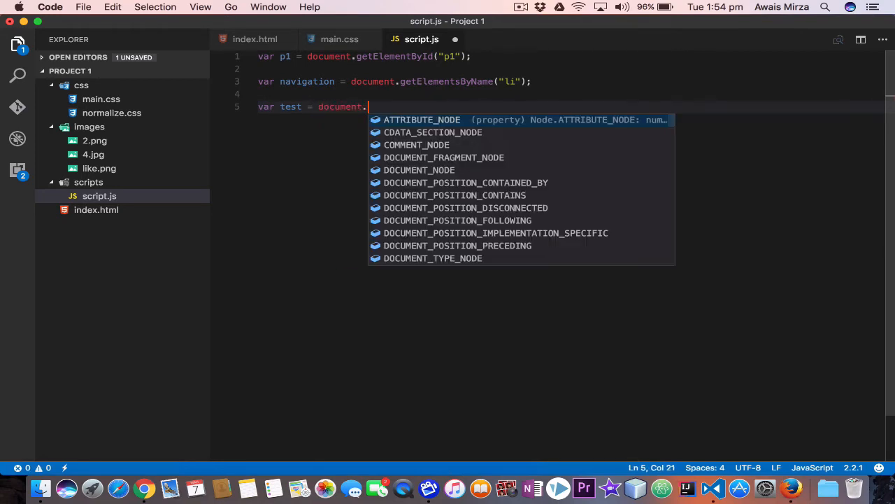
{"action": "type", "text": "a"}
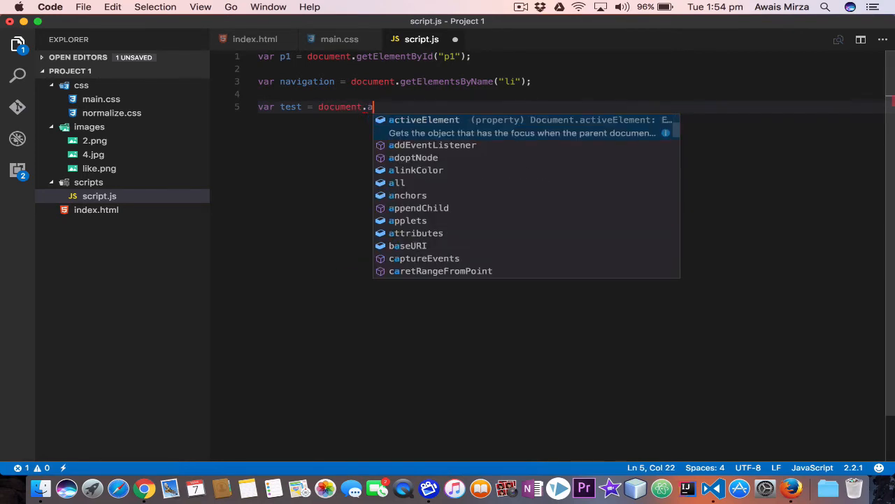
{"action": "type", "text": "etElementsByName("}
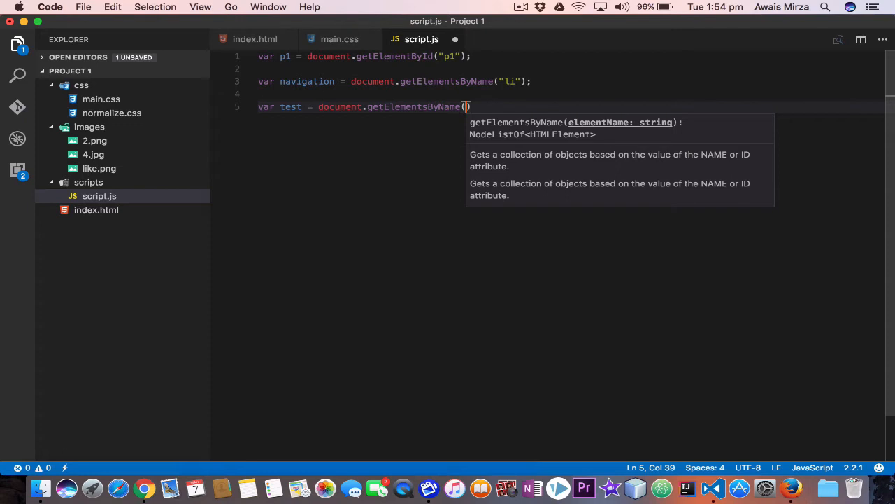
{"action": "left_click", "coordinate": [255, 39]}
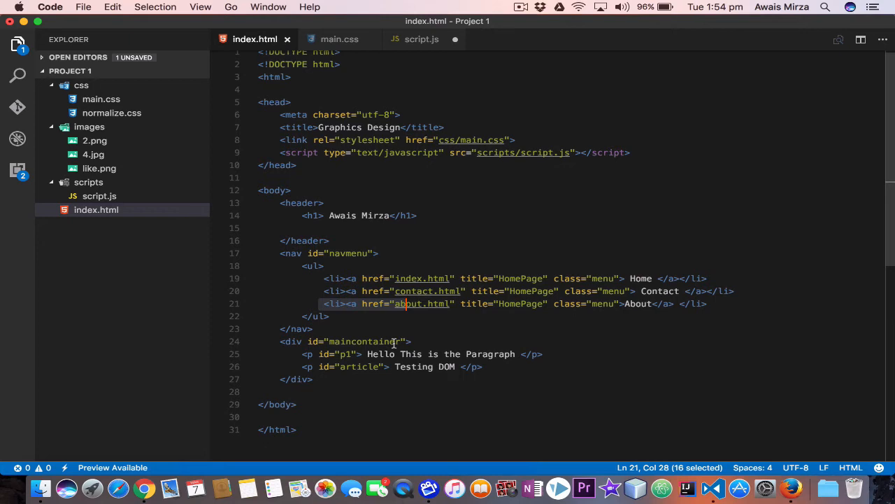
{"action": "mouse_move", "coordinate": [308, 354]}
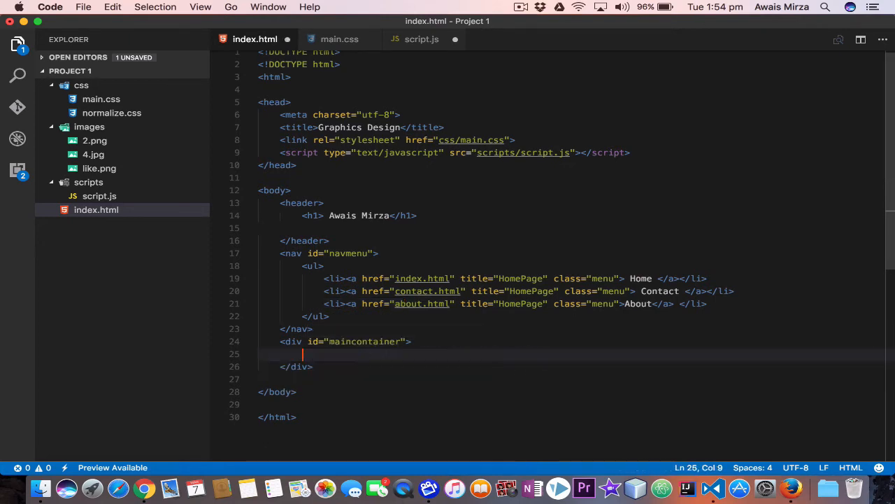
Step: Move the script tag before </body> and keep only the p1 paragraph
{"action": "left_click", "coordinate": [352, 210]}
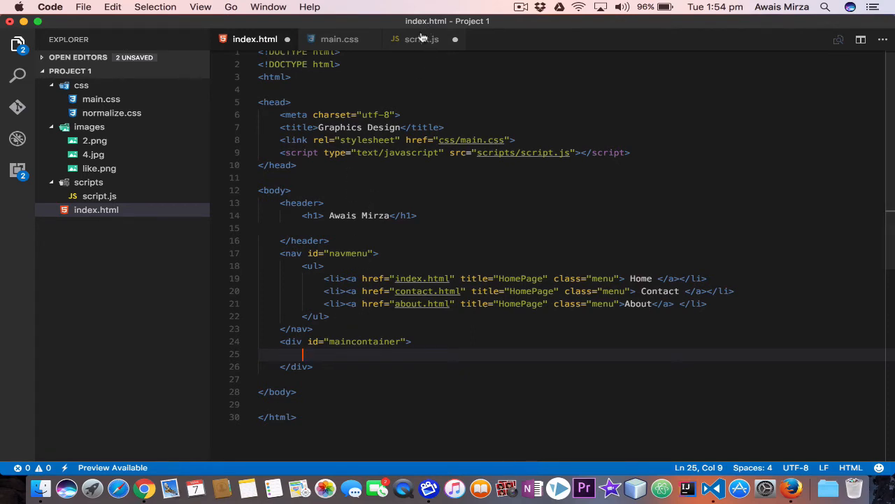
{"action": "left_click", "coordinate": [421, 38]}
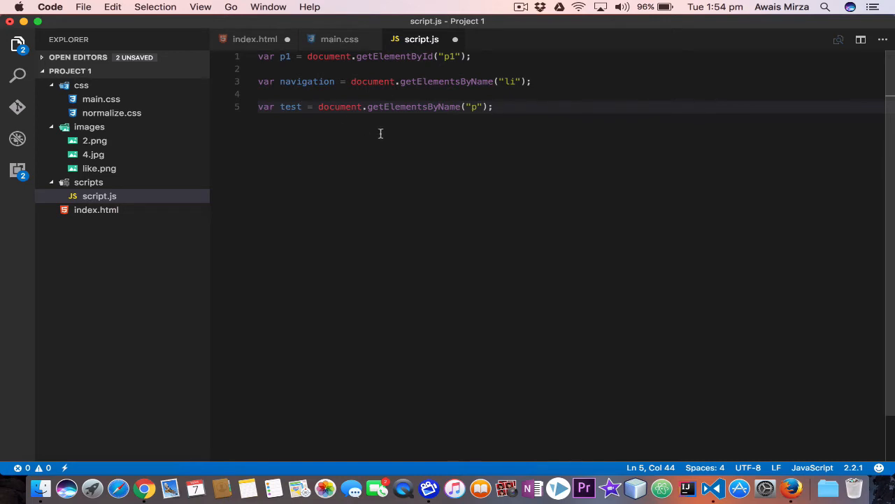
{"action": "left_click", "coordinate": [254, 38]}
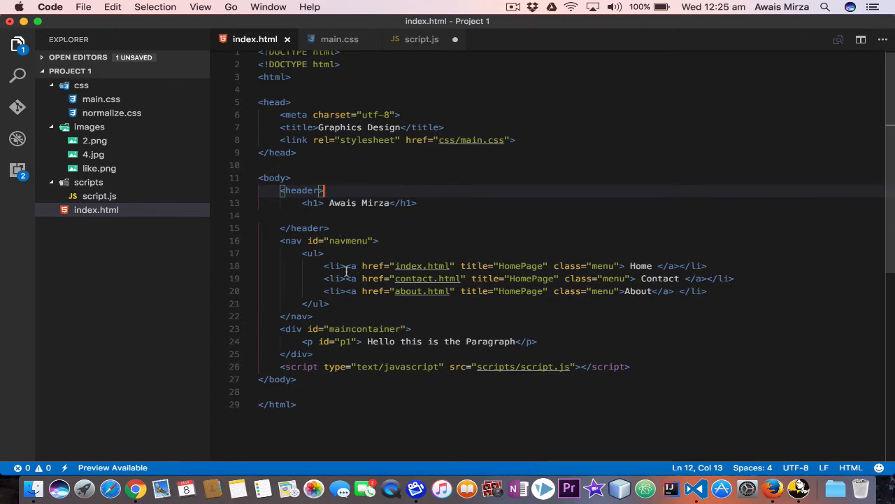
{"action": "mouse_move", "coordinate": [331, 329]}
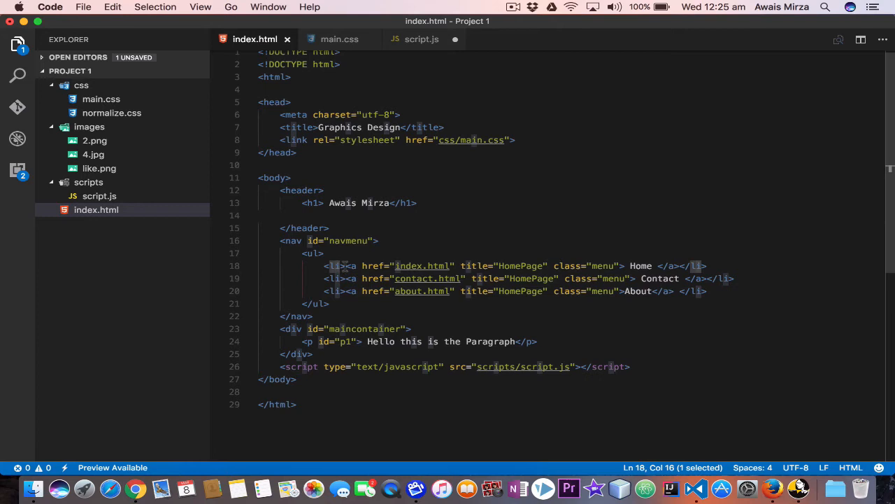
Step: Place the cursor in the header's empty line, then move to the emptied script.js
{"action": "left_click", "coordinate": [492, 215]}
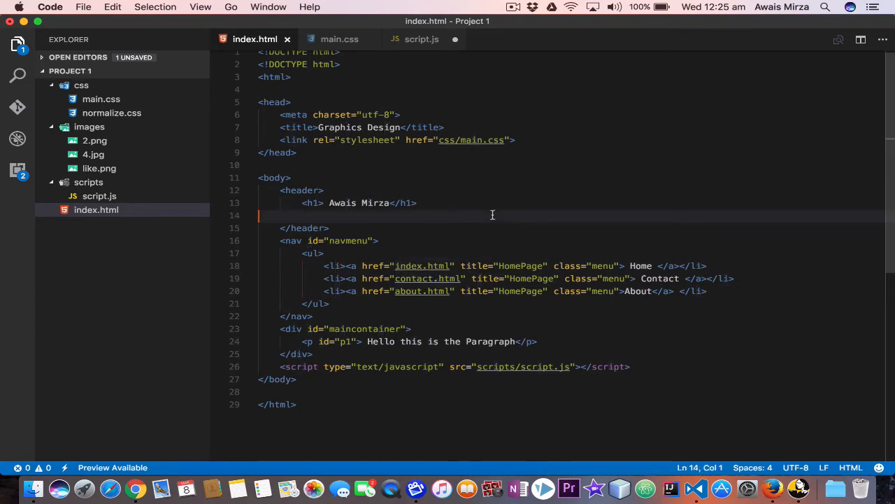
{"action": "mouse_move", "coordinate": [431, 72]}
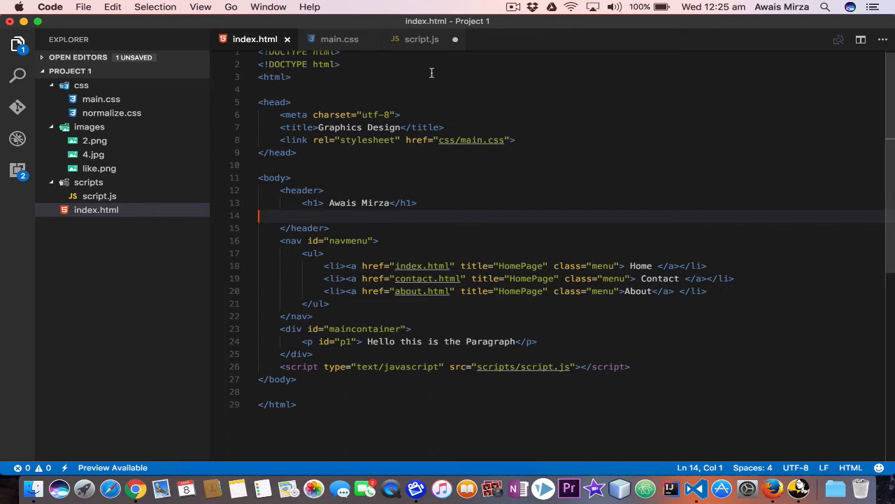
{"action": "left_click", "coordinate": [421, 39]}
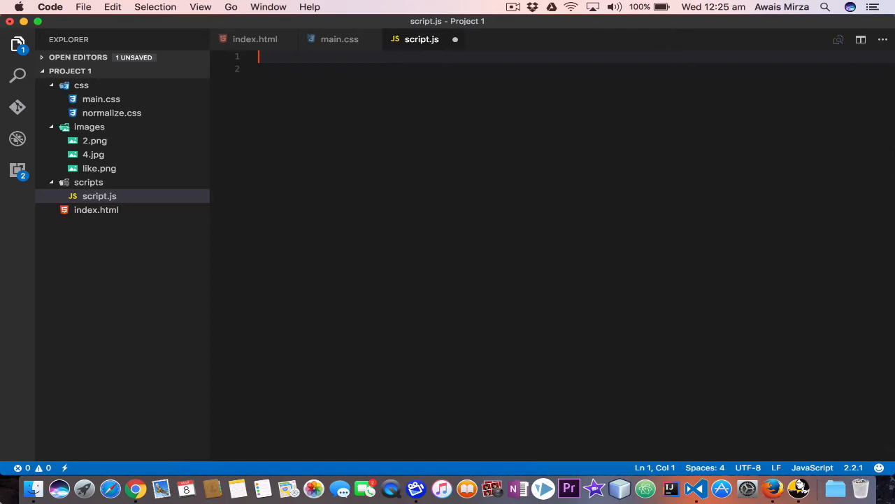
Step: Write var p1 = document.getElementById("p1"); followed by two blank lines
{"action": "type", "text": "var"}
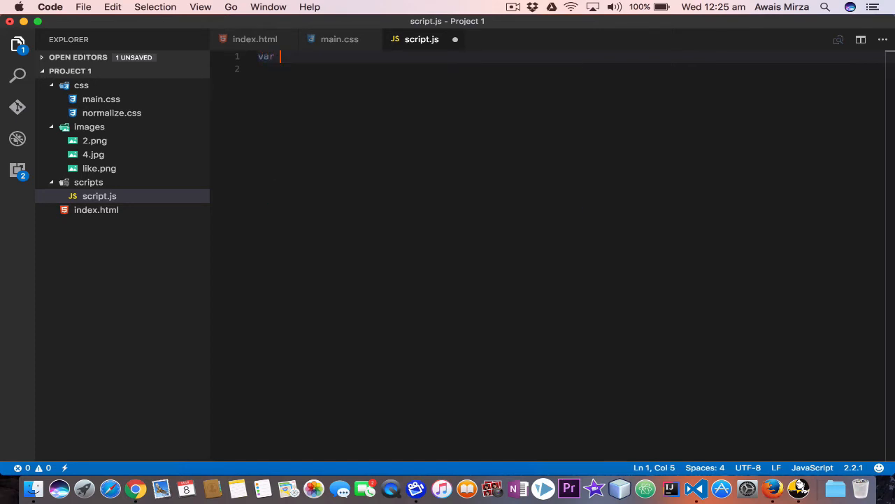
{"action": "type", "text": "p1"}
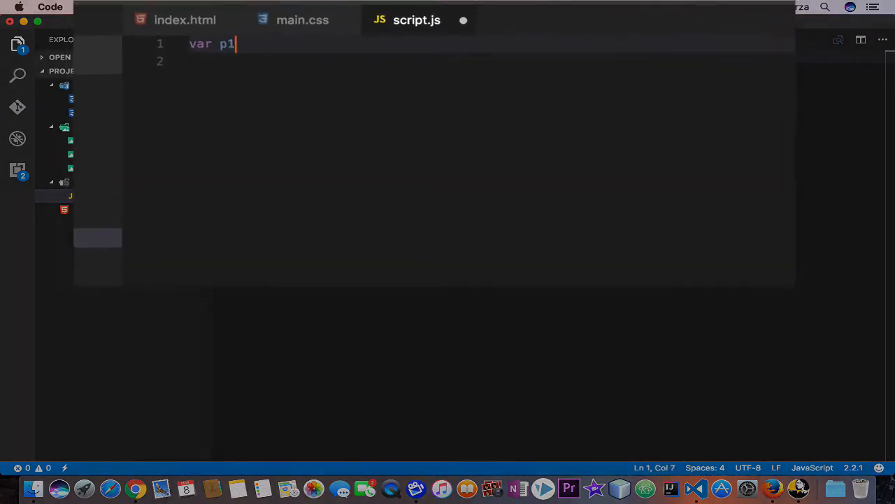
{"action": "type", "text": "= doc"}
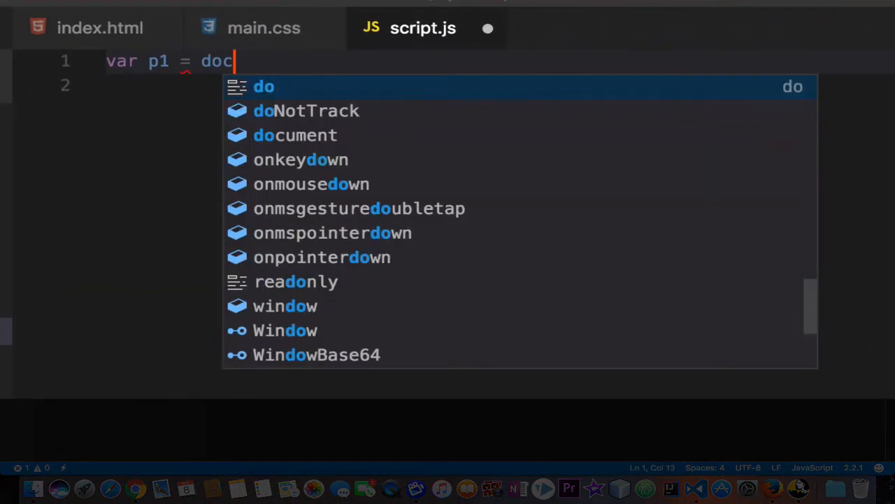
{"action": "type", "text": "ument.getElementById("}
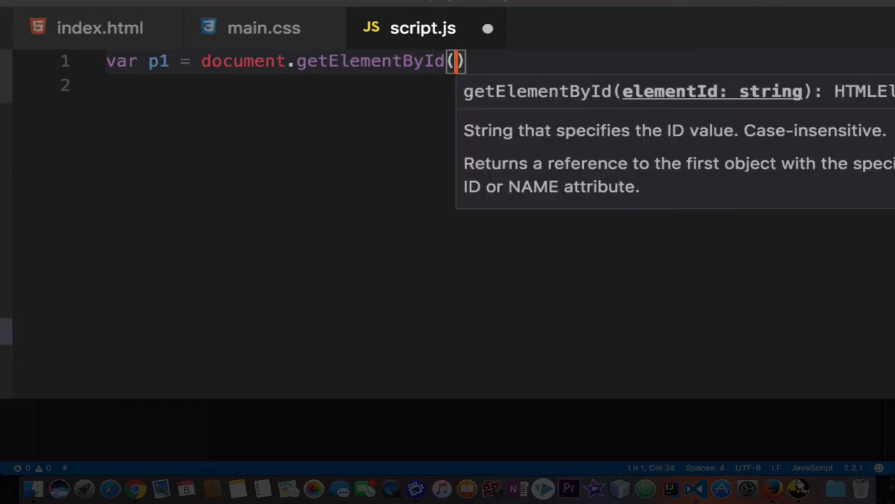
{"action": "type", "text": "\"\""}
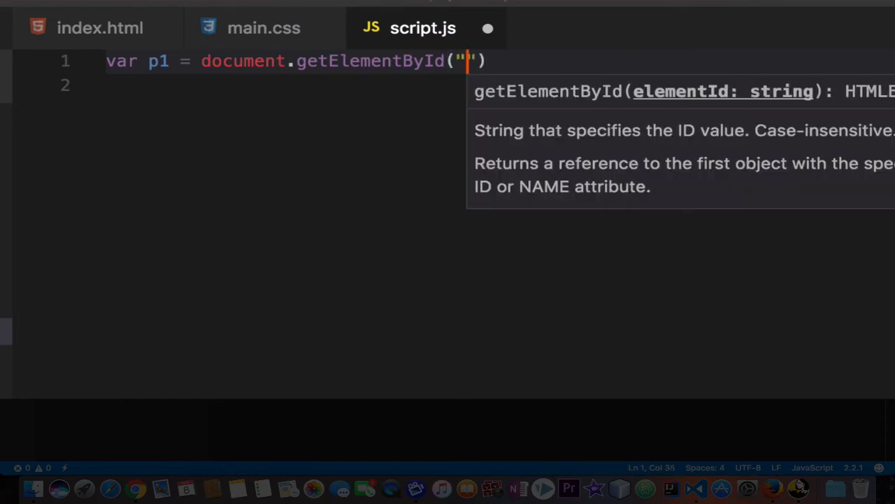
{"action": "type", "text": "p1"}
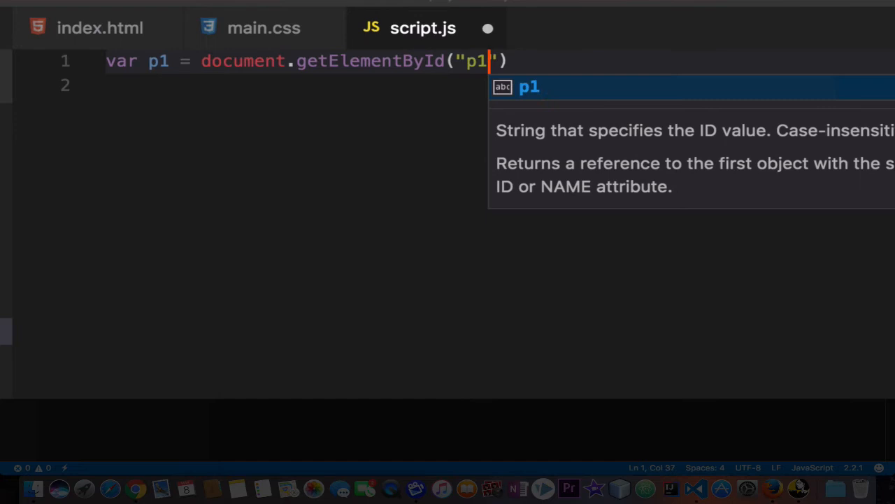
{"action": "type", "text": "\")"}
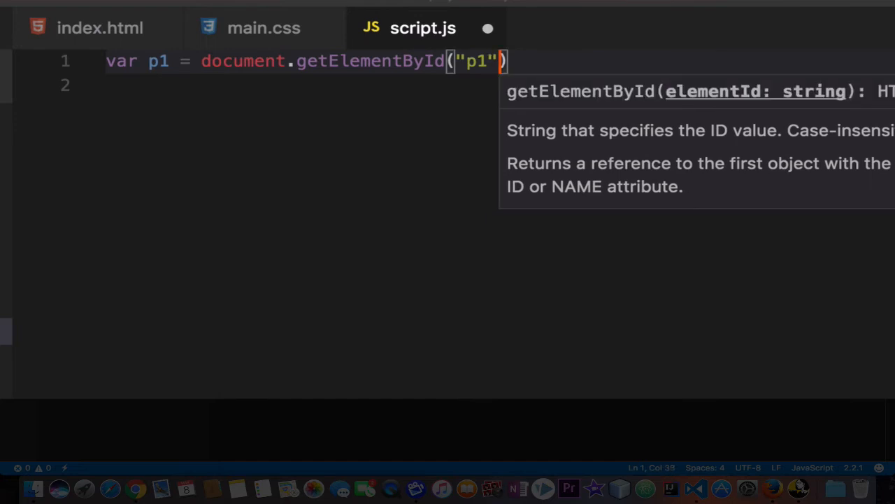
{"action": "key", "text": "Enter"}
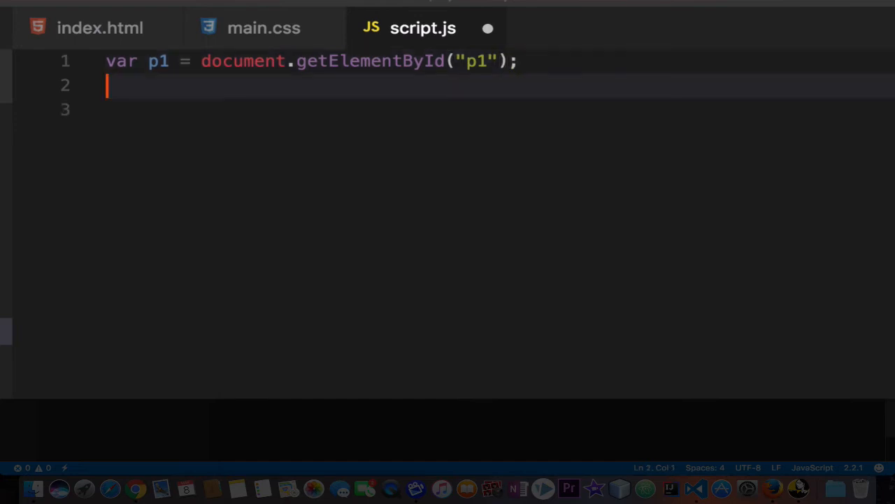
{"action": "mouse_move", "coordinate": [259, 79]}
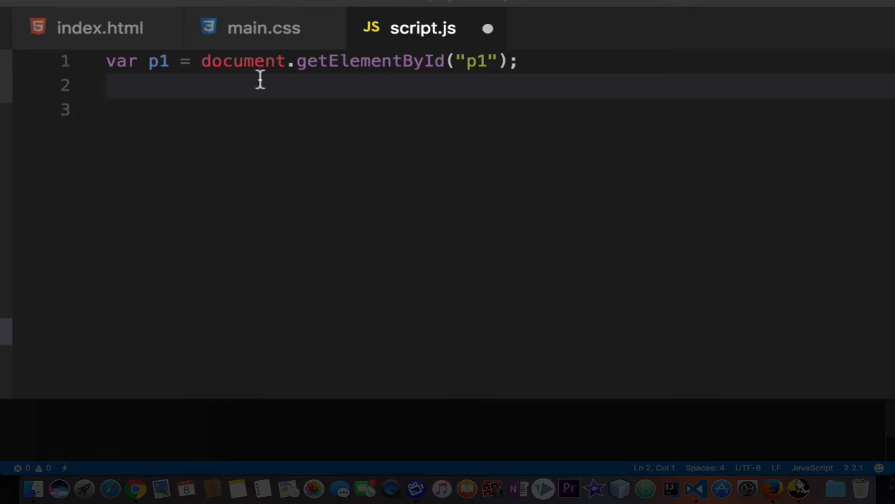
{"action": "mouse_move", "coordinate": [247, 61]}
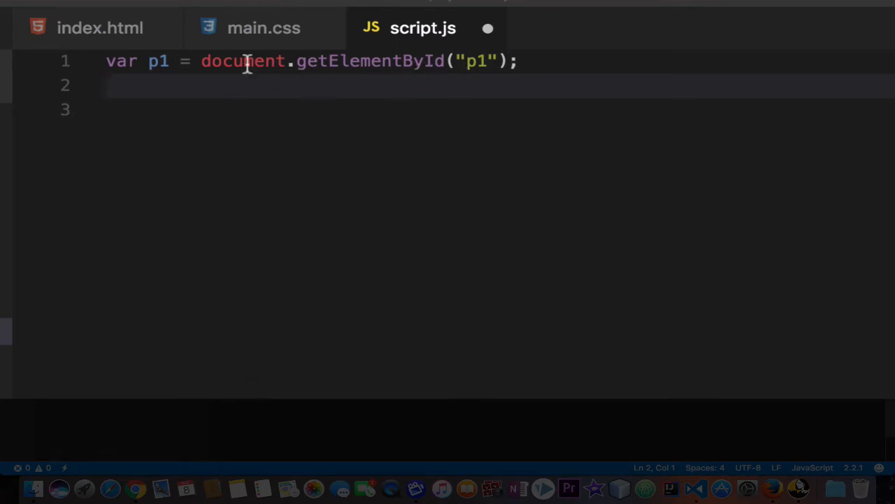
{"action": "double_click", "coordinate": [158, 61]}
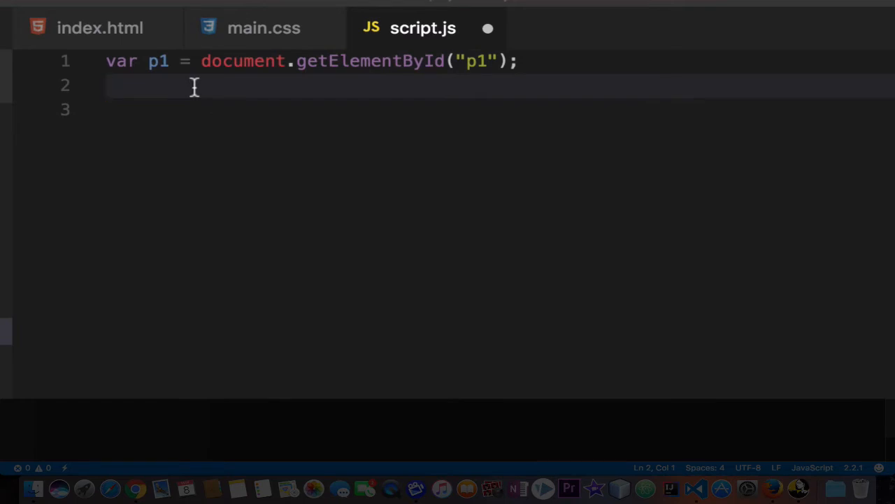
{"action": "key", "text": "enter"}
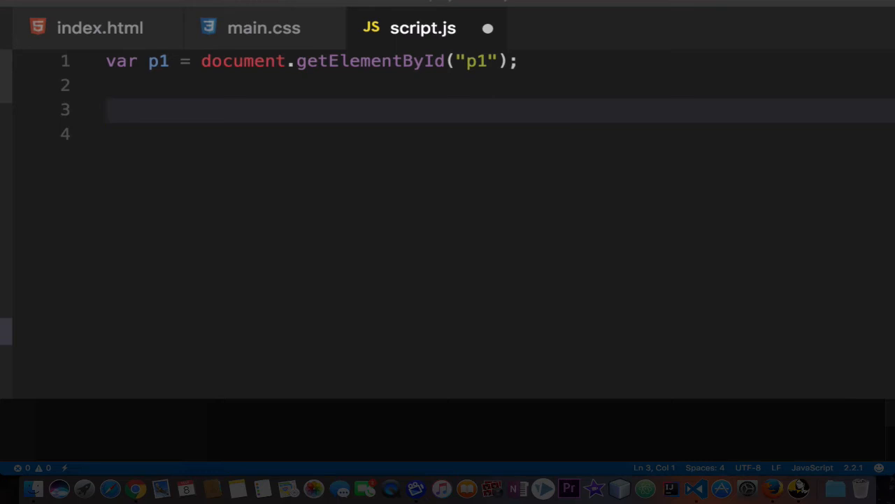
Step: Fix the mistyped word and start a console.log call with an opening quote
{"action": "type", "text": "coso"}
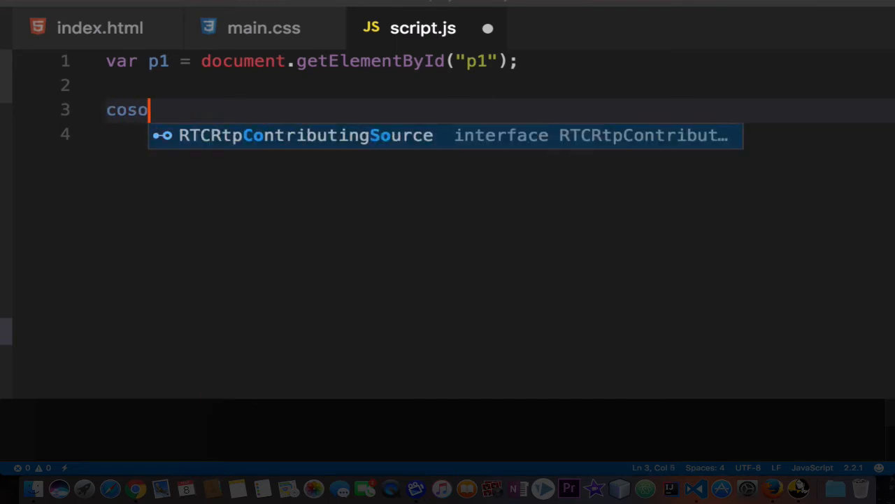
{"action": "key", "text": "Tab"}
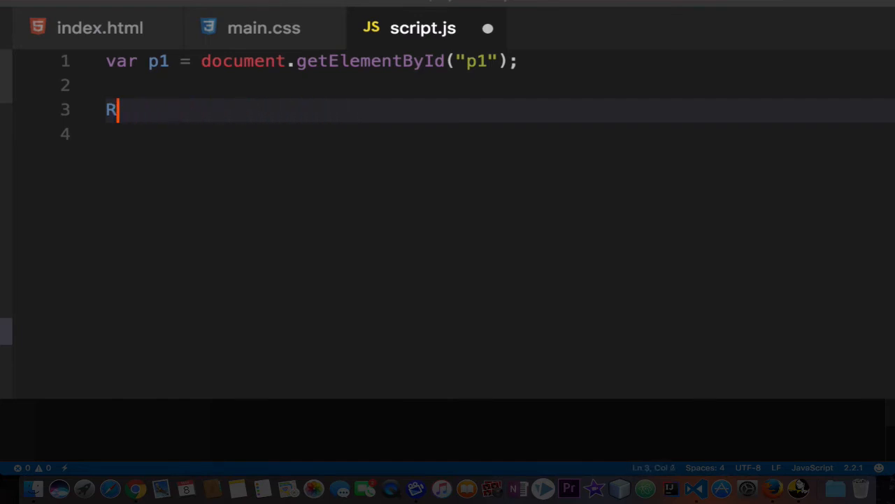
{"action": "key", "text": "Backspace"}
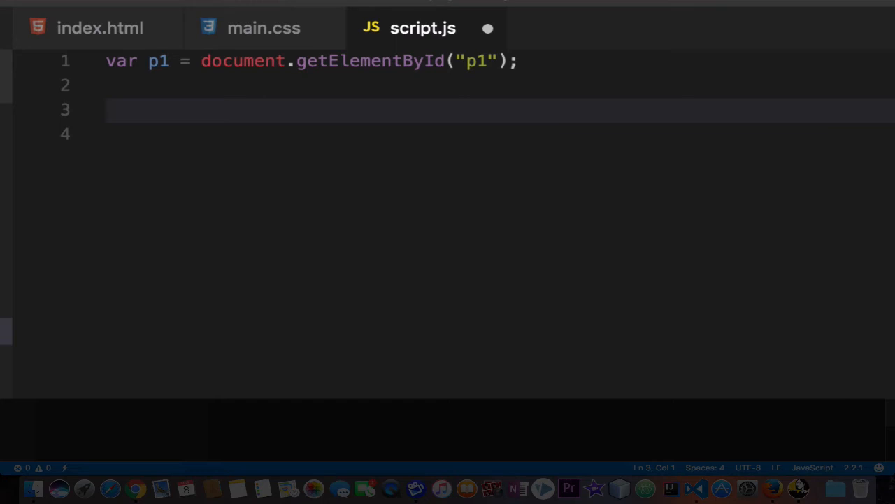
{"action": "type", "text": "con"}
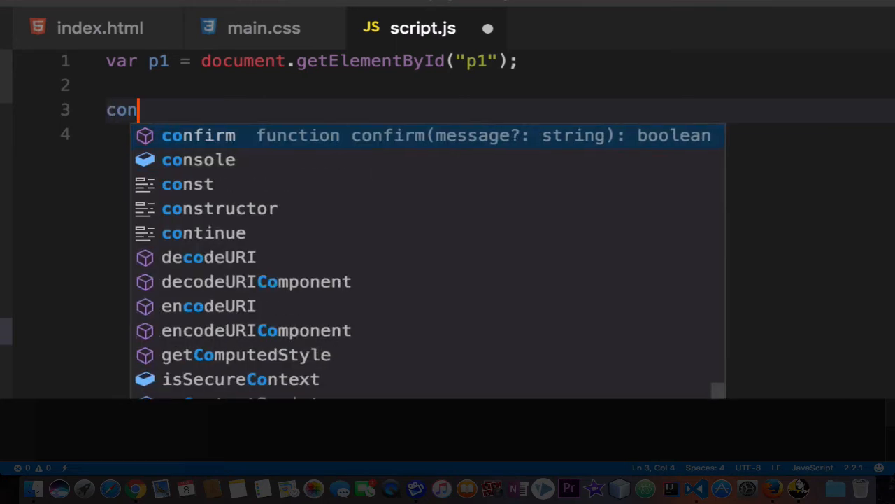
{"action": "type", "text": "sole."}
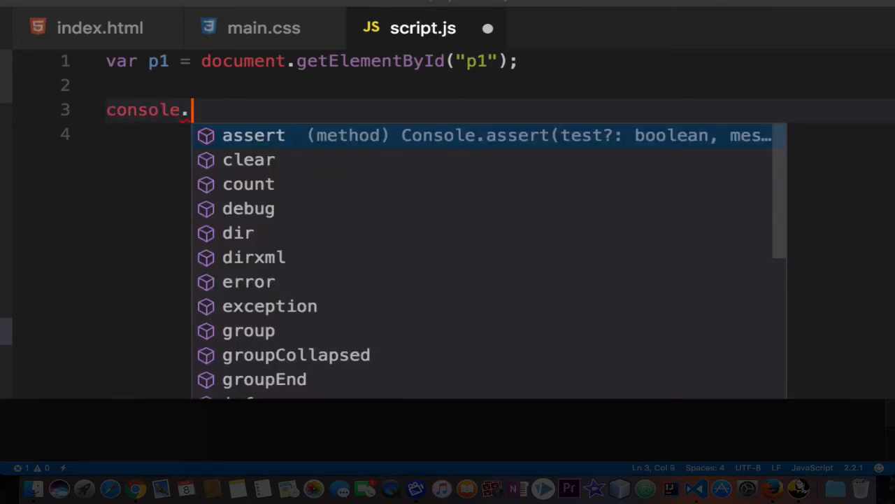
{"action": "type", "text": "log("}
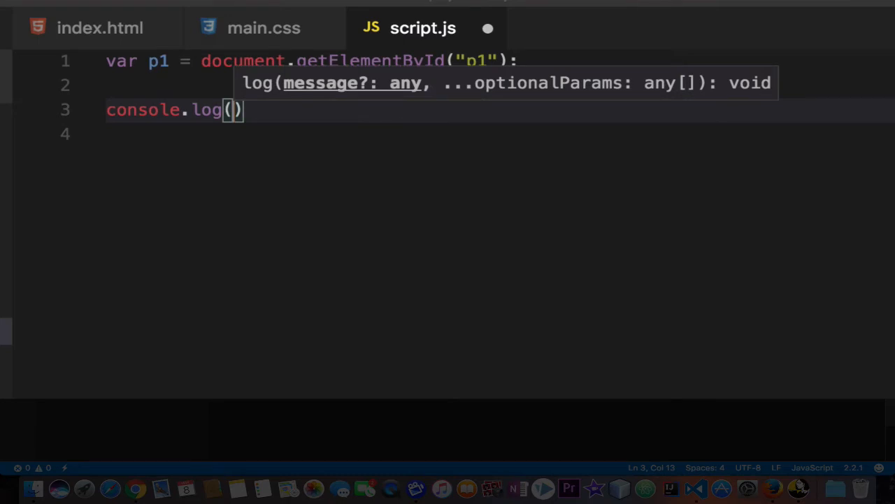
{"action": "type", "text": "\""}
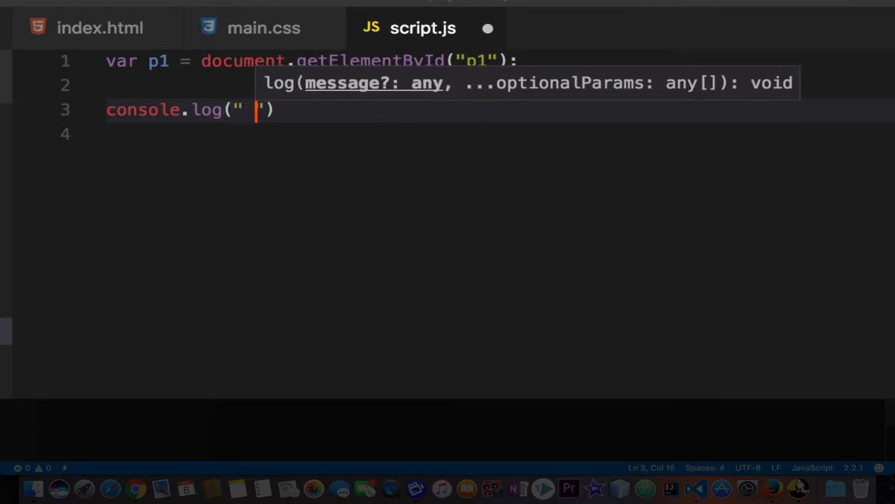
Step: Log "What is the type of this Element: " with p1.nodeType, ending with a semicolon
{"action": "type", "text": "Th"}
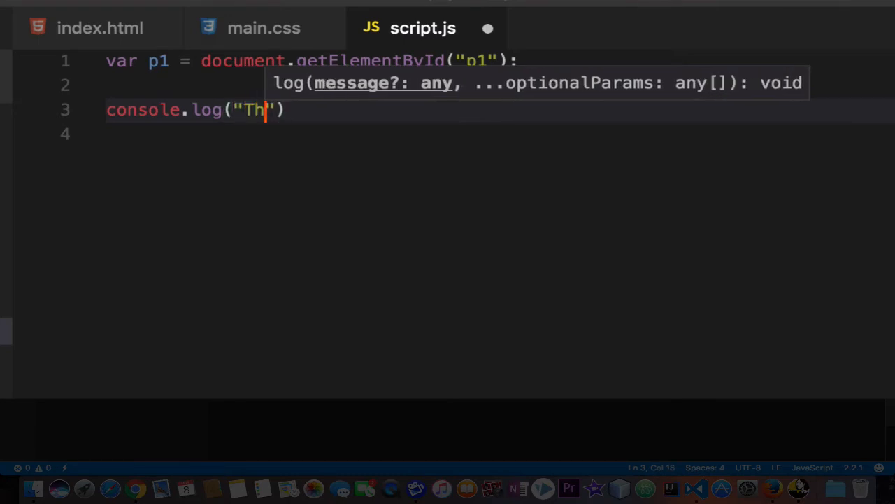
{"action": "type", "text": "is i"}
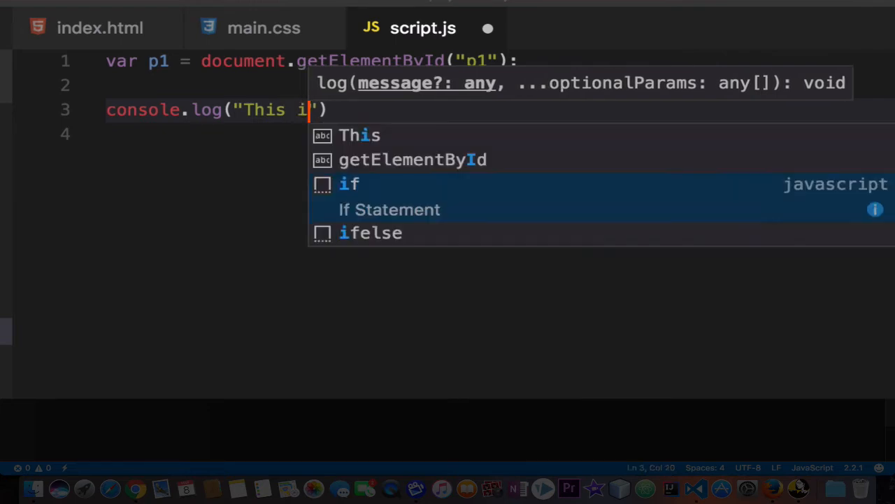
{"action": "key", "text": "BackSpace"}
{"action": "type", "text": "What"}
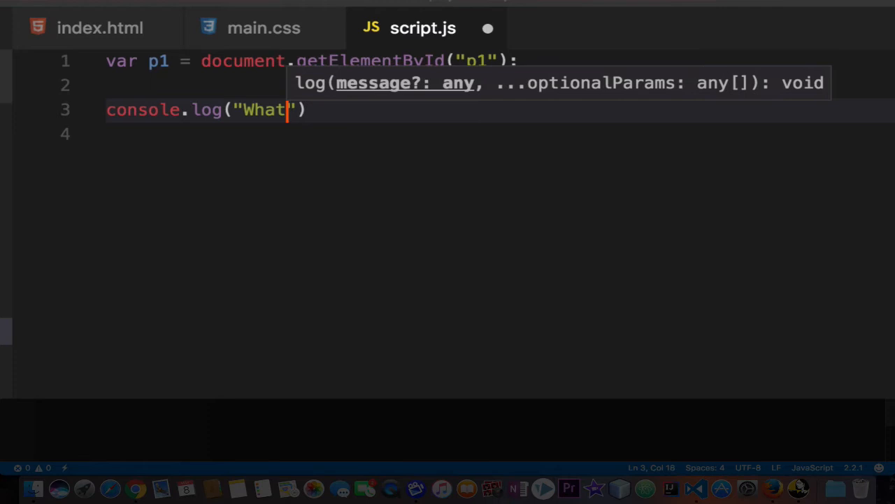
{"action": "type", "text": "is the type o"}
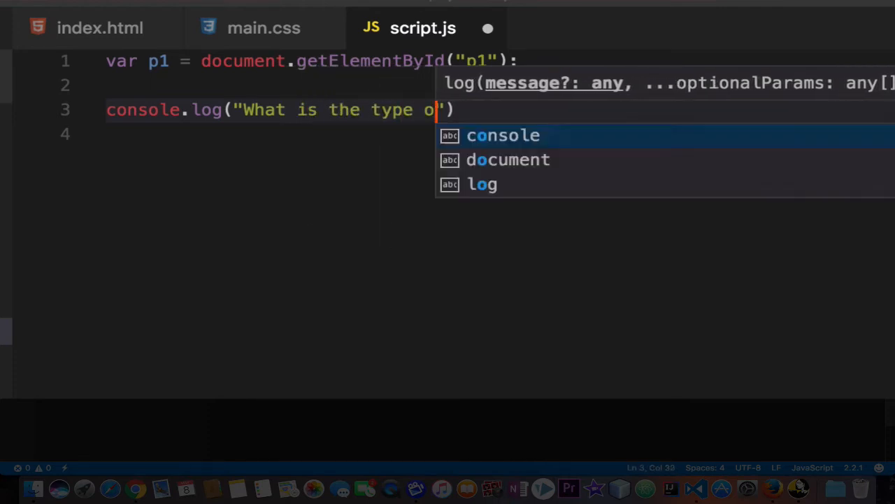
{"action": "type", "text": "f this E"}
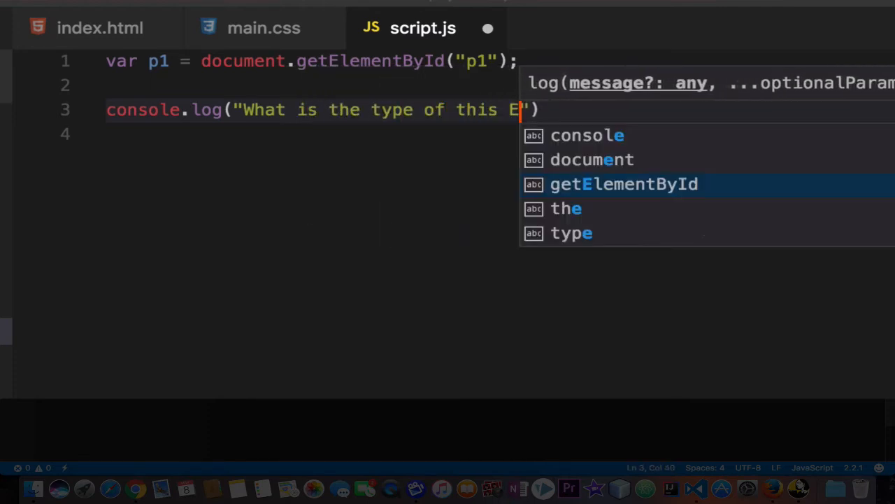
{"action": "type", "text": "lement:"}
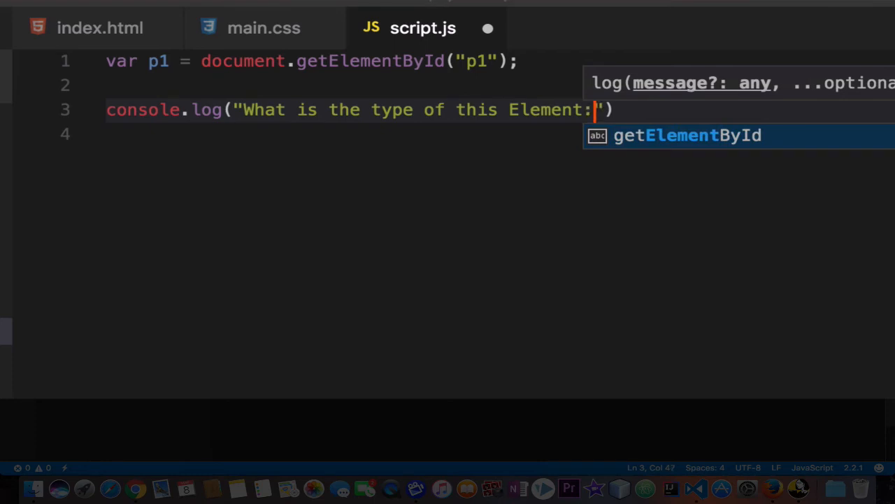
{"action": "type", "text": ","}
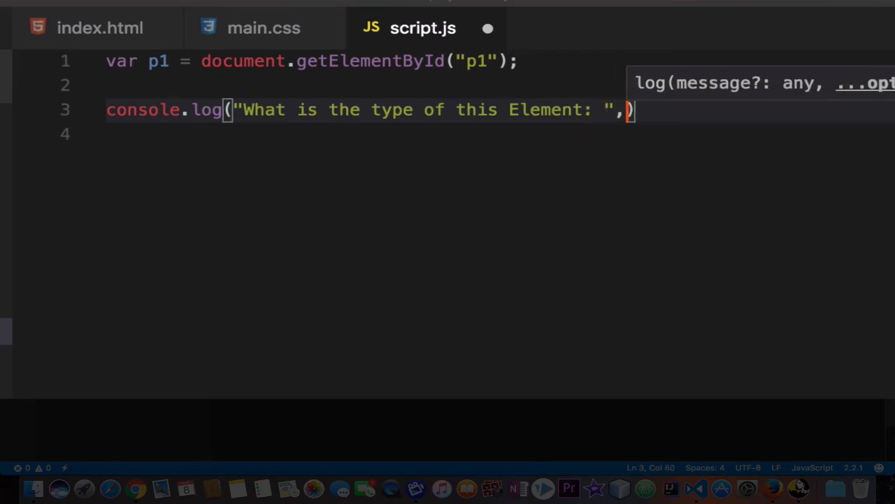
{"action": "type", "text": "\" \""}
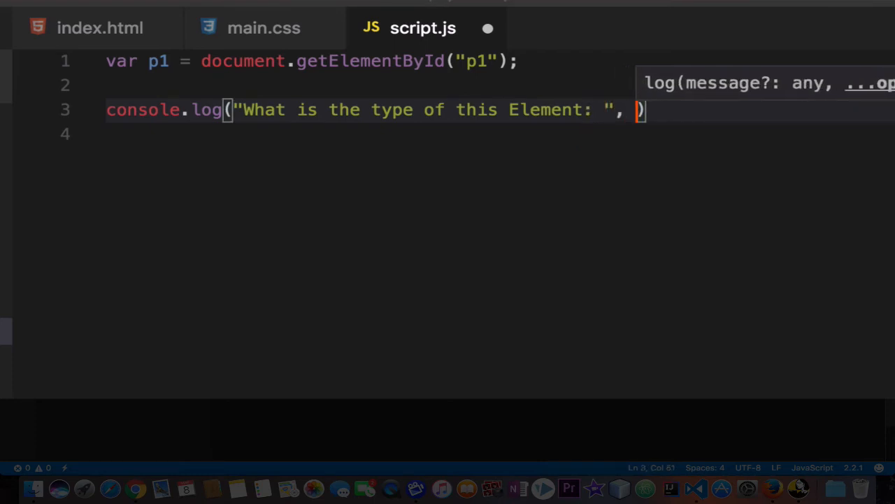
{"action": "type", "text": "p1."}
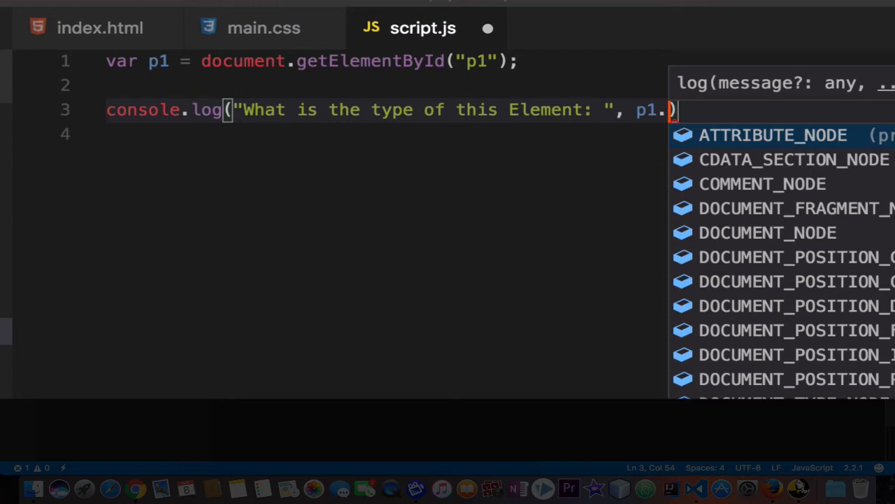
{"action": "type", "text": "nodeType"}
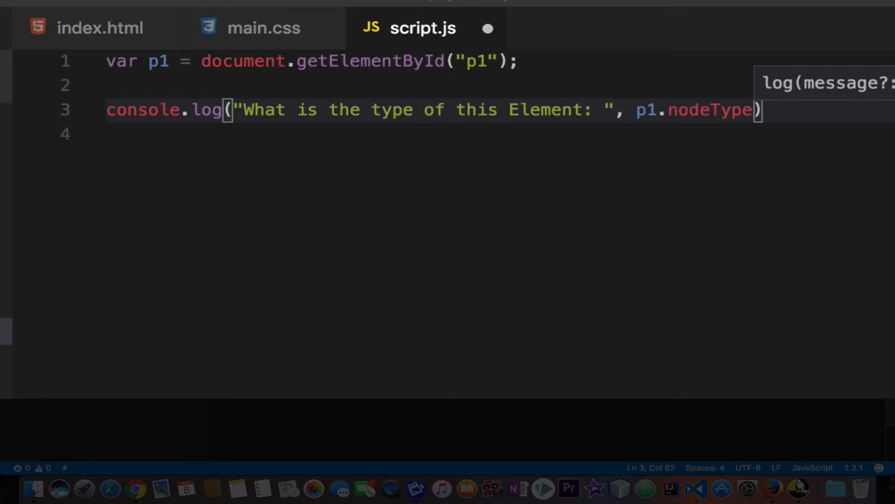
{"action": "type", "text": ";"}
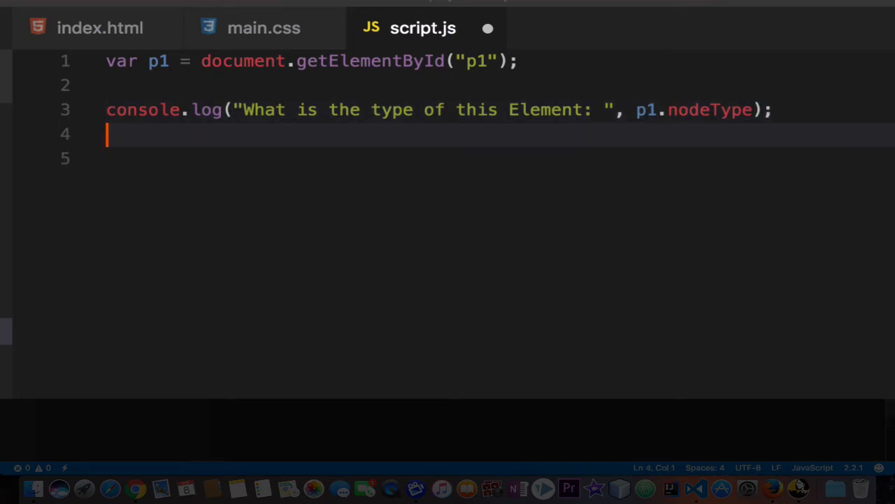
{"action": "mouse_move", "coordinate": [130, 42]}
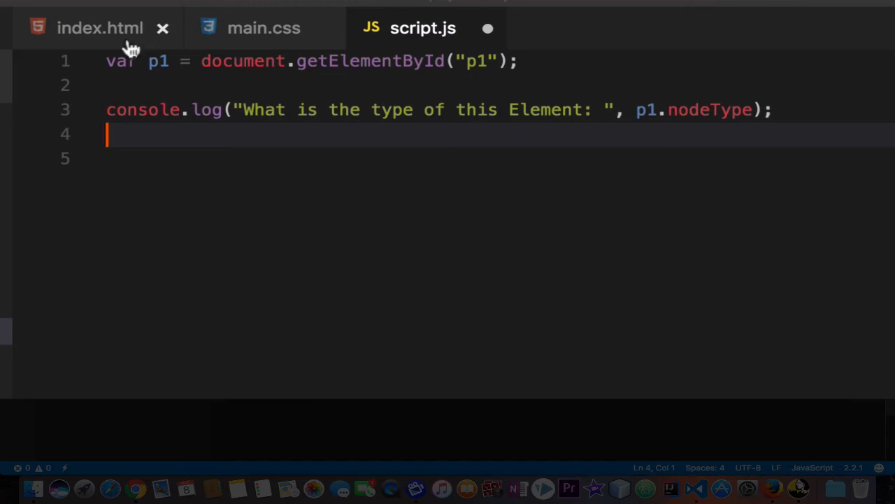
{"action": "left_click", "coordinate": [98, 28]}
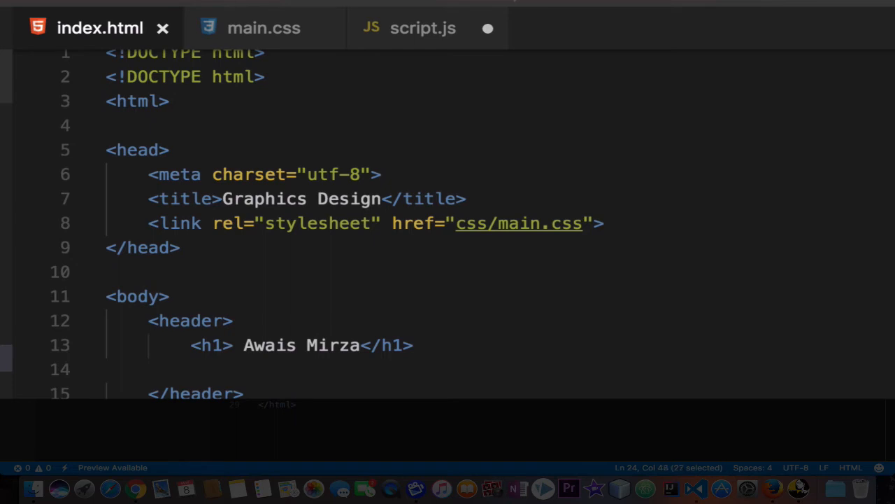
{"action": "left_click", "coordinate": [422, 28]}
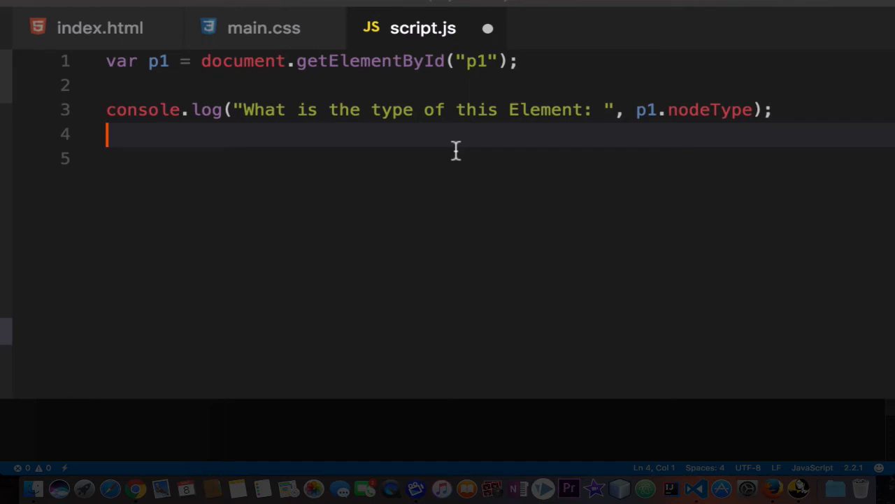
Step: Write console.log("This is the Inner Html : ", p1.innerHTML) on line 4, autocompleting innerHTML
{"action": "type", "text": "col"}
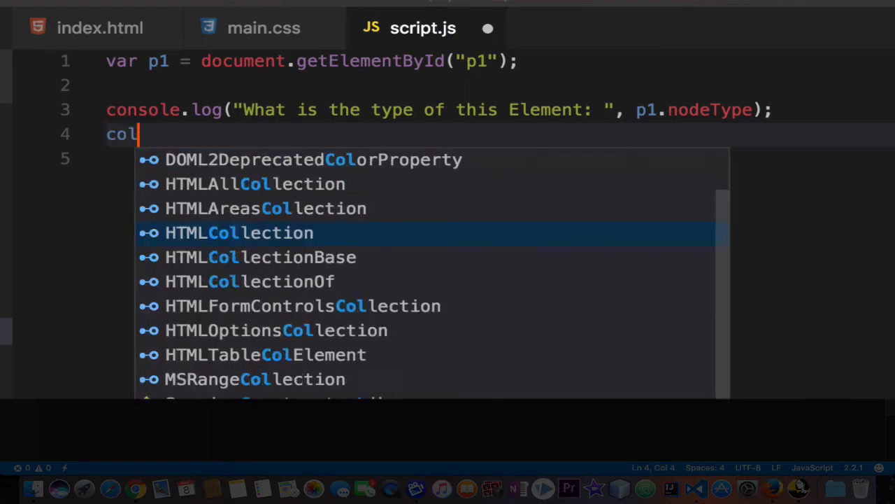
{"action": "type", "text": "s"}
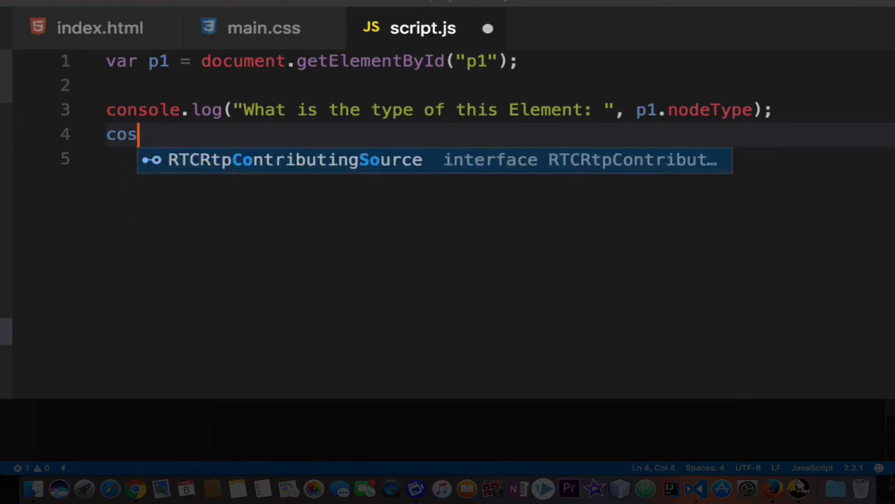
{"action": "type", "text": "no"}
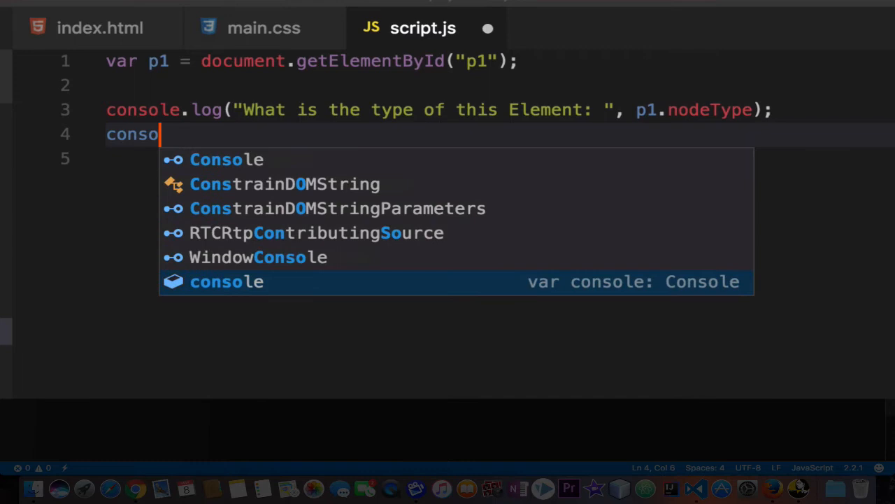
{"action": "type", "text": "le."}
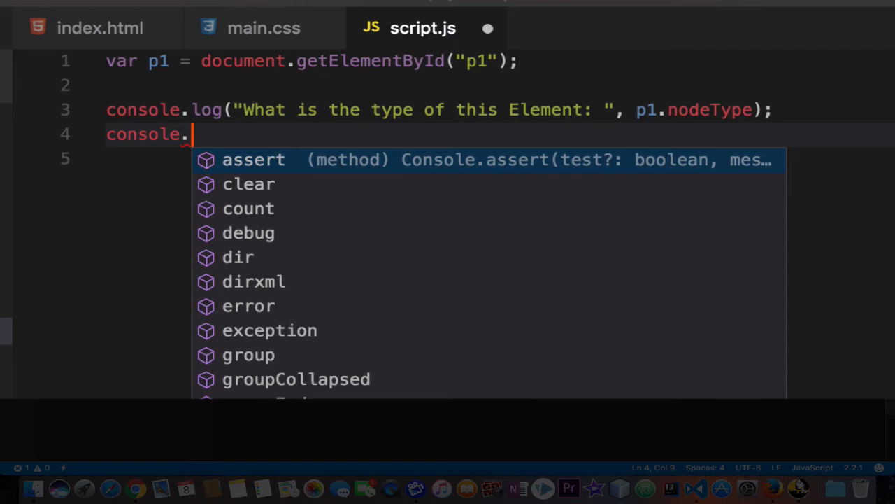
{"action": "type", "text": "log(\""}
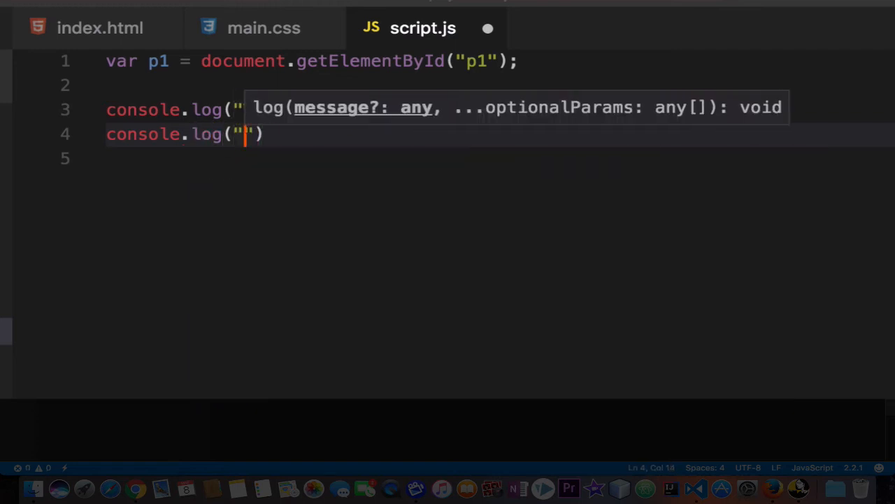
{"action": "type", "text": "This is"}
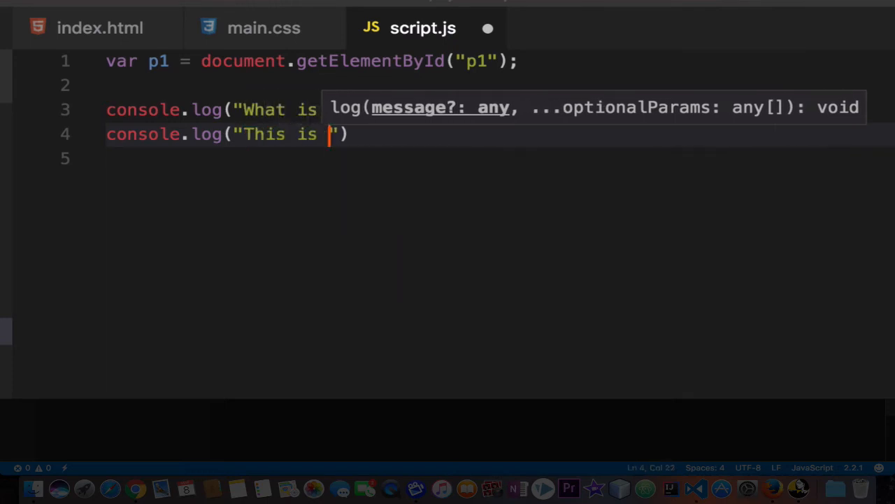
{"action": "type", "text": "the Inner"}
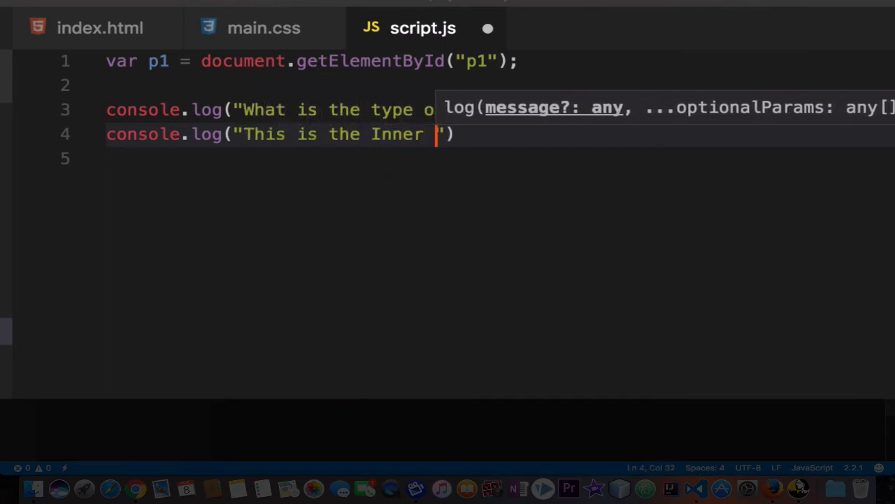
{"action": "type", "text": "Html :"}
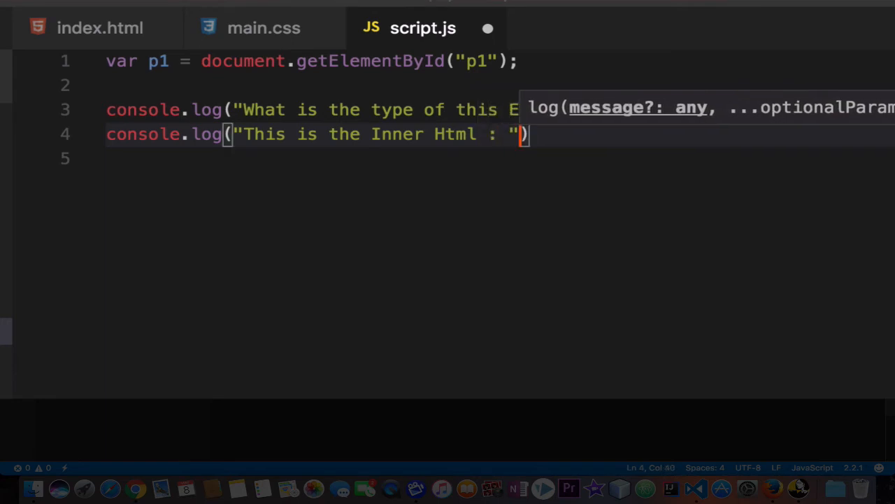
{"action": "type", "text": ","}
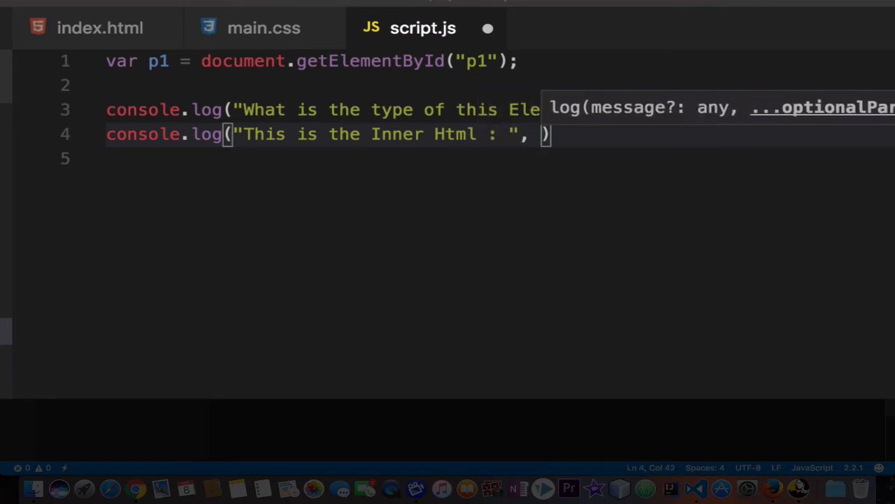
{"action": "type", "text": "p1"}
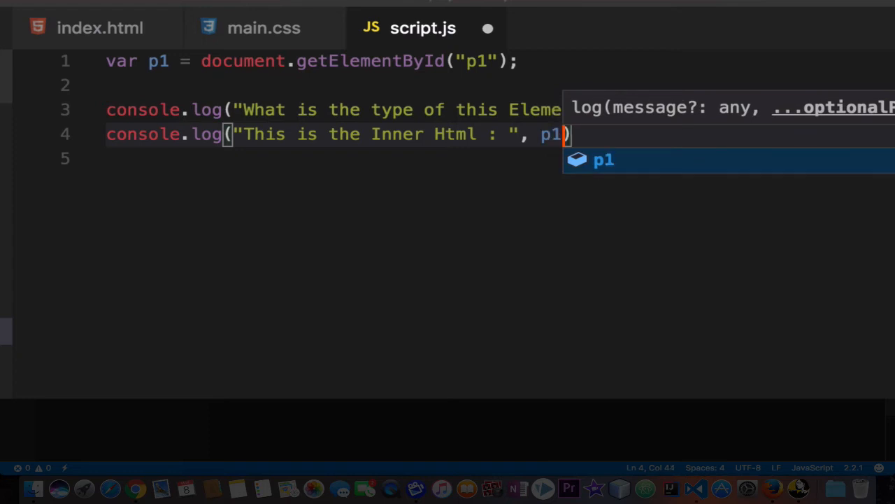
{"action": "type", "text": ".inn"}
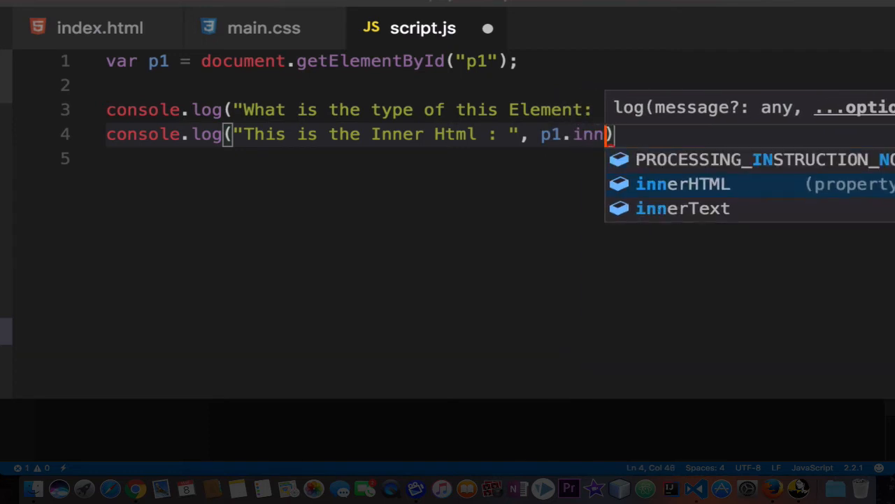
{"action": "key", "text": "Tab"}
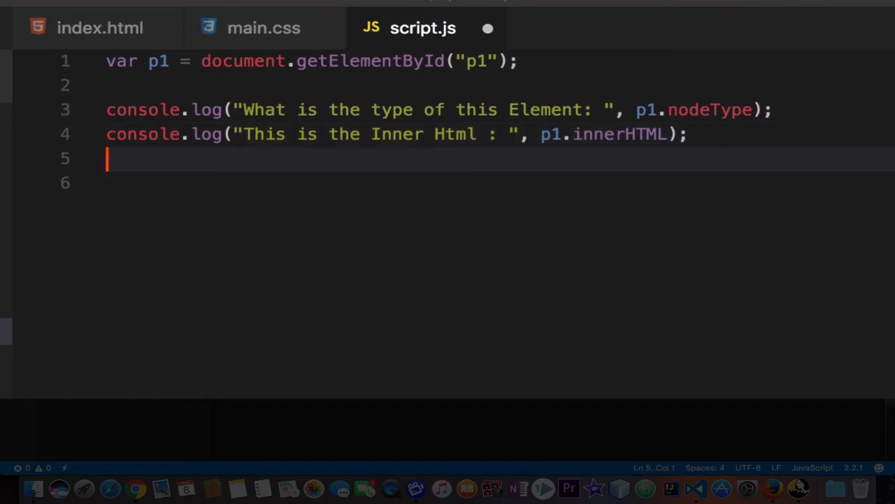
Step: Write console.log("does it have any child node: ", p1.childNodes); on line 5
{"action": "type", "text": "con"}
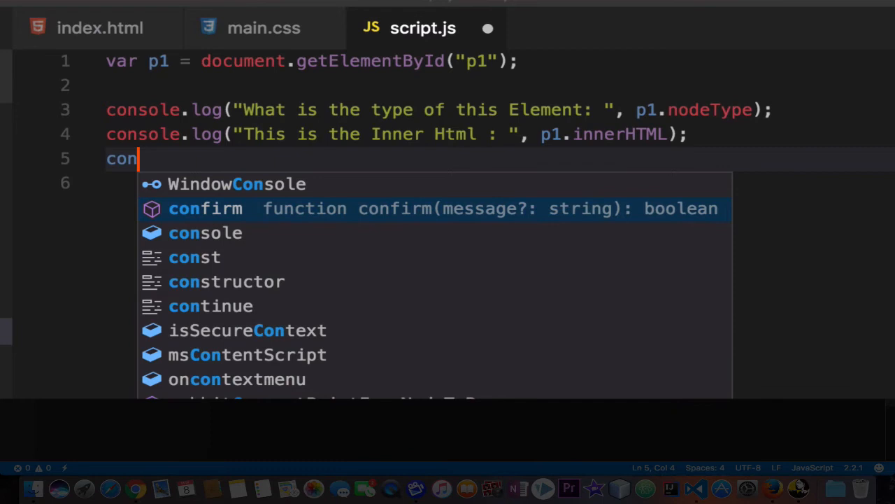
{"action": "type", "text": "sole.log(\""}
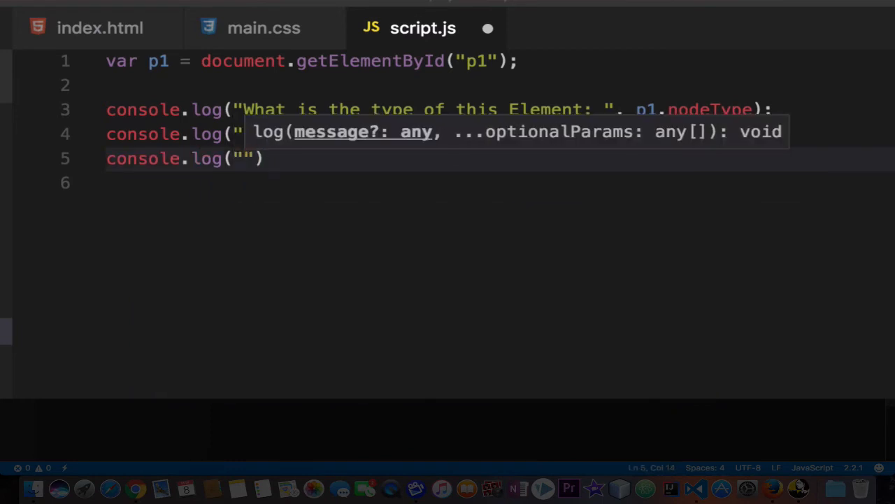
{"action": "type", "text": "does is"}
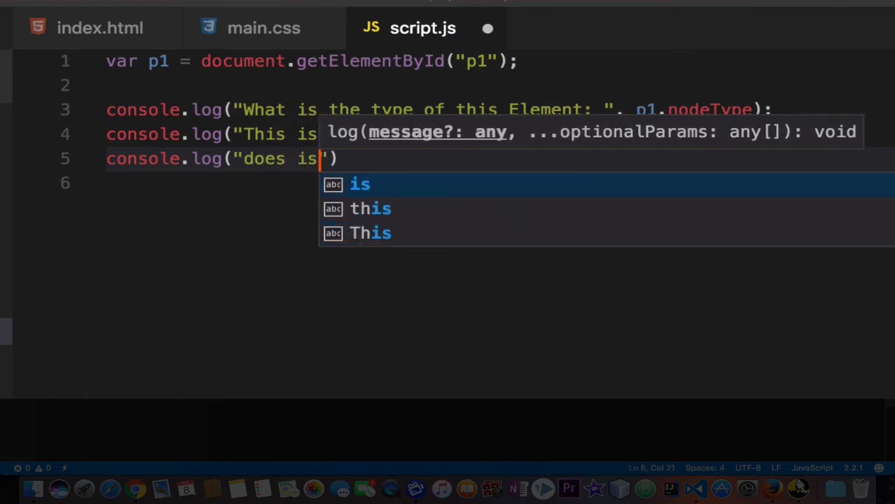
{"action": "type", "text": "it ha"}
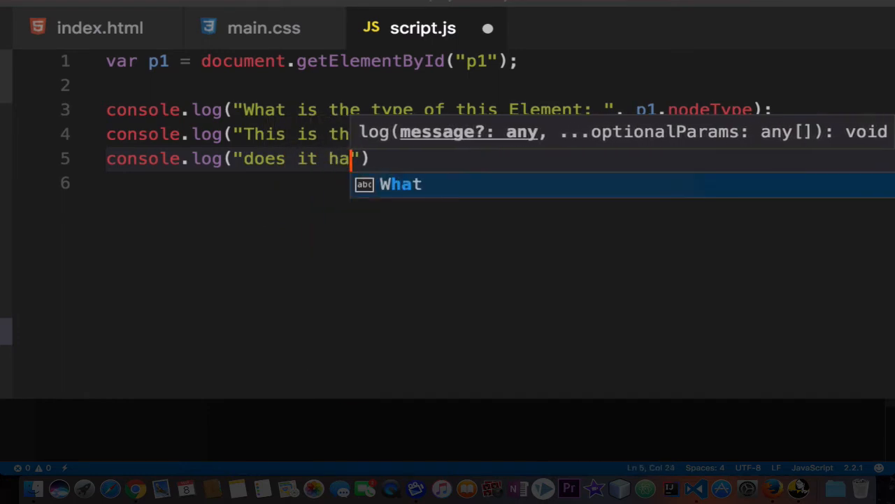
{"action": "type", "text": "ve any child node:"}
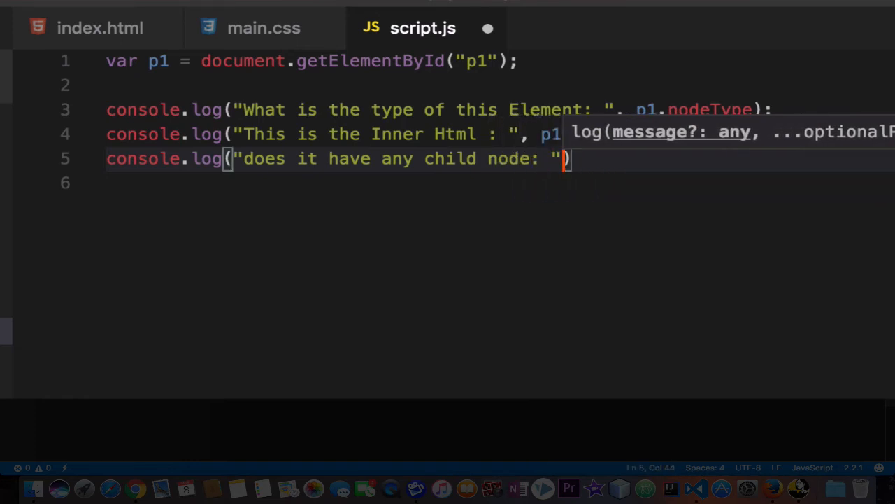
{"action": "type", "text": ", p1"}
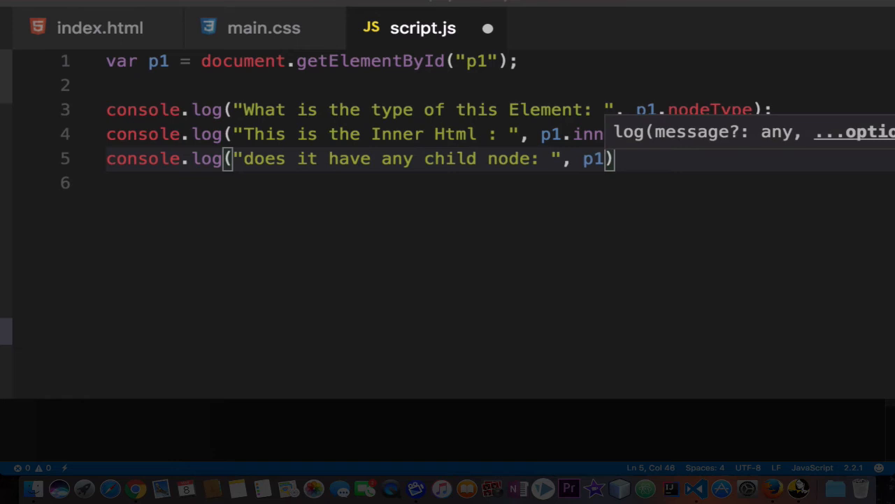
{"action": "type", "text": "childNodes"}
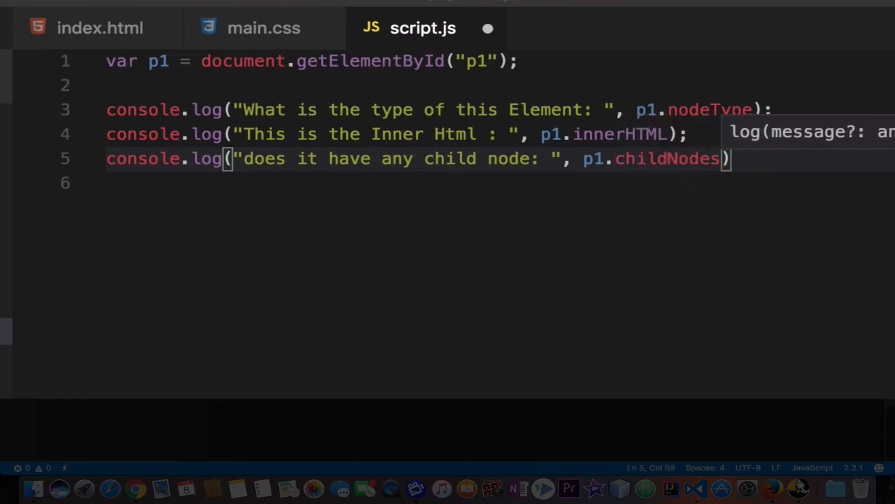
{"action": "type", "text": ";"}
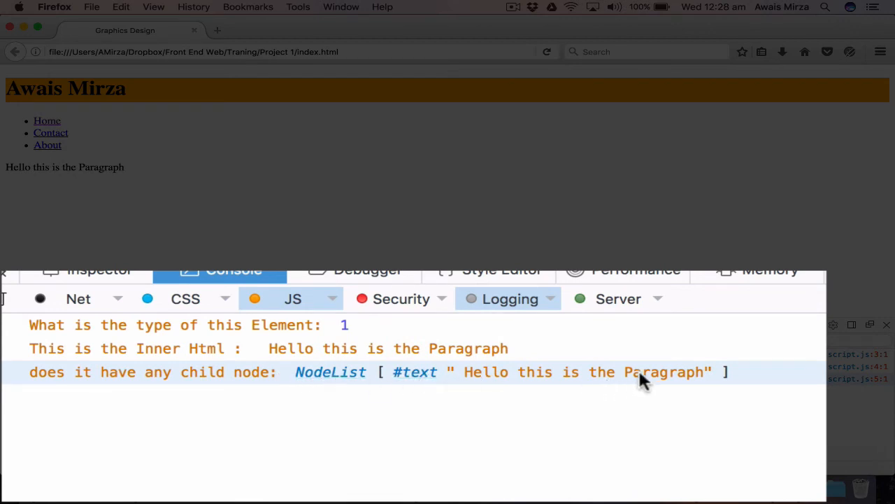
Step: Read p1's nodeType, innerHTML and childNodes NodeList output in Firefox's console
{"action": "left_click", "coordinate": [414, 372]}
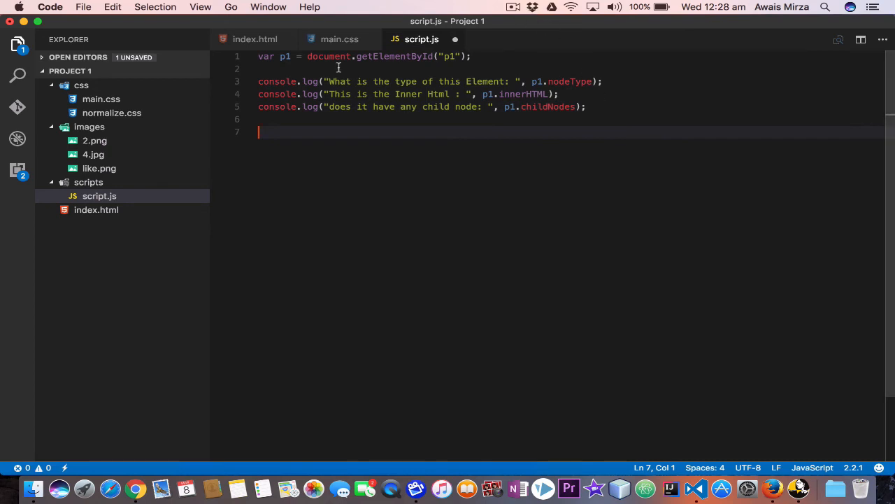
Step: Declare var listItem = document.getElementsByTagName("li"); on line 7
{"action": "left_click", "coordinate": [254, 39]}
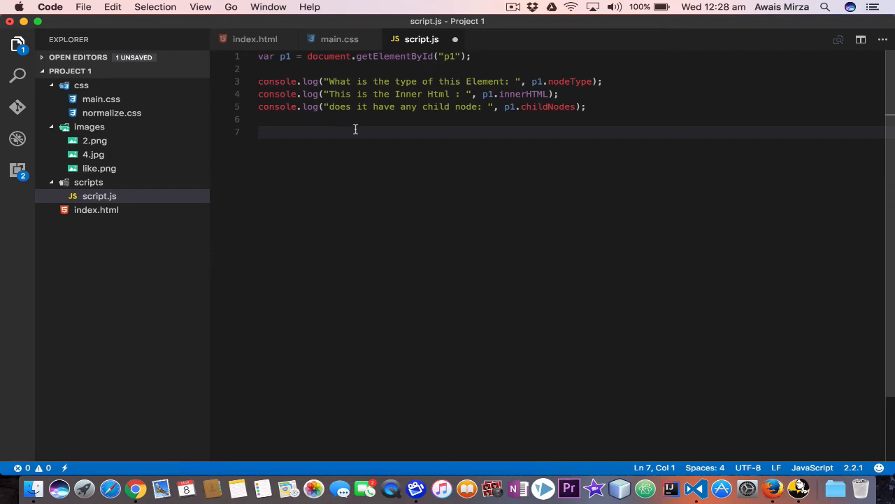
{"action": "type", "text": "var"}
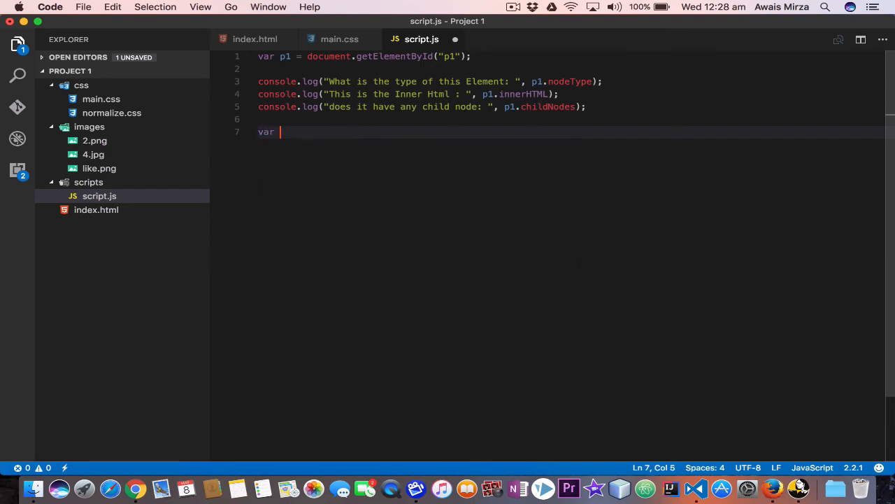
{"action": "type", "text": "li"}
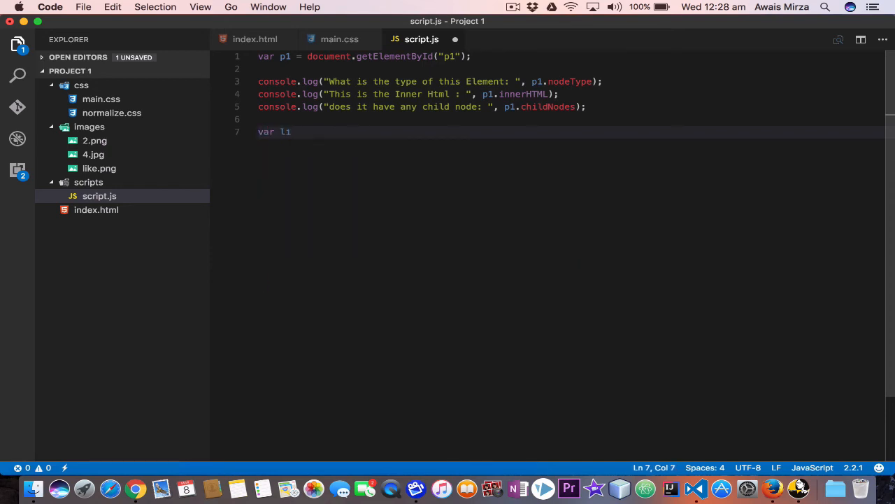
{"action": "type", "text": "stIte"}
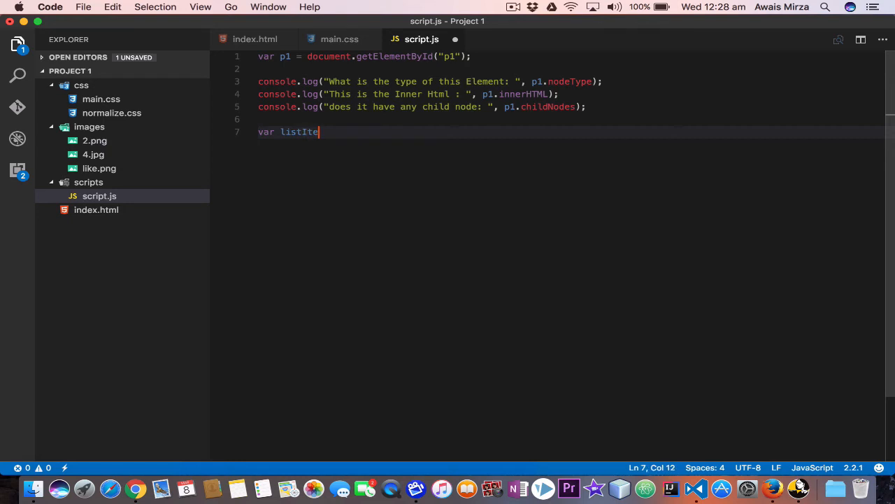
{"action": "type", "text": "= document.get"}
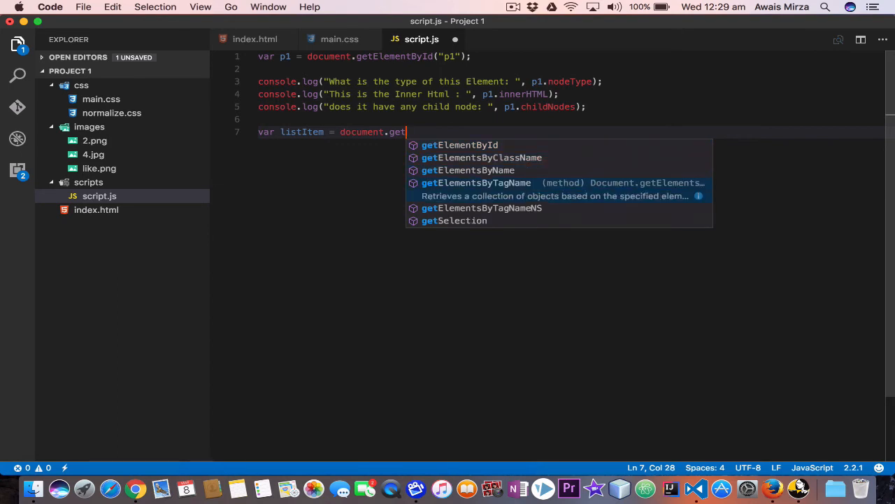
{"action": "type", "text": "ElementsByTagName("}
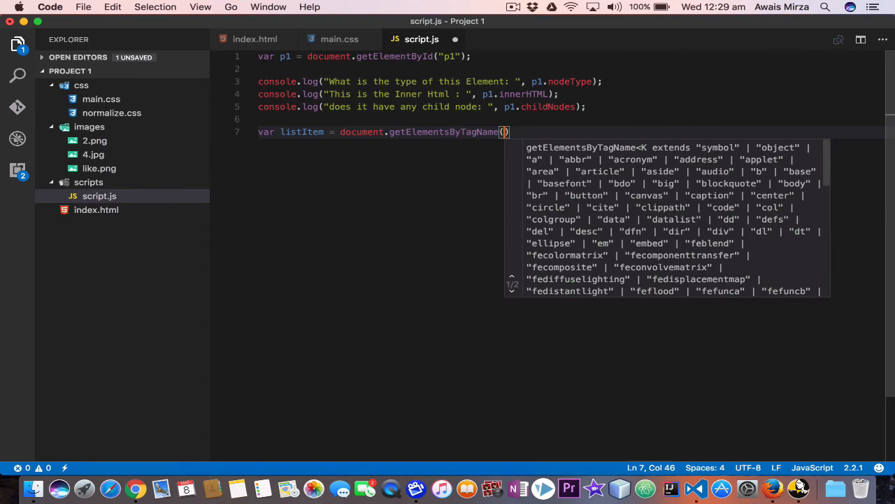
{"action": "type", "text": "\"li\""}
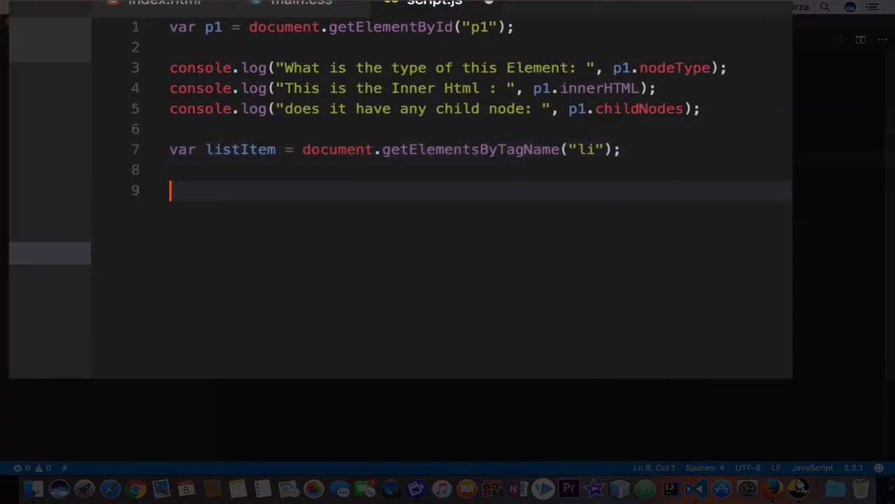
Step: Add console.log("We have : ", listItem.length, "Items") on line 8 and reload the page
{"action": "key", "text": "Backspace"}
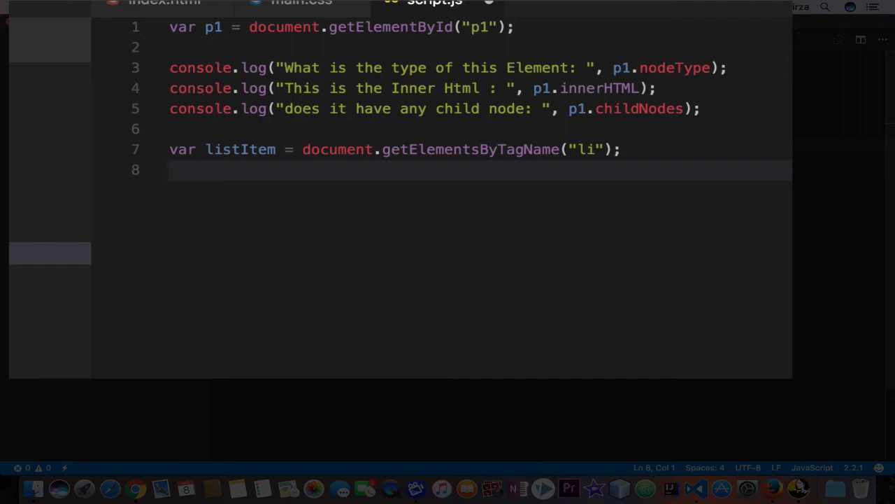
{"action": "type", "text": "d"}
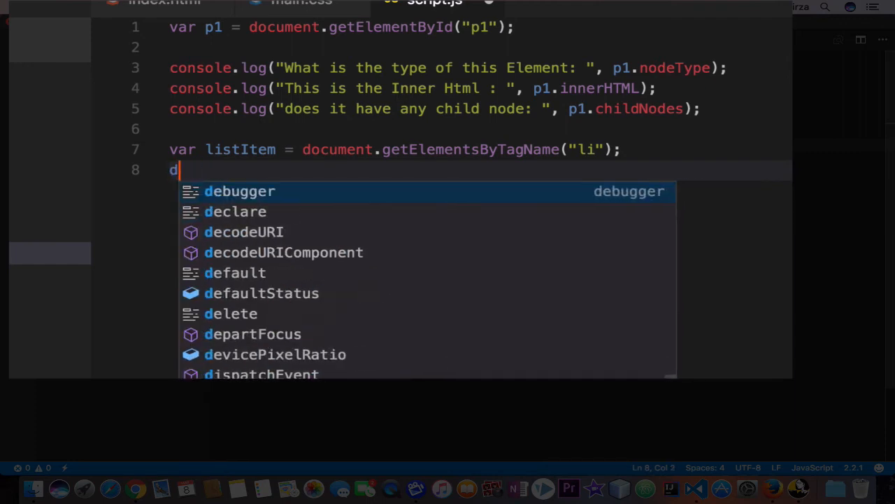
{"action": "type", "text": "on"}
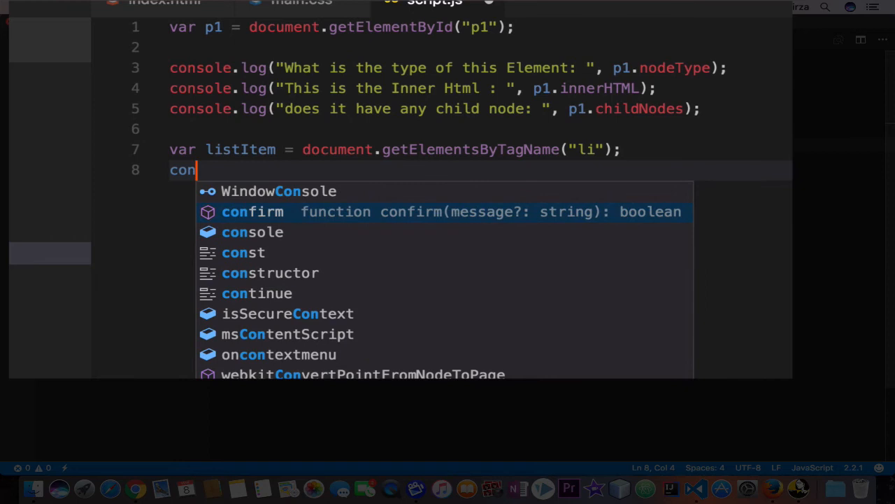
{"action": "type", "text": "sole.log("}
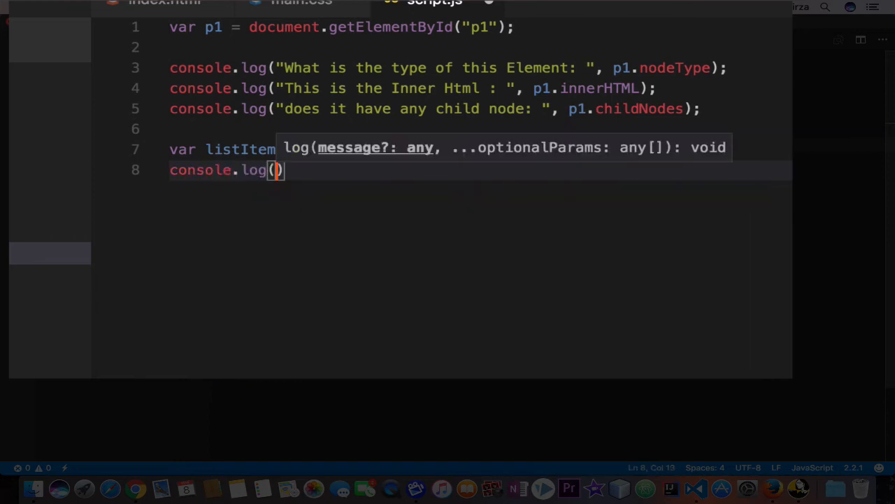
{"action": "type", "text": "THe"}
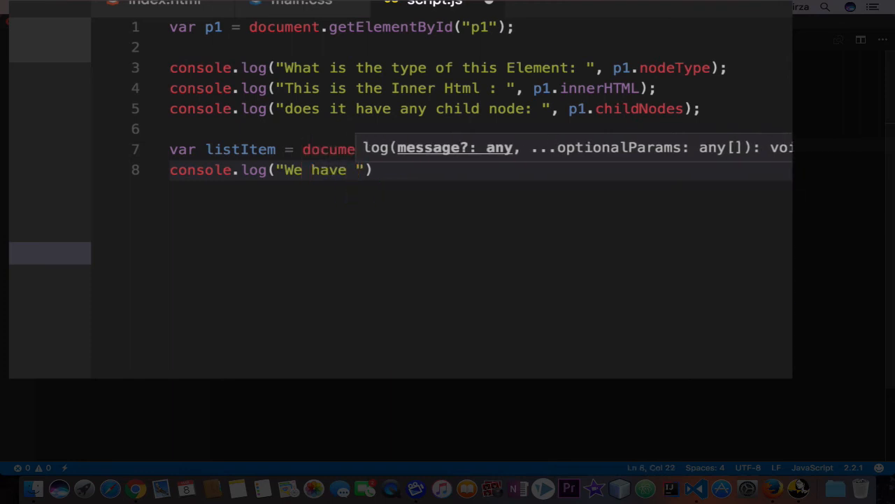
{"action": "type", "text": ":"}
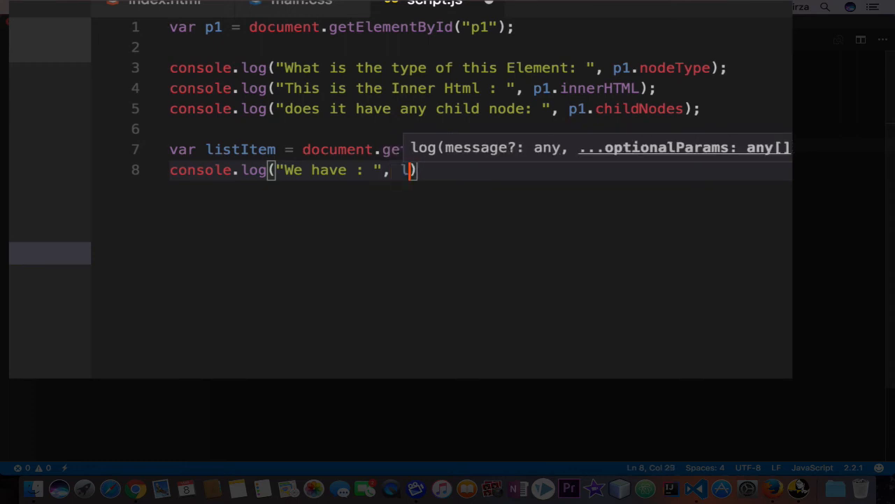
{"action": "type", "text": "istItem"}
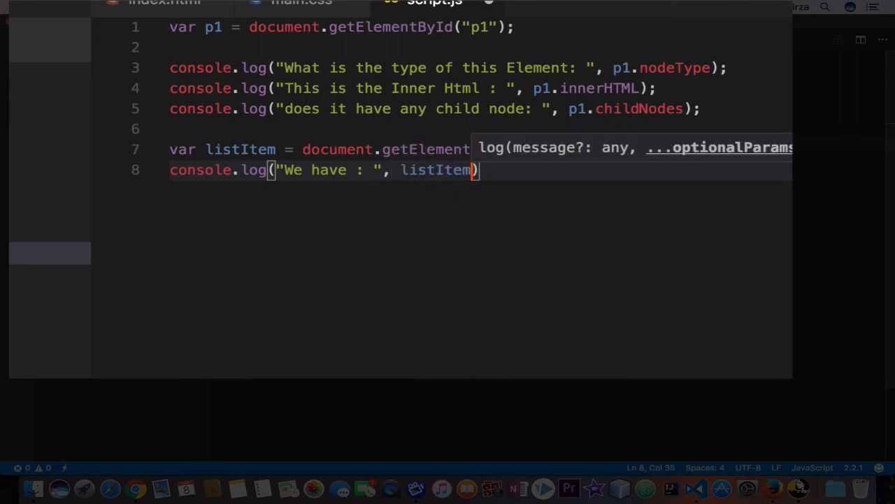
{"action": "type", "text": ".length , \"it"}
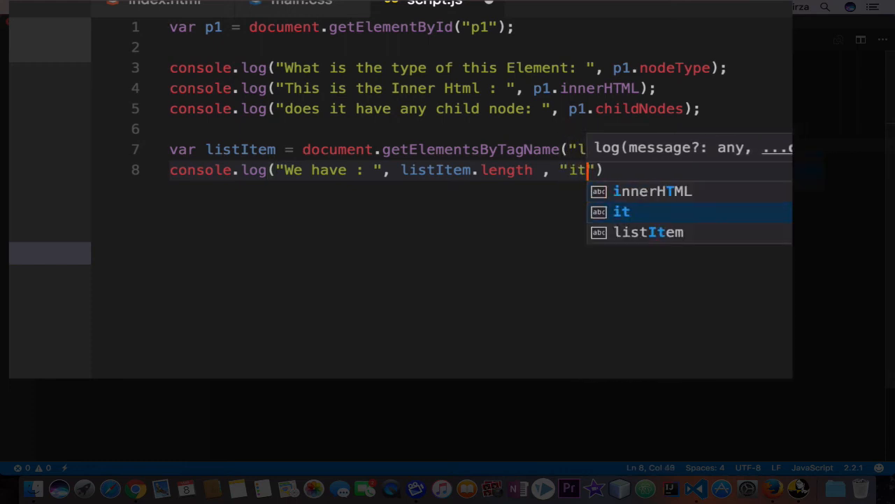
{"action": "type", "text": "ems"}
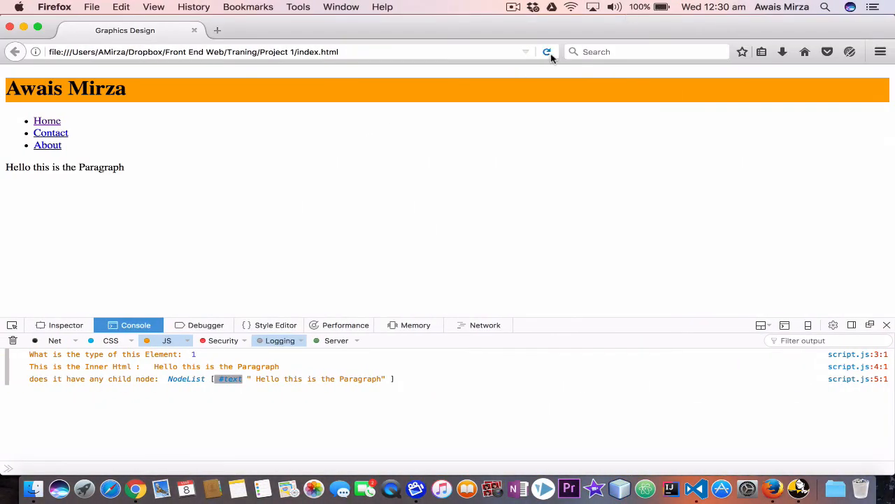
{"action": "left_click", "coordinate": [547, 52]}
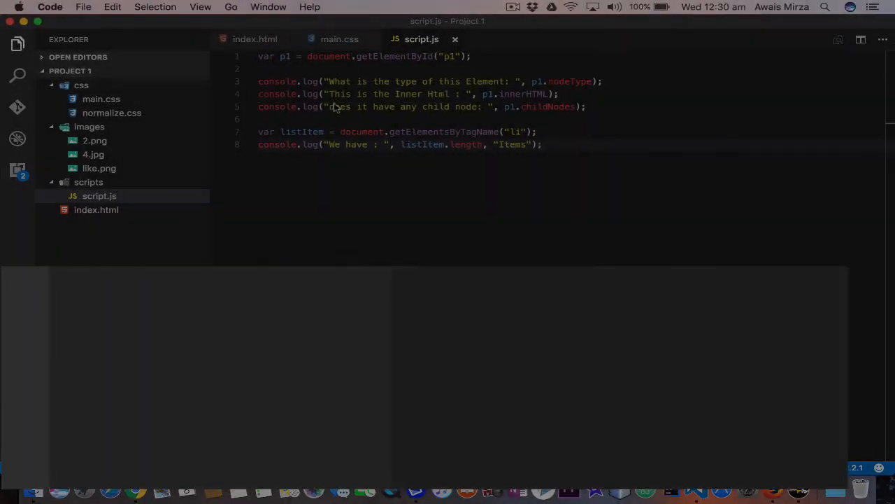
Step: Review the three navigation li lines in index.html, briefly checking script.js
{"action": "left_click", "coordinate": [254, 39]}
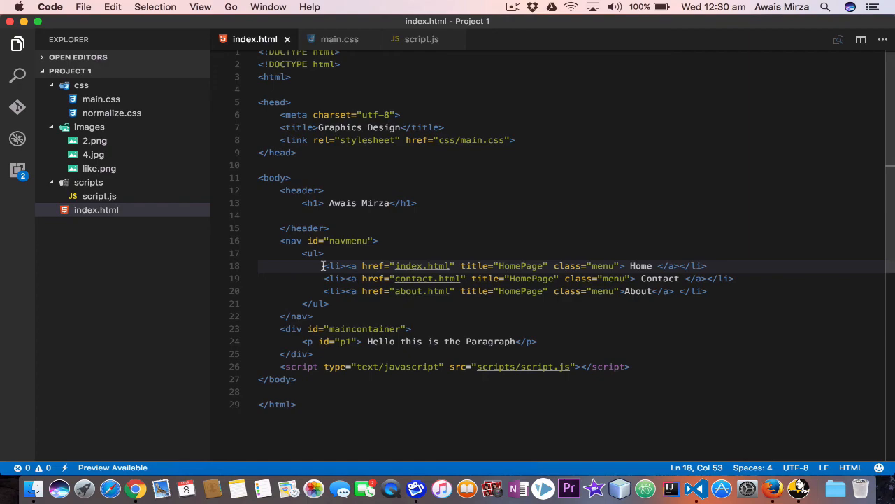
{"action": "left_click_drag", "start_coordinate": [324, 265], "coordinate": [736, 291]}
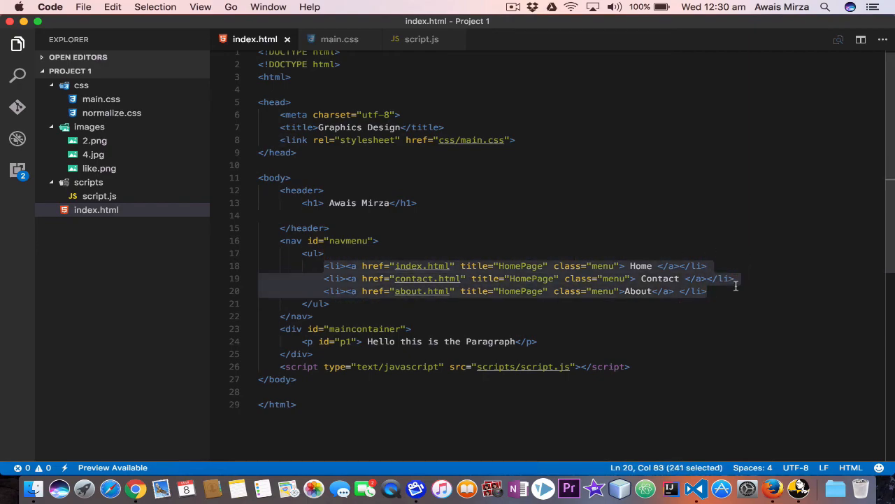
{"action": "left_click", "coordinate": [649, 228]}
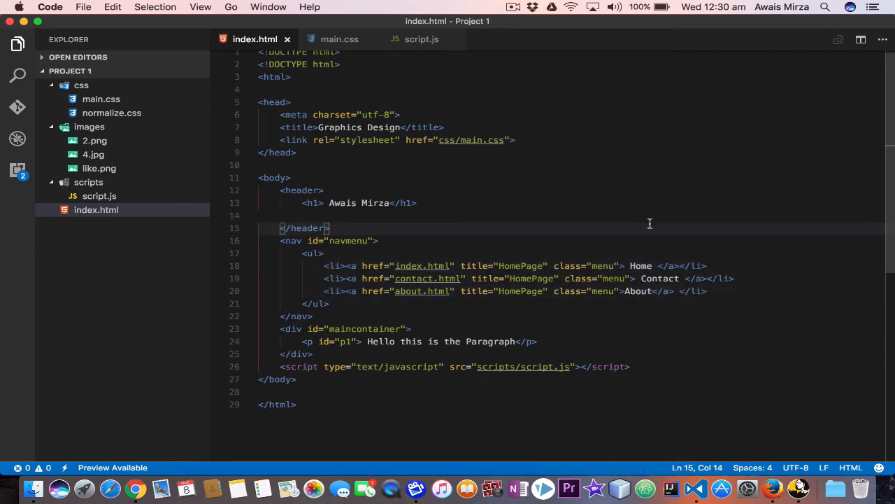
{"action": "mouse_move", "coordinate": [471, 172]}
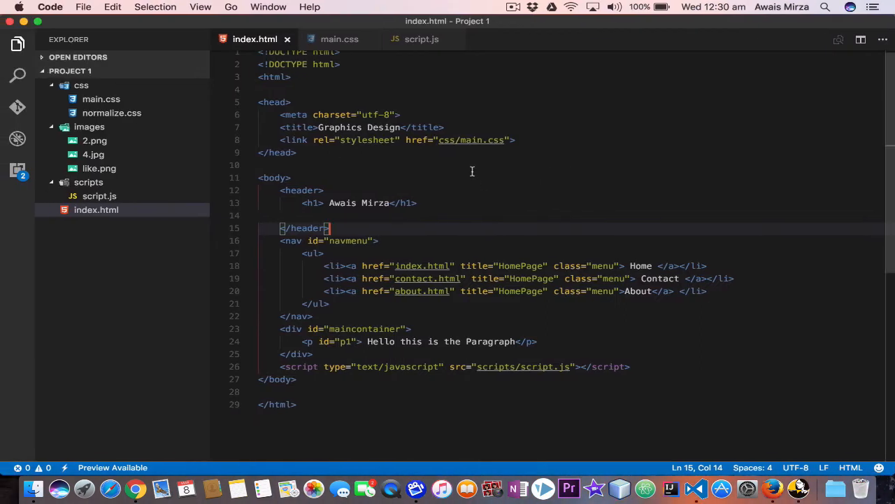
{"action": "left_click", "coordinate": [421, 39]}
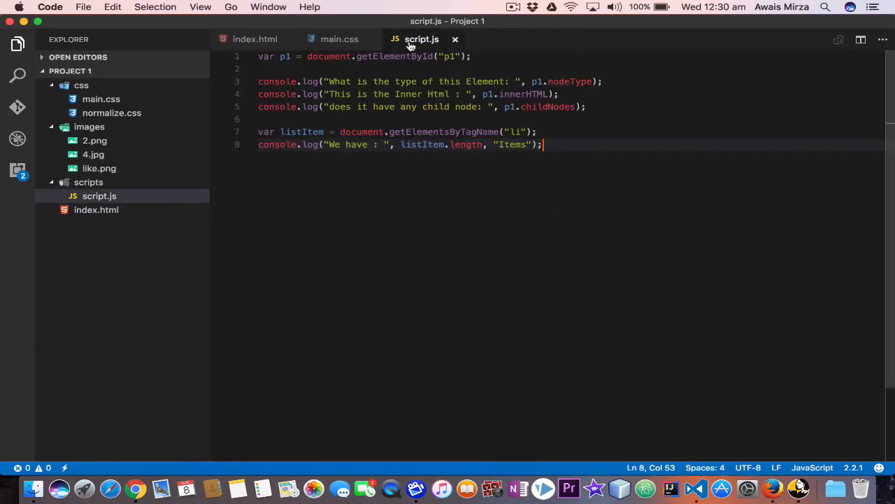
{"action": "mouse_move", "coordinate": [242, 12]}
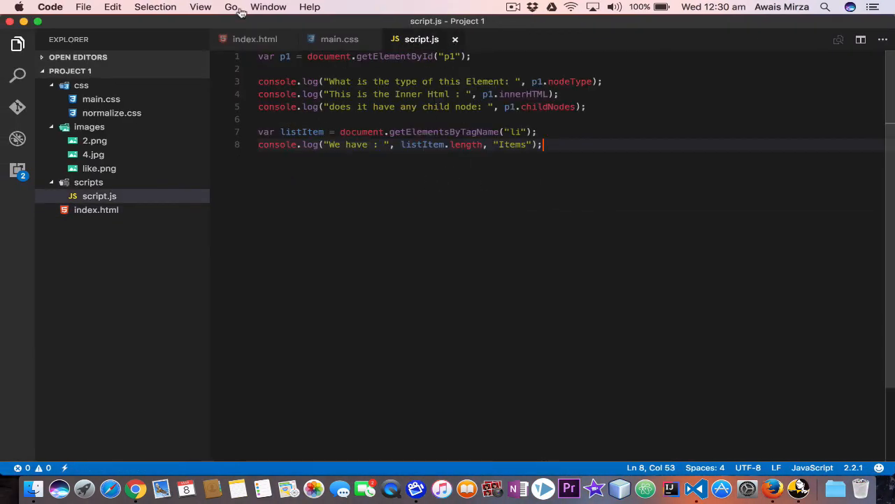
{"action": "left_click", "coordinate": [255, 38]}
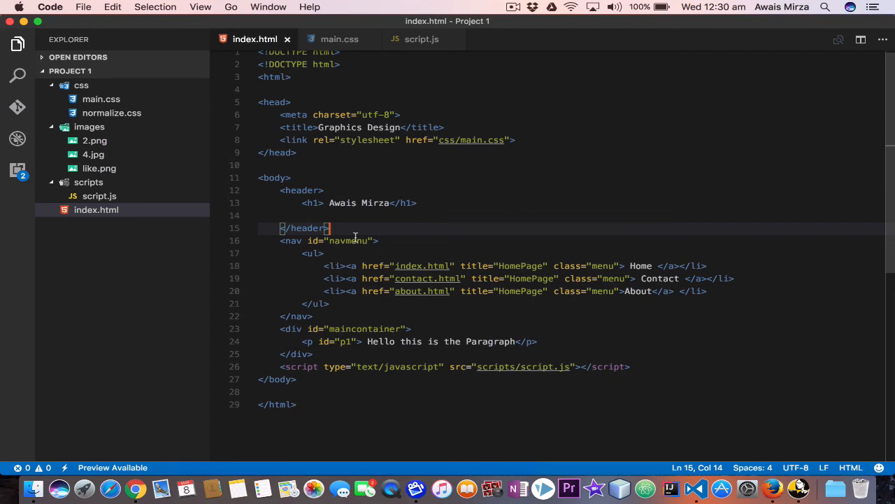
{"action": "mouse_move", "coordinate": [313, 253]}
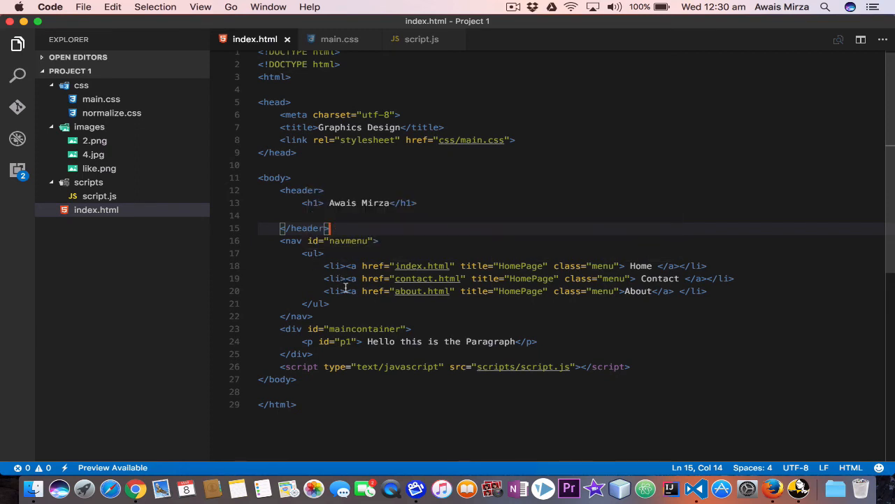
{"action": "mouse_move", "coordinate": [349, 278]}
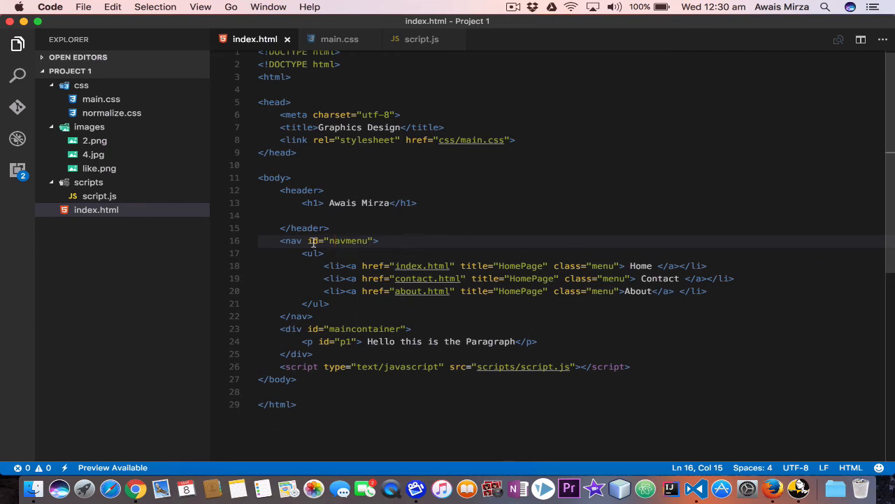
{"action": "mouse_move", "coordinate": [324, 250]}
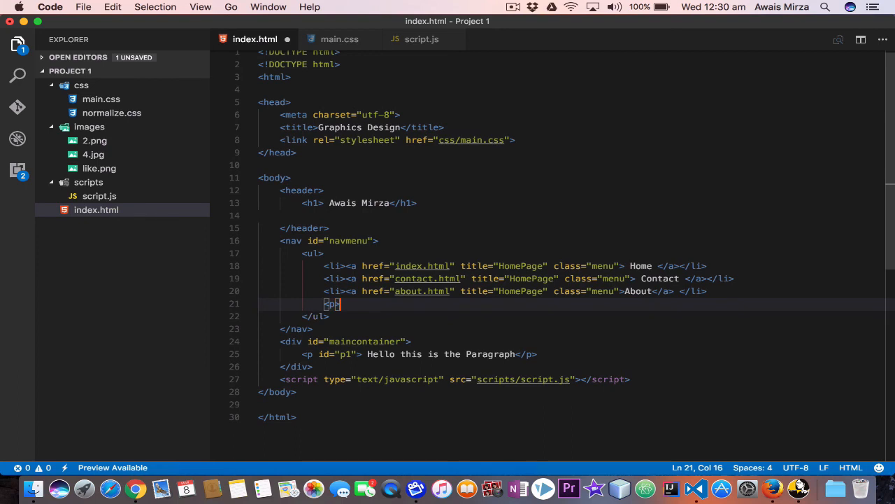
Step: Add <p>Hello WOrld</p> to the nav list and change the script's tag name to "p"
{"action": "type", "text": "<p>Hello WOrl"}
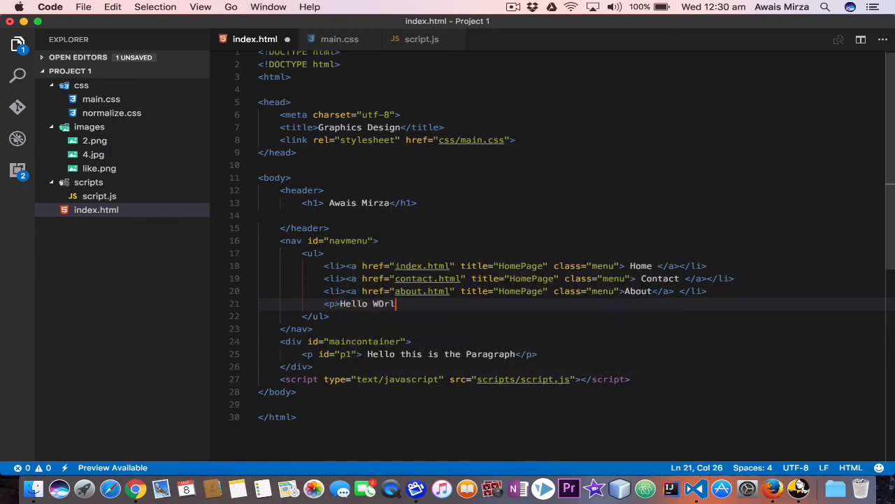
{"action": "type", "text": "d</p>"}
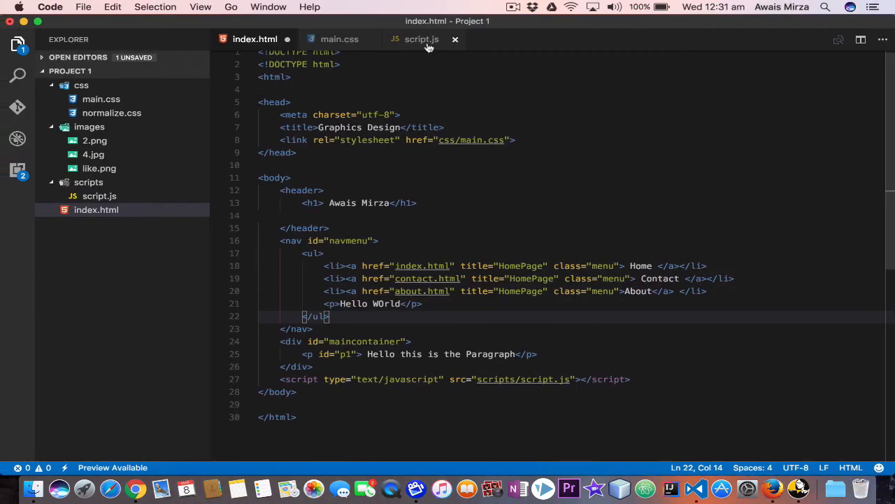
{"action": "left_click", "coordinate": [421, 38]}
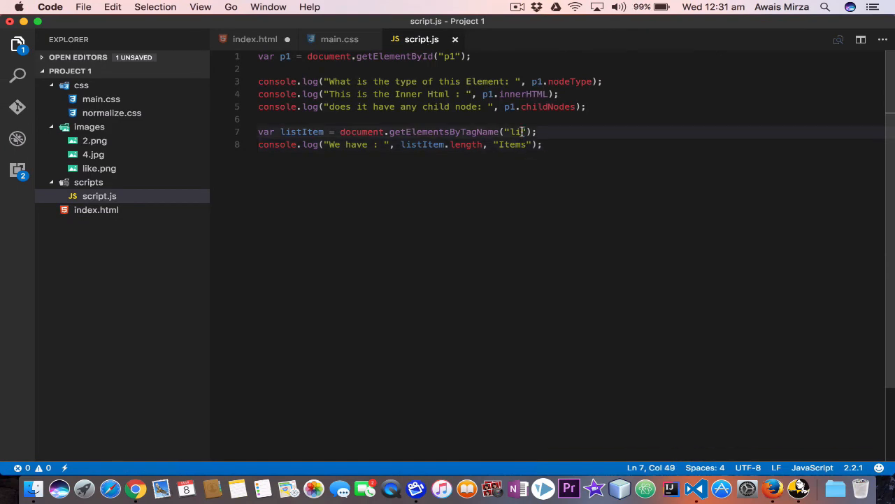
{"action": "type", "text": "p"}
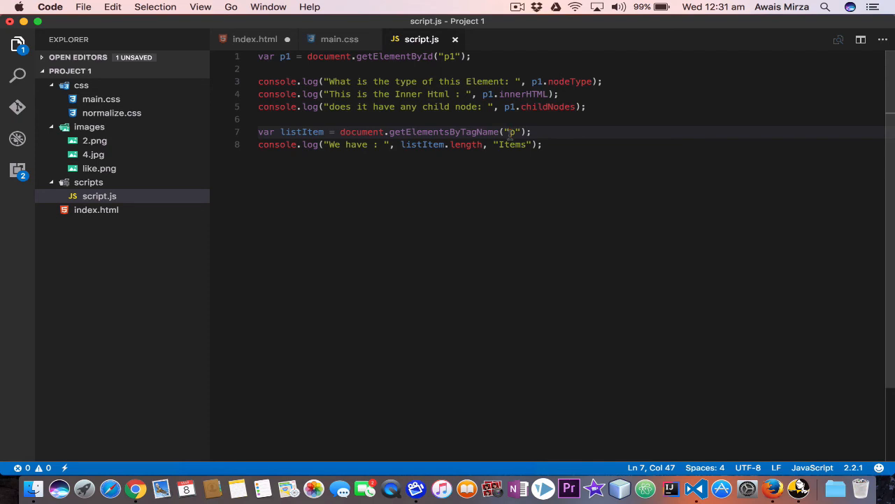
{"action": "left_click", "coordinate": [446, 144]}
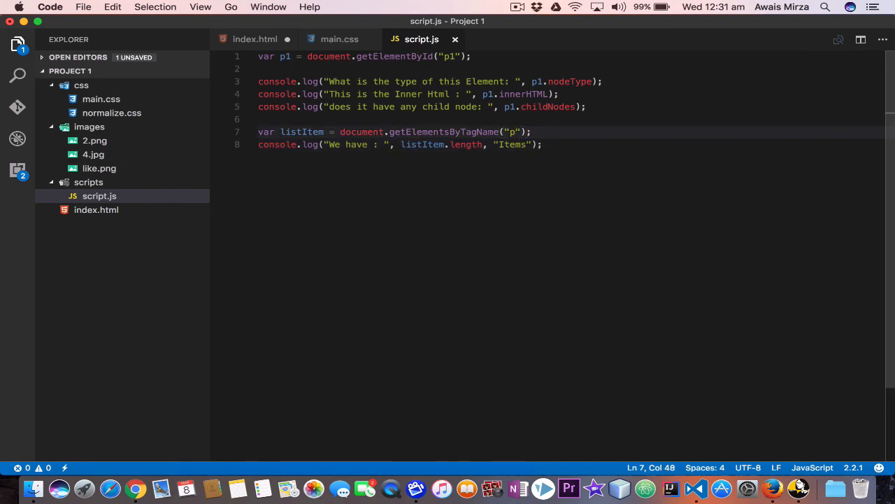
Step: Change the tag back to "li" and add <p><a href="index.html"> Hello this is the Paragraph</a></p>
{"action": "type", "text": "li"}
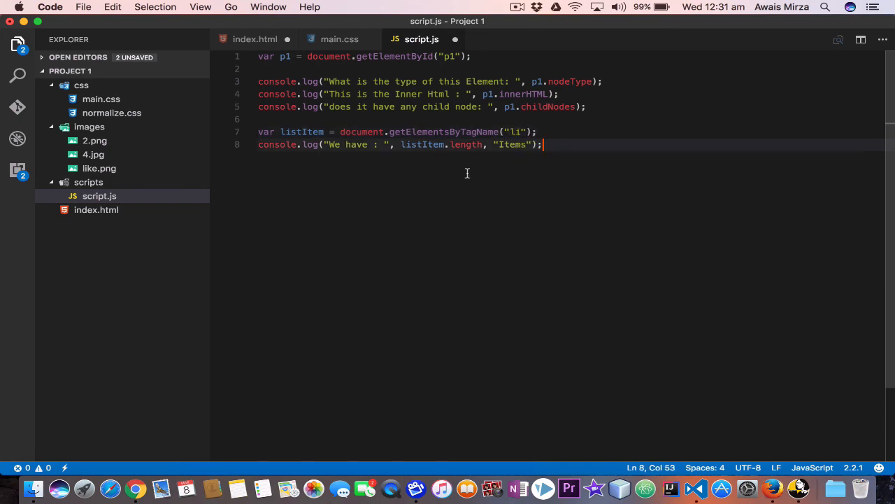
{"action": "mouse_move", "coordinate": [562, 130]}
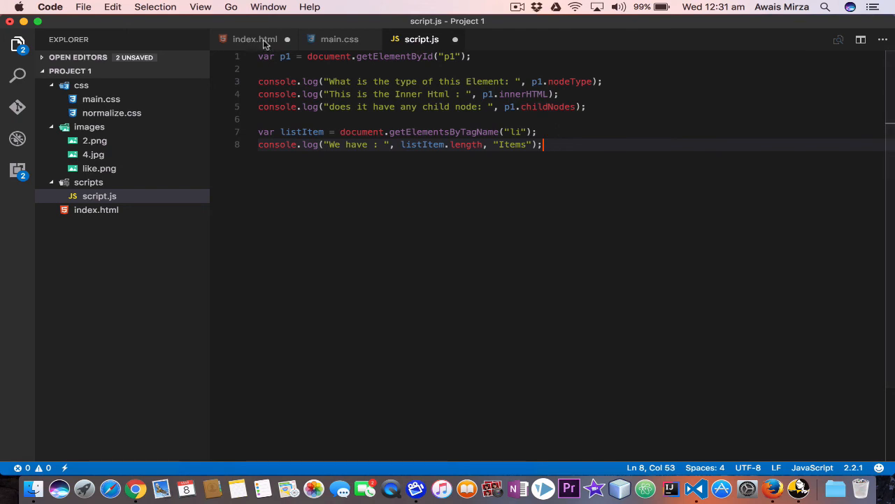
{"action": "left_click", "coordinate": [255, 39]}
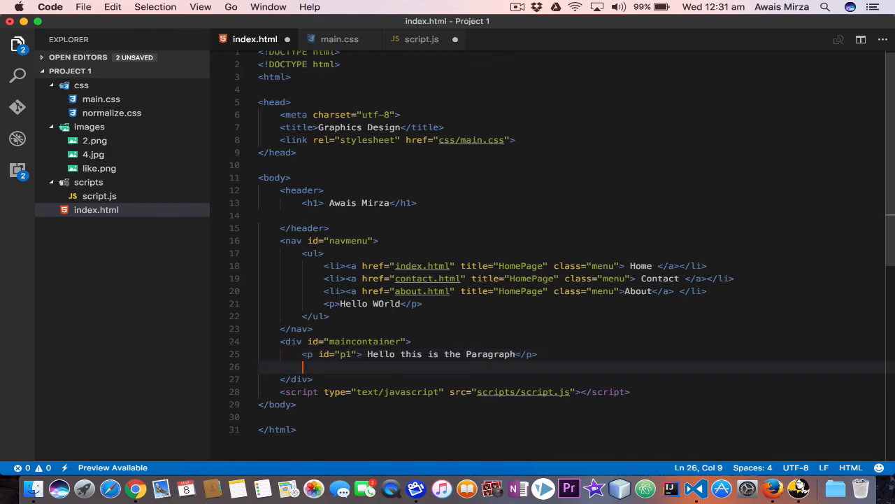
{"action": "type", "text": "<p id=\"p1\"> Hello this is the Paragraph</p>"}
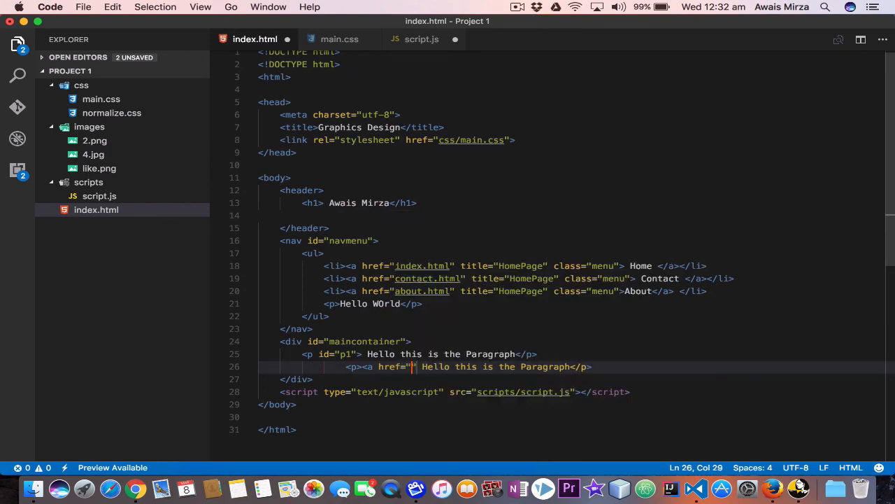
{"action": "type", "text": "index.html"}
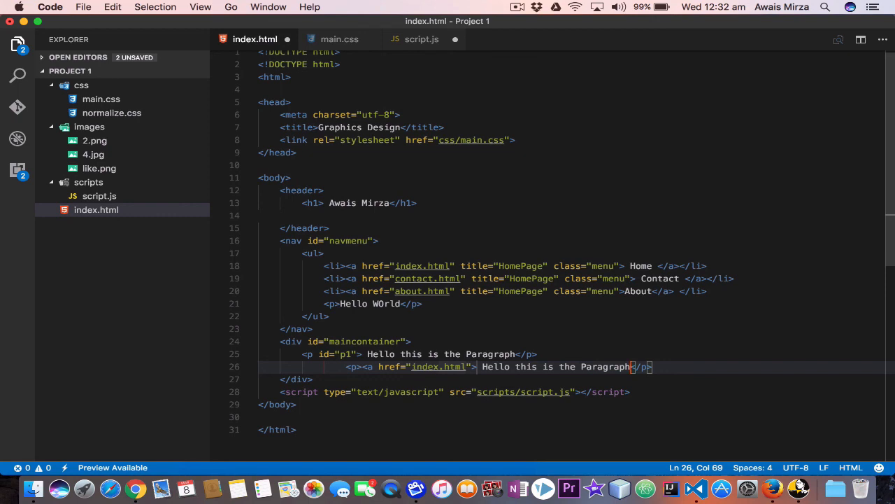
{"action": "type", "text": "</a>"}
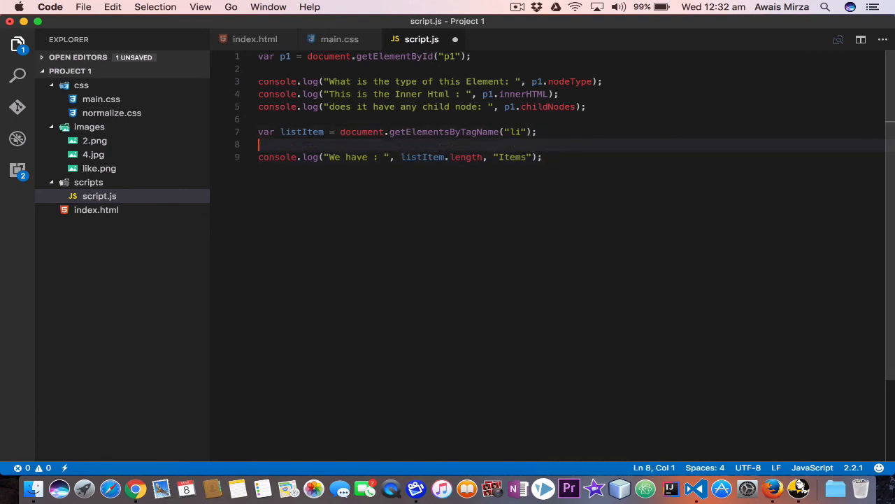
Step: Declare var aTag = listItem.getElementsByTagName("a"); on line 8 and save script.js
{"action": "type", "text": "var a"}
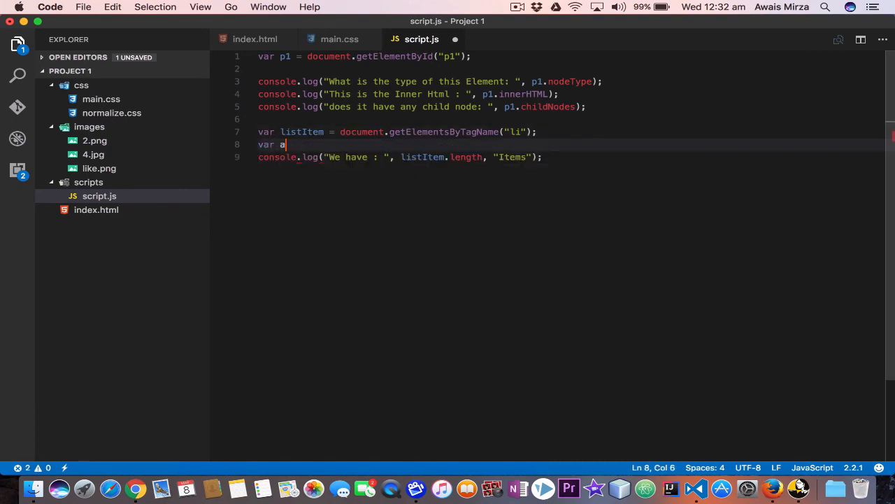
{"action": "type", "text": "Tag ="}
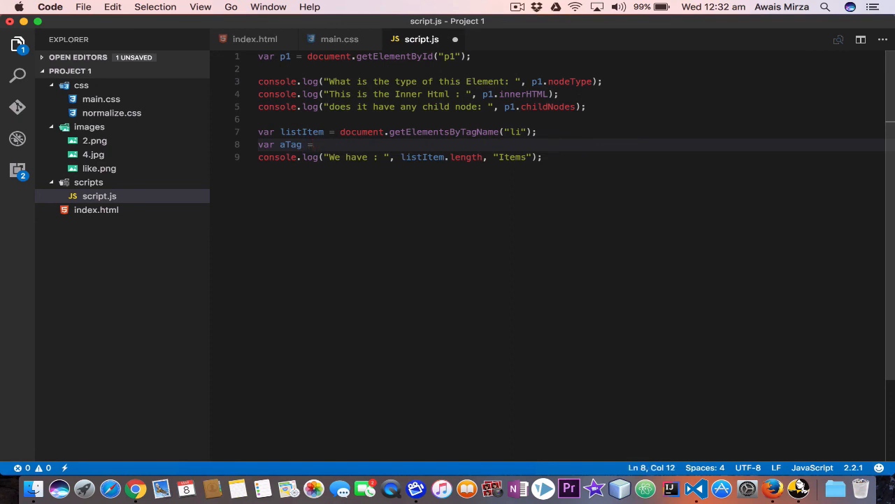
{"action": "type", "text": "listItem"}
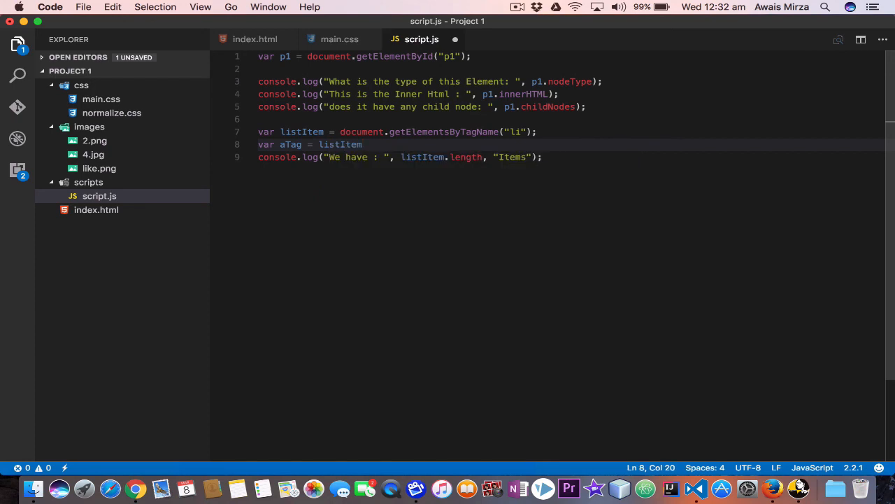
{"action": "type", "text": ".getElementsByTagName("}
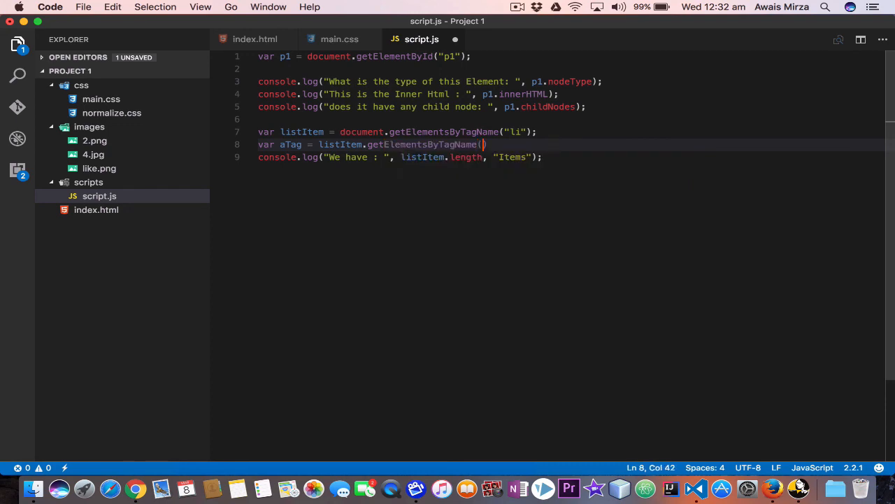
{"action": "type", "text": "\"a\""}
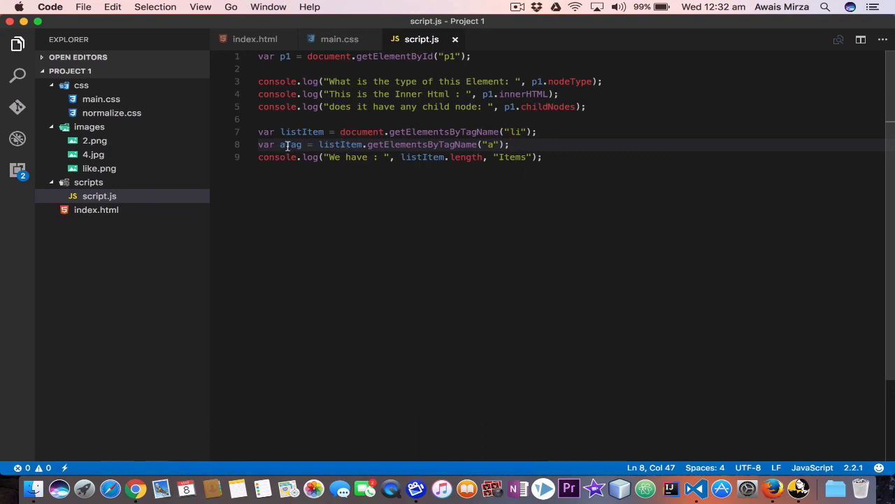
{"action": "mouse_move", "coordinate": [341, 144]}
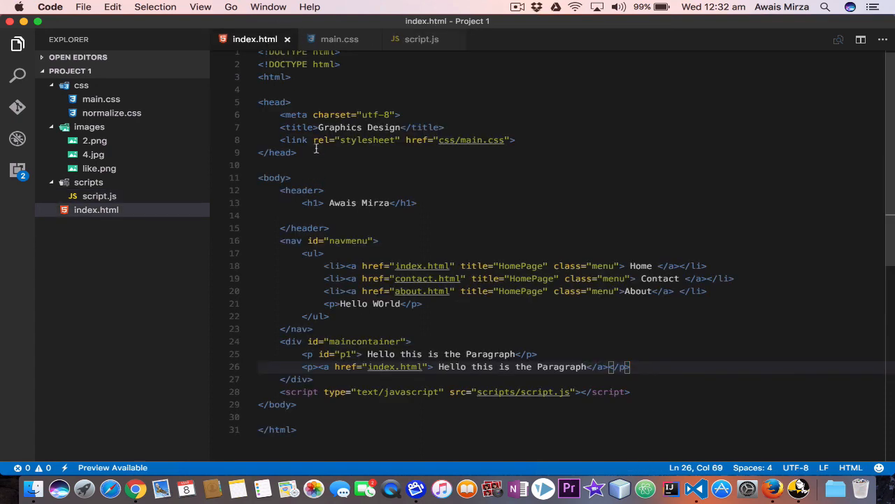
{"action": "mouse_move", "coordinate": [347, 267]}
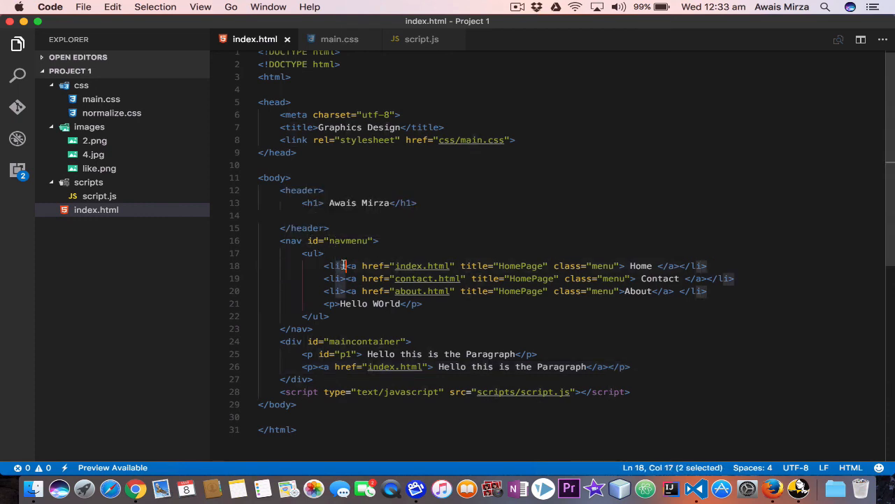
Step: Highlight the li tags in index.html's nav list, then return to script.js
{"action": "left_click", "coordinate": [330, 266]}
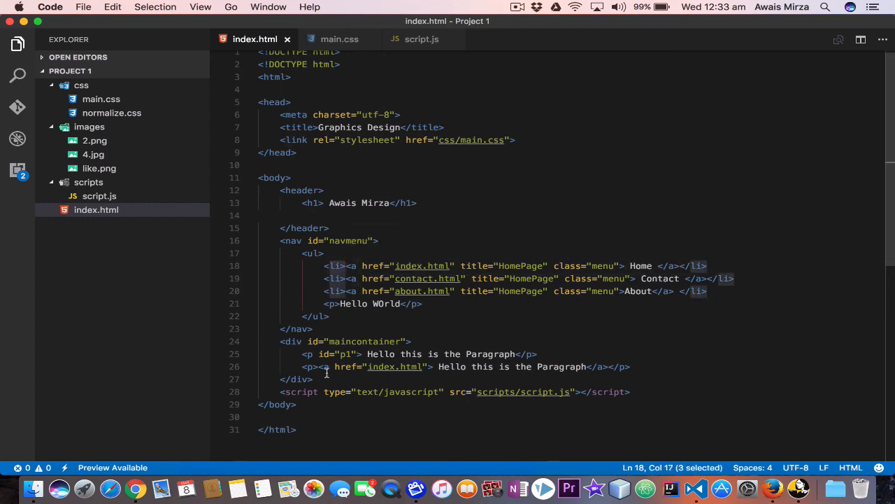
{"action": "left_click", "coordinate": [600, 367]}
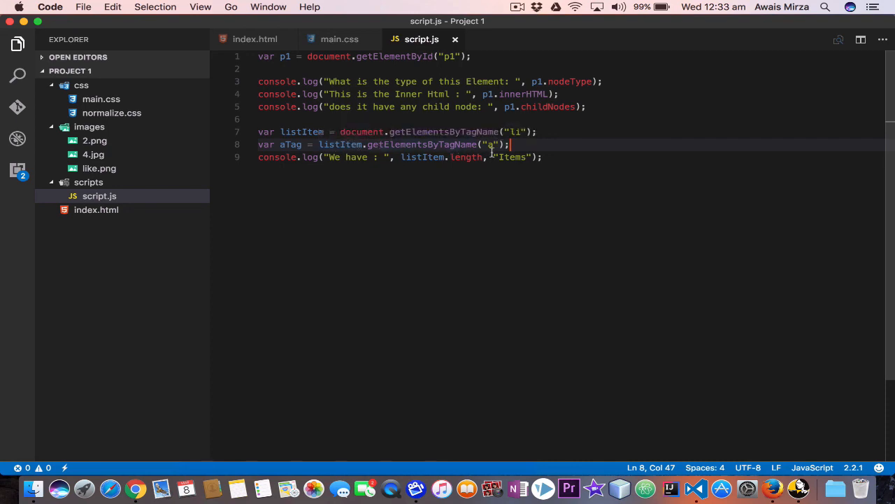
Step: In script.js, highlight listItem's uses and select the getElementsByTagName method name
{"action": "left_click", "coordinate": [296, 131]}
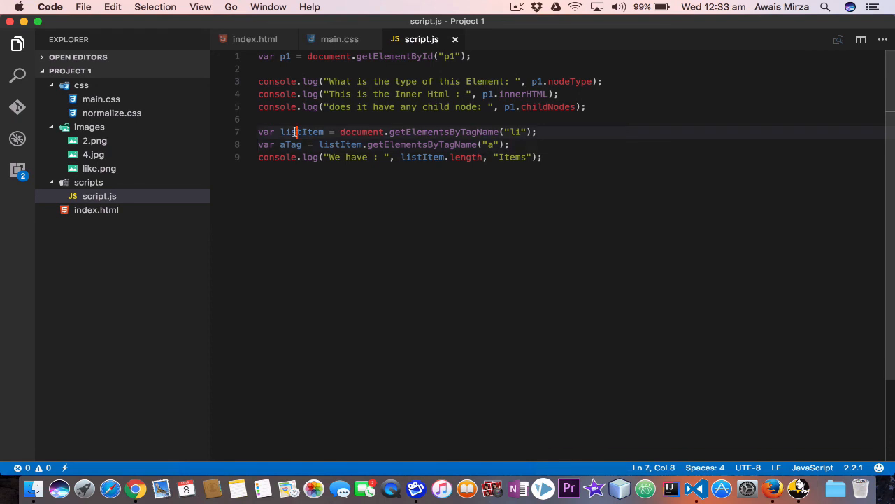
{"action": "double_click", "coordinate": [289, 131]}
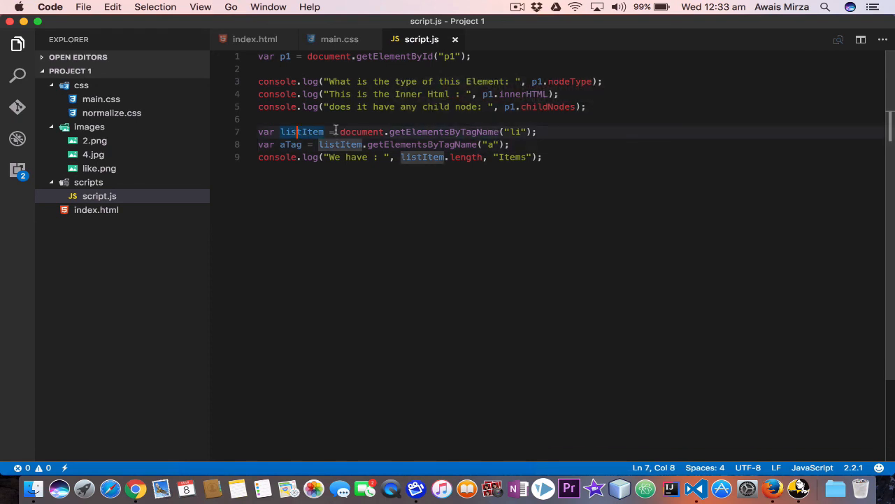
{"action": "mouse_move", "coordinate": [312, 131]}
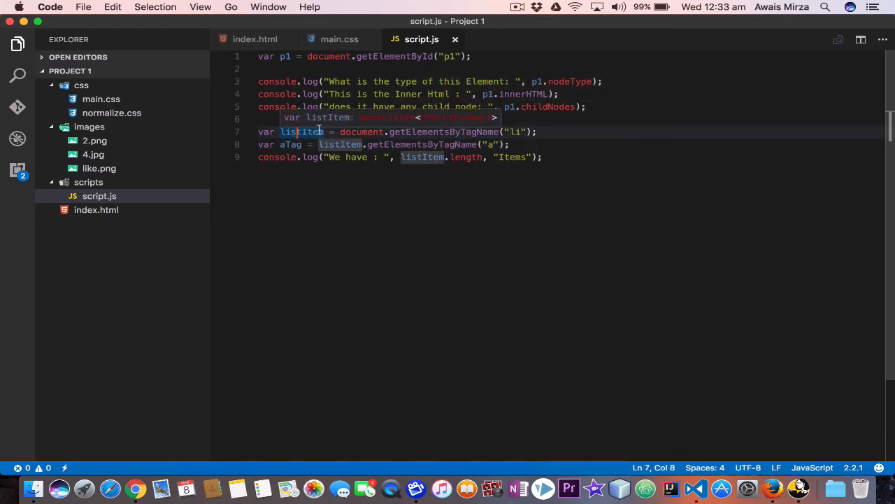
{"action": "mouse_move", "coordinate": [425, 159]}
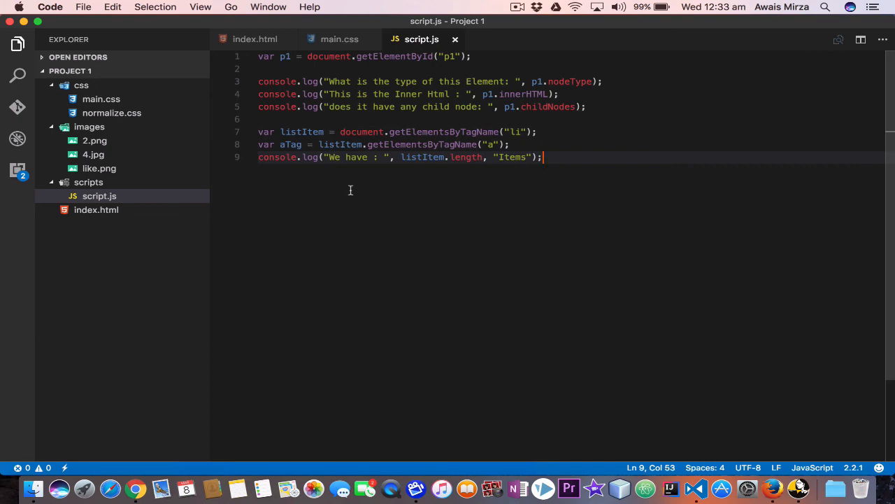
{"action": "mouse_move", "coordinate": [409, 121]}
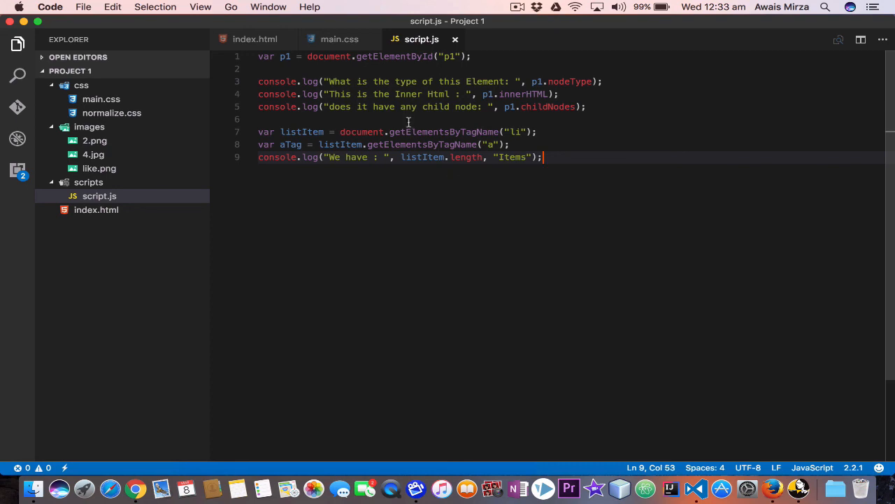
{"action": "left_click", "coordinate": [424, 119]}
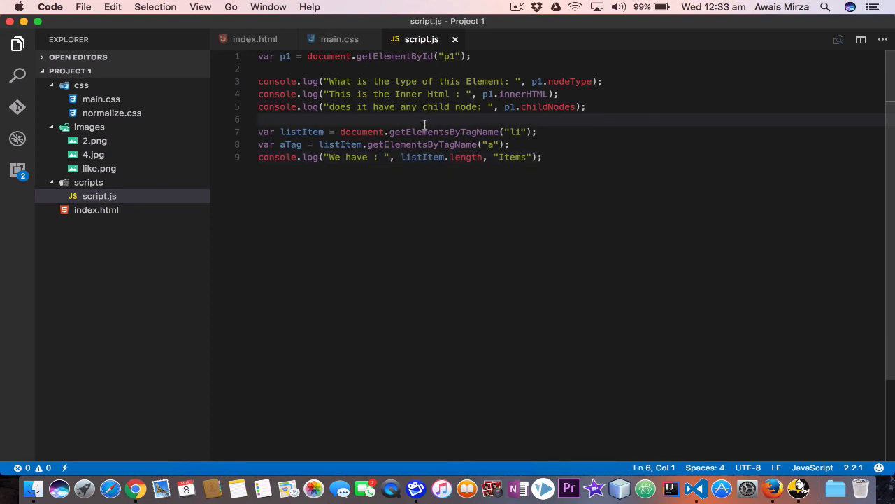
{"action": "mouse_move", "coordinate": [427, 124]}
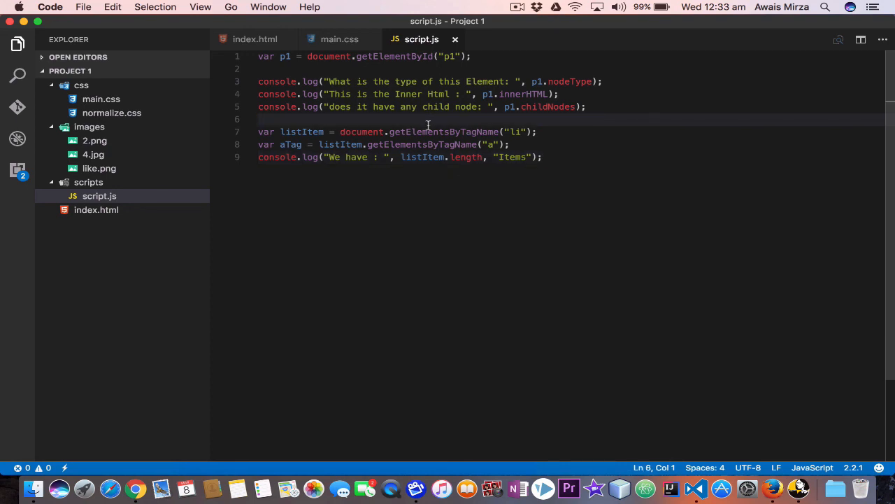
{"action": "double_click", "coordinate": [443, 131]}
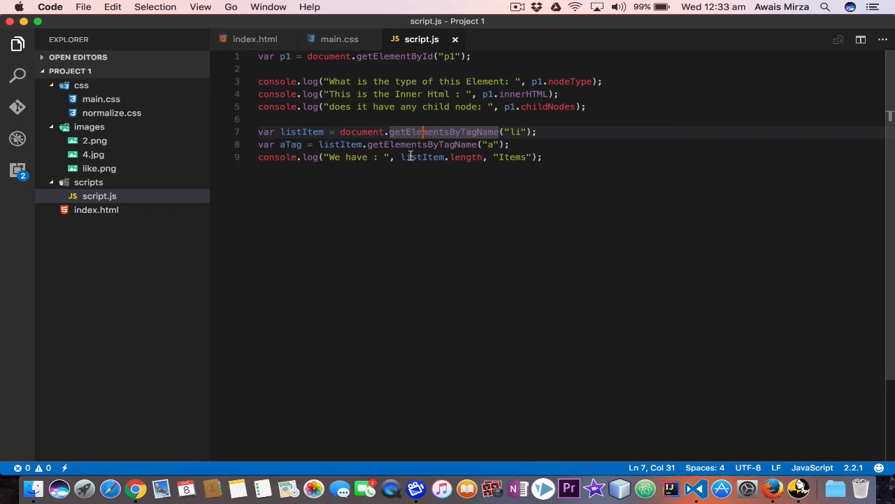
{"action": "left_click", "coordinate": [542, 156]}
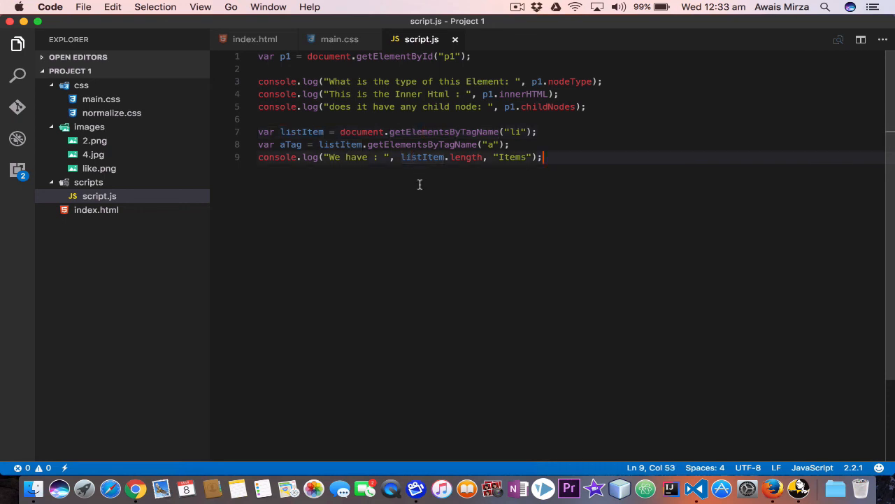